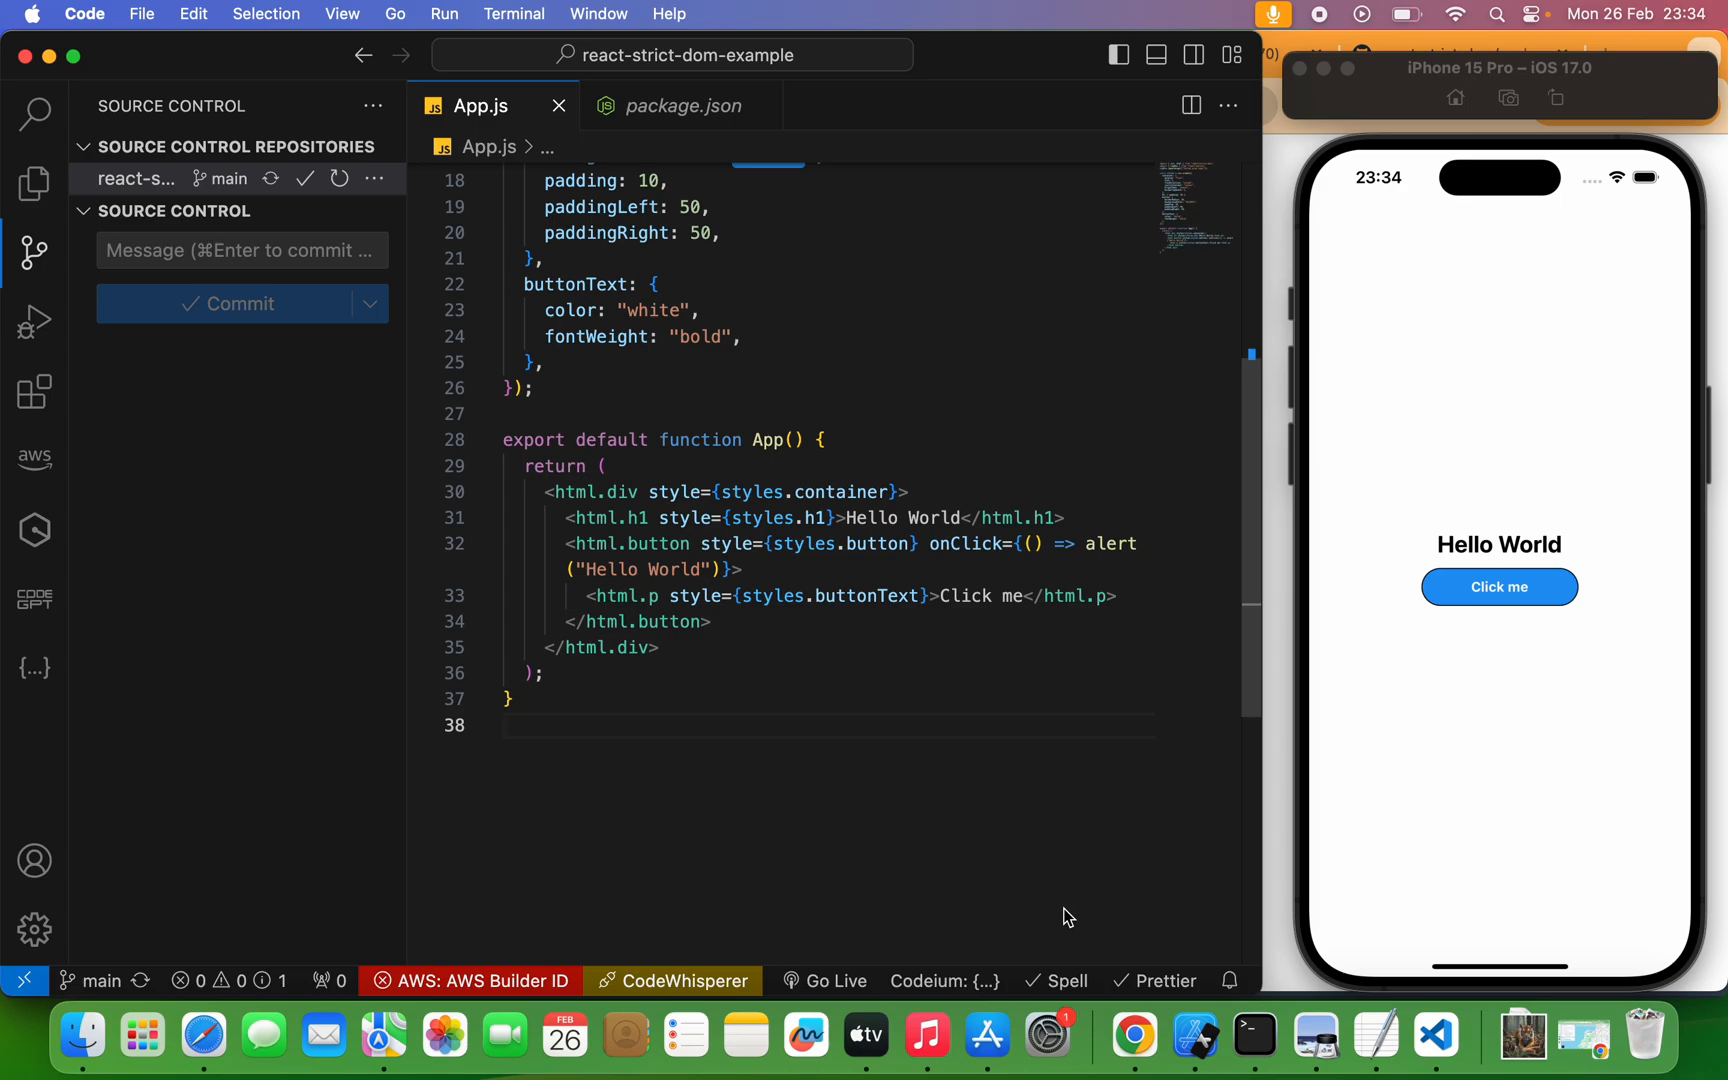
pyautogui.moveTo(918, 942)
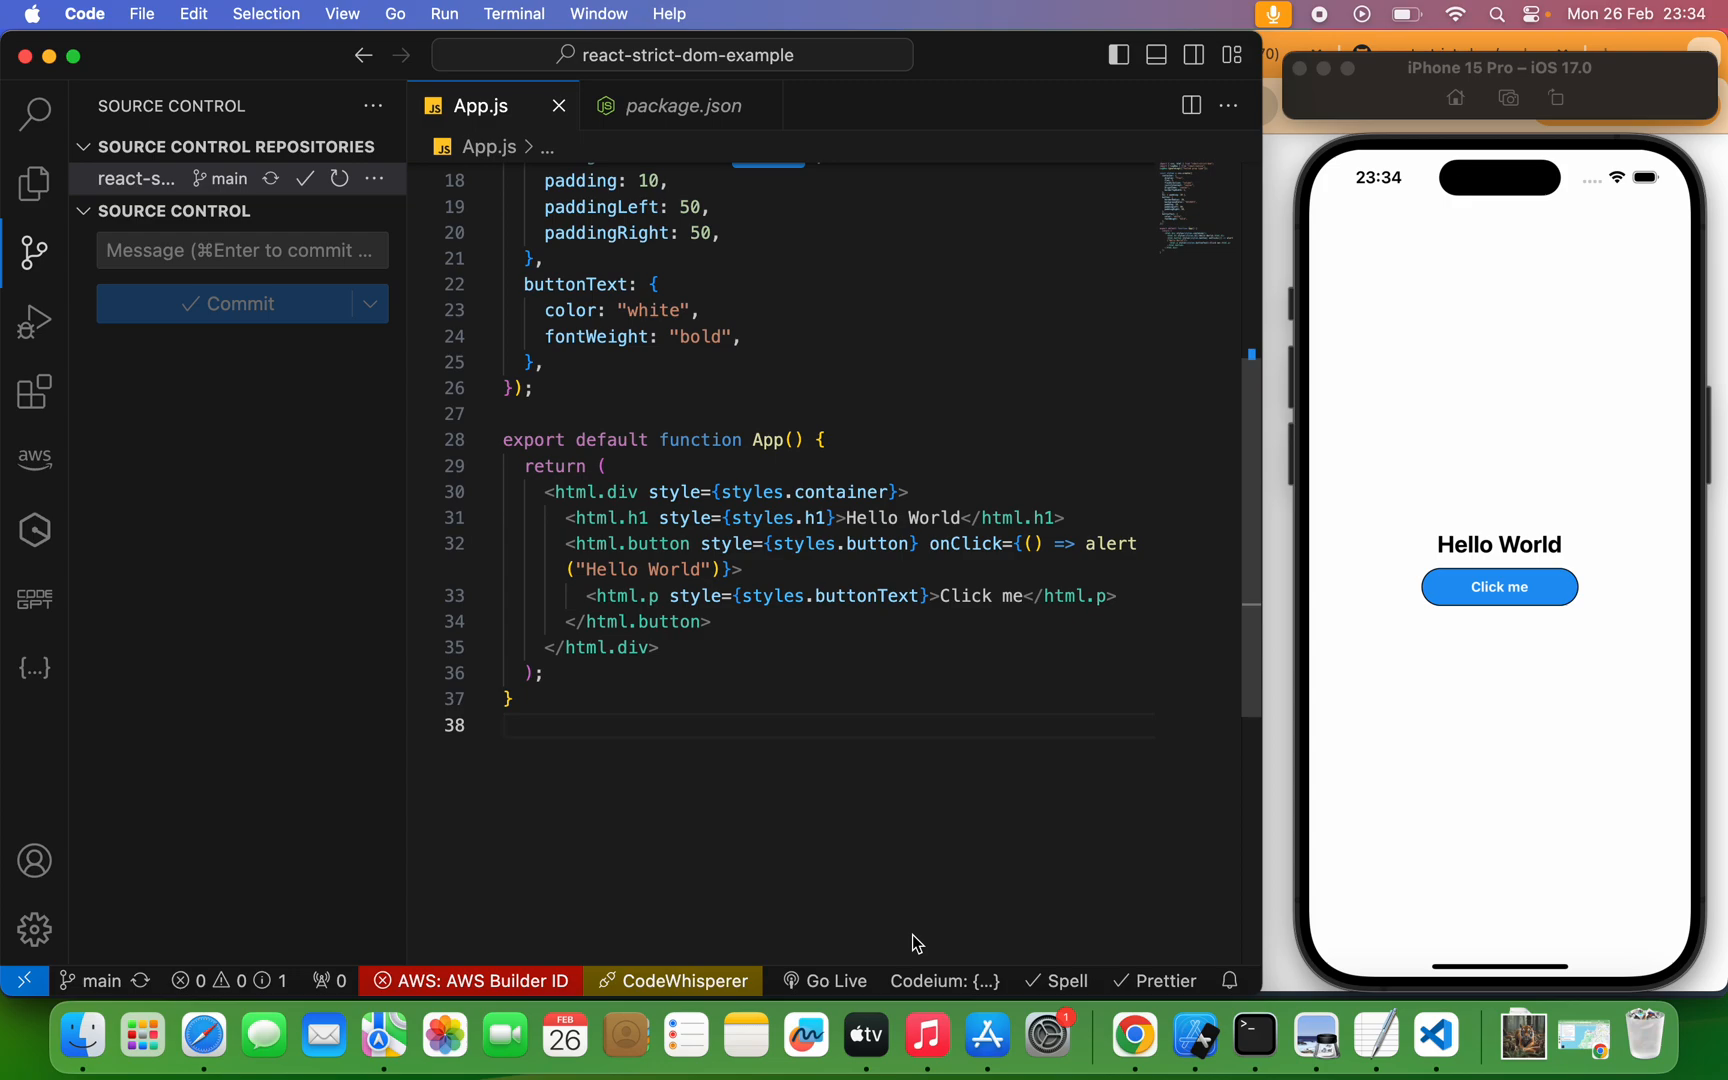
pyautogui.moveTo(648, 736)
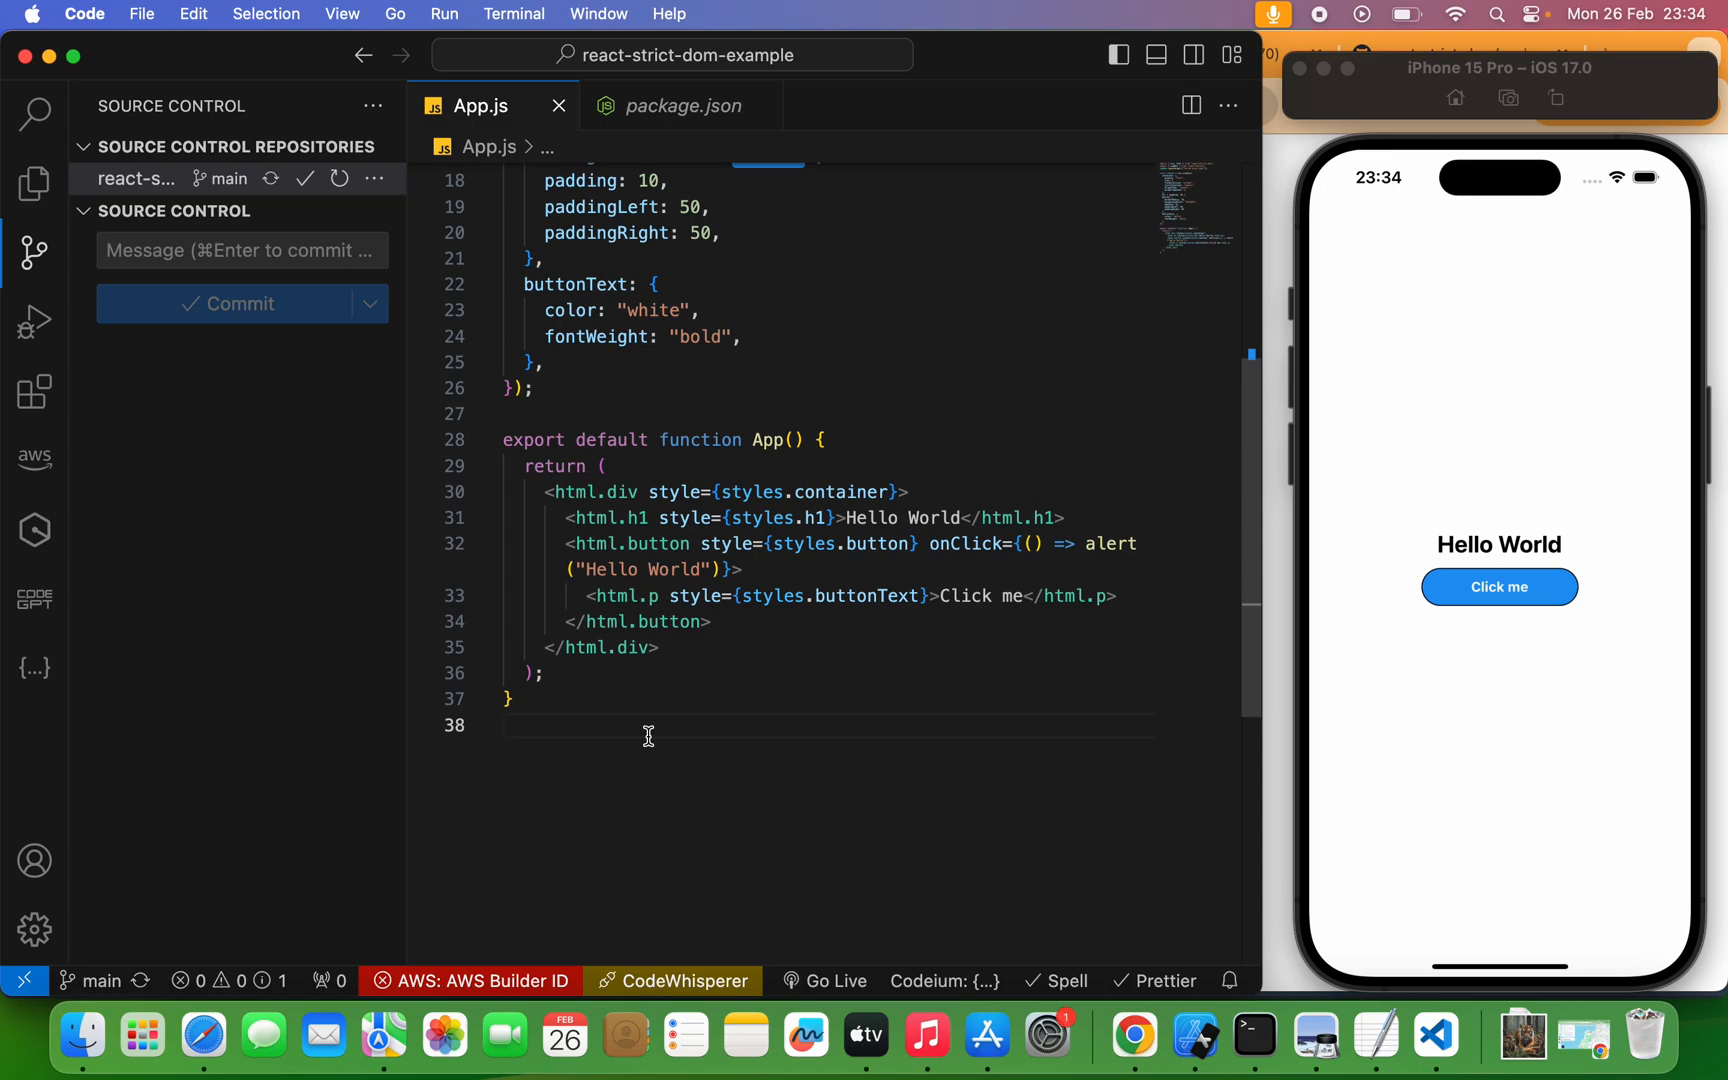
pyautogui.moveTo(865, 1034)
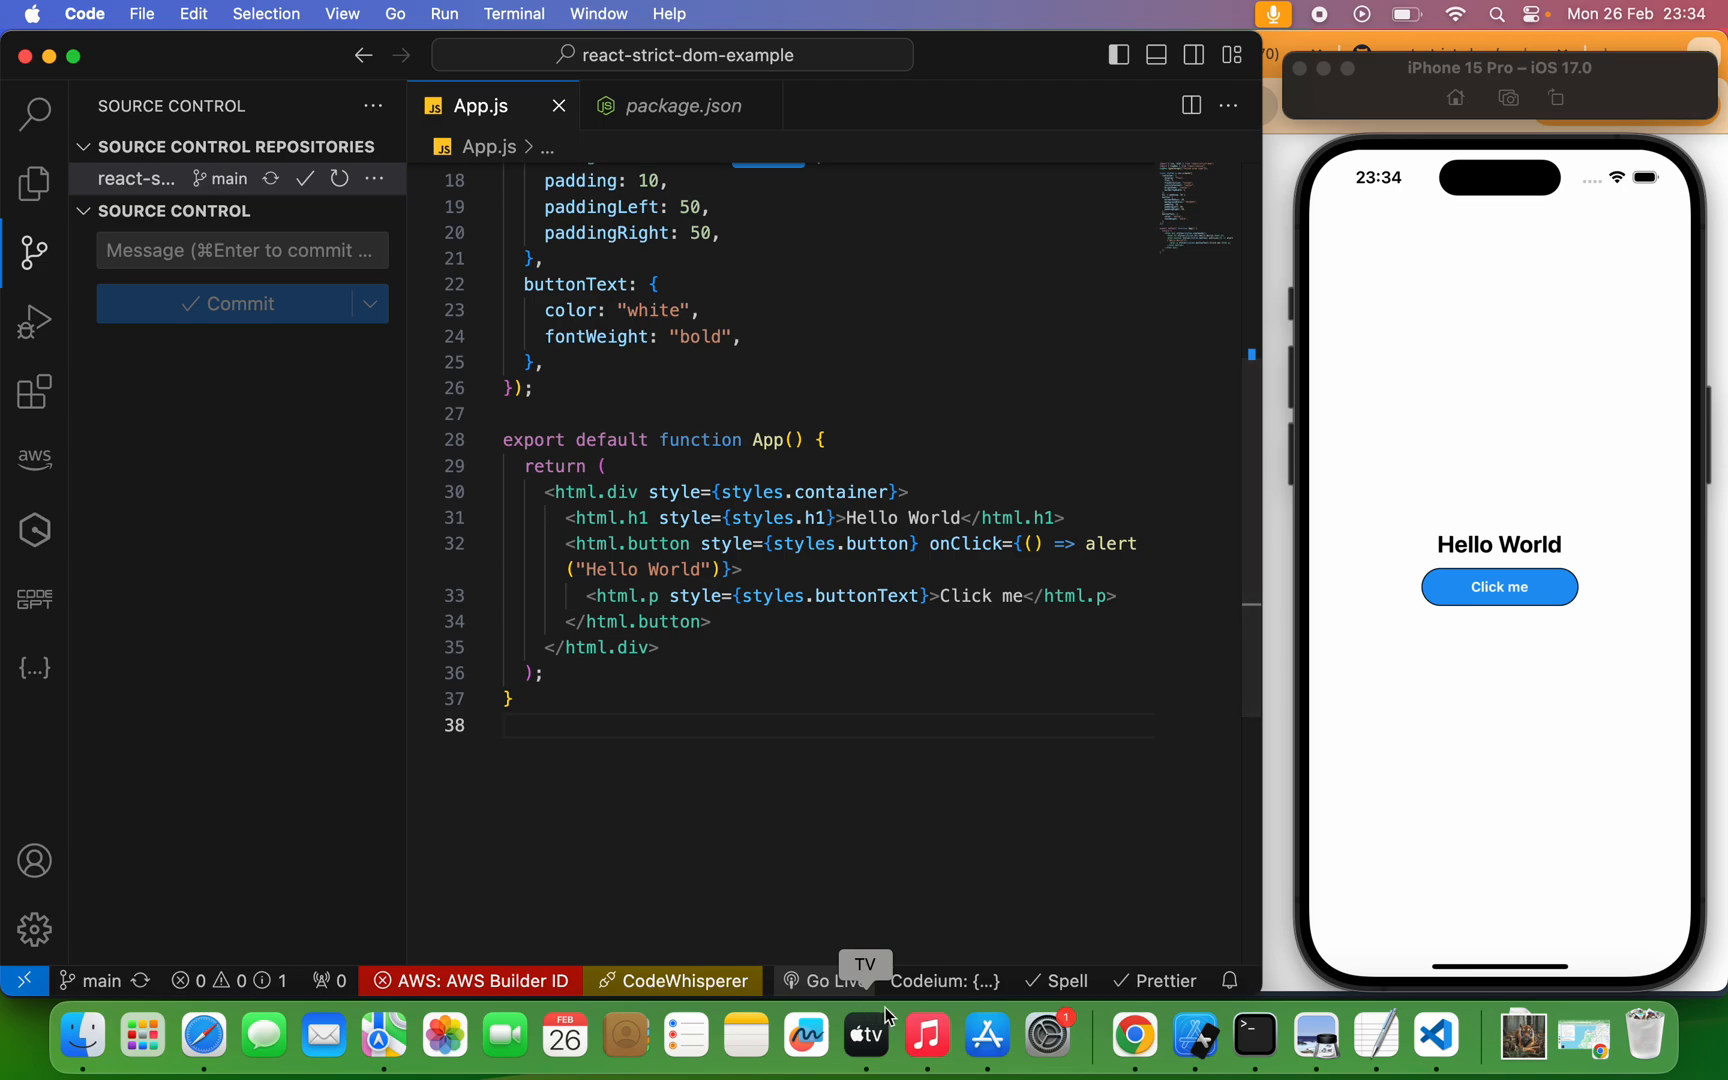
# - Switch to Chrome and view the react-strict-dom CONTRIBUTING.md guide
pyautogui.click(1132, 1036)
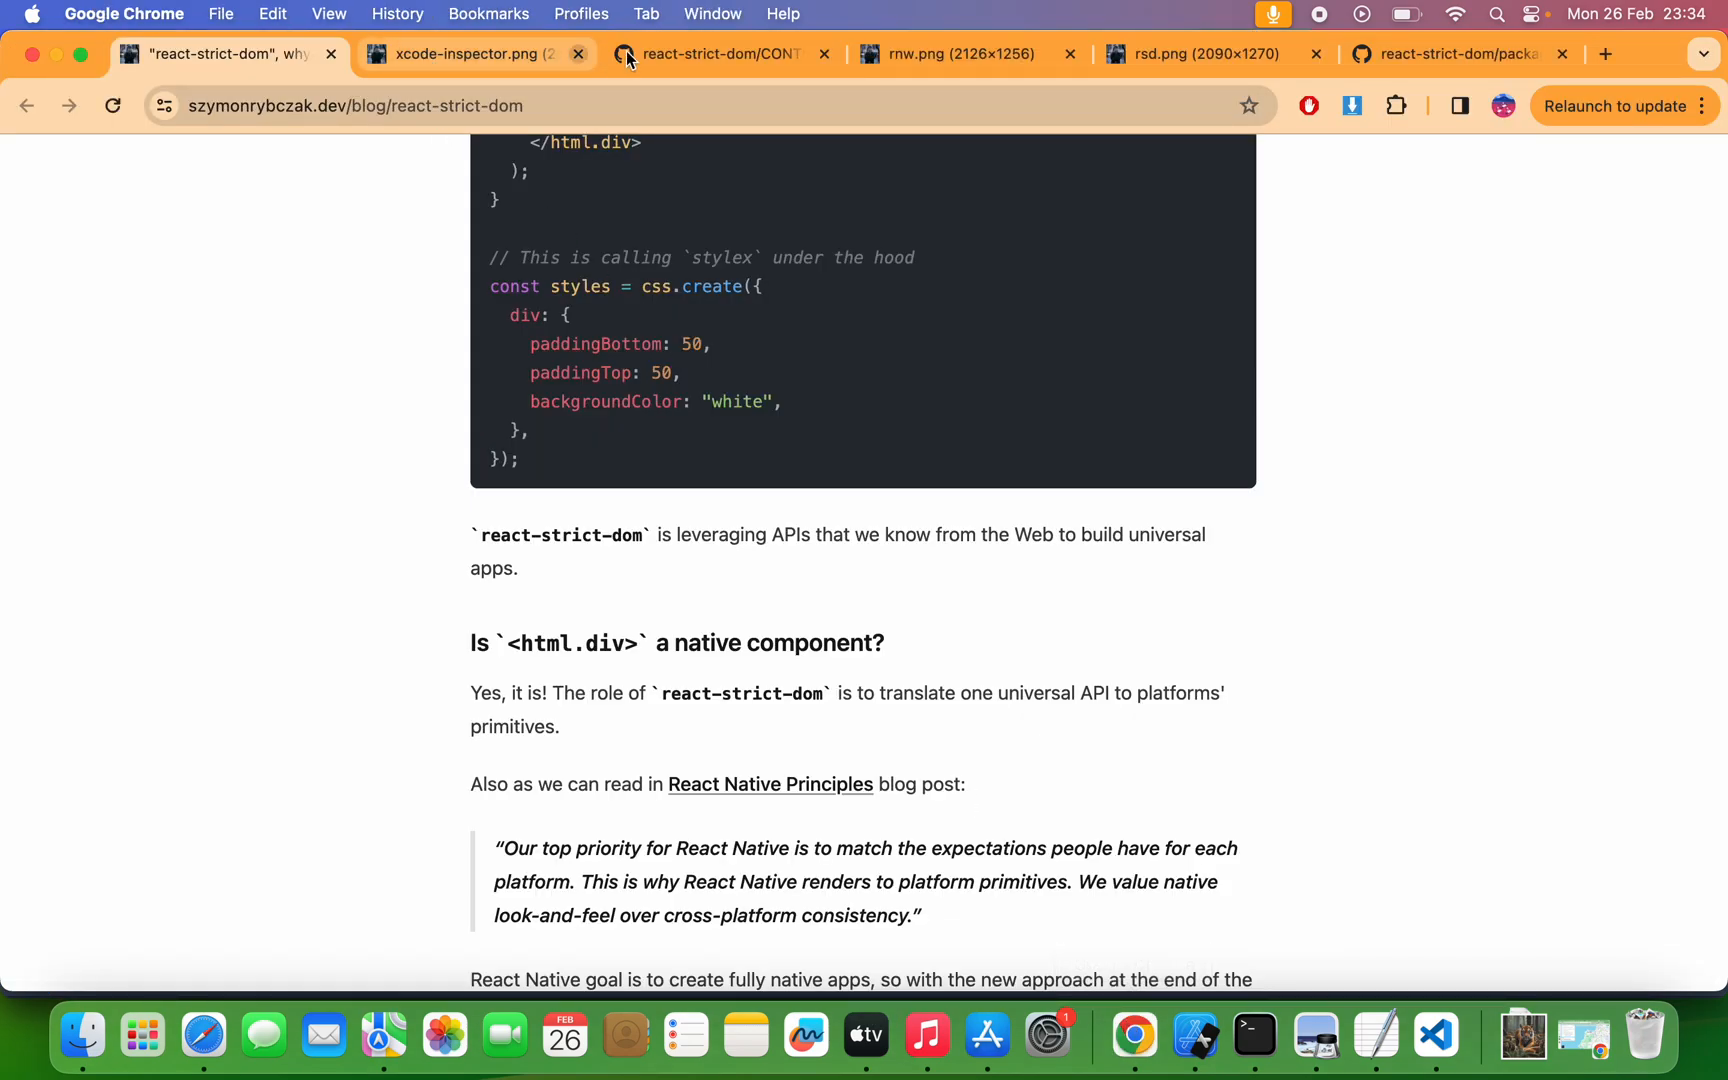
pyautogui.click(716, 54)
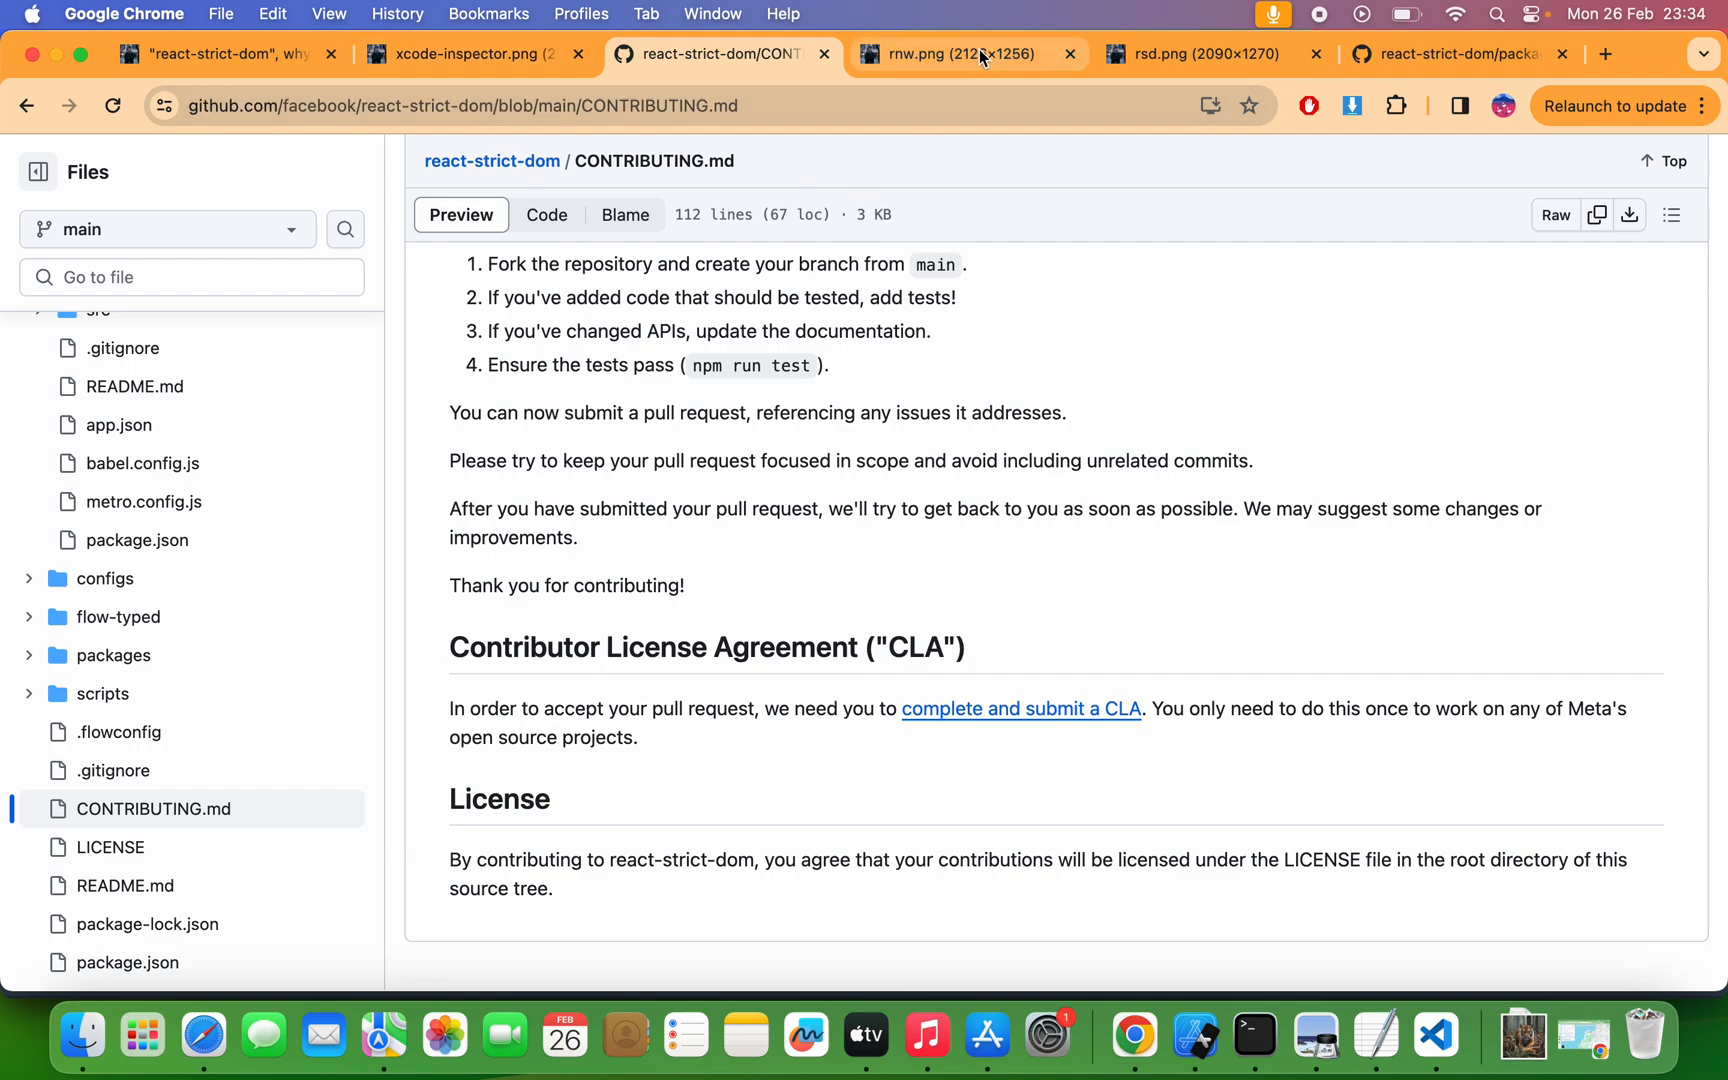
# - View the rnw.png diagram mapping React Native APIs to react-dom and the DOM
pyautogui.click(966, 54)
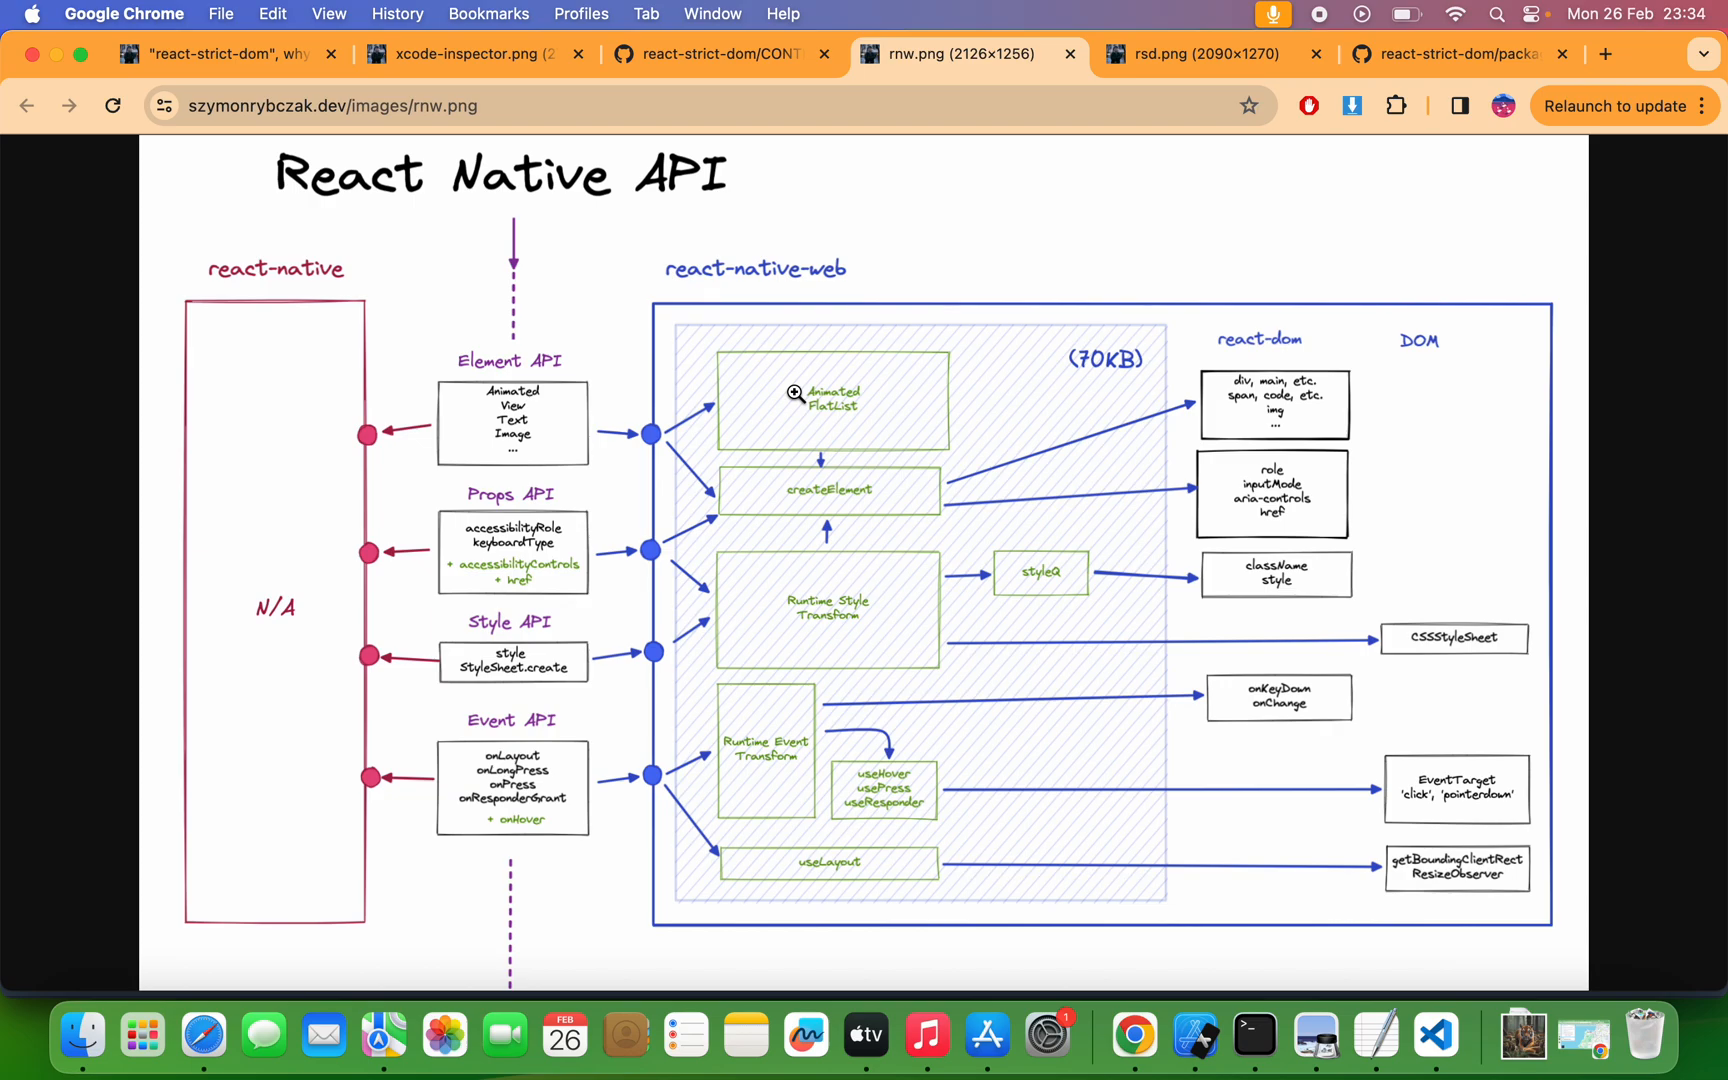
pyautogui.moveTo(452, 358)
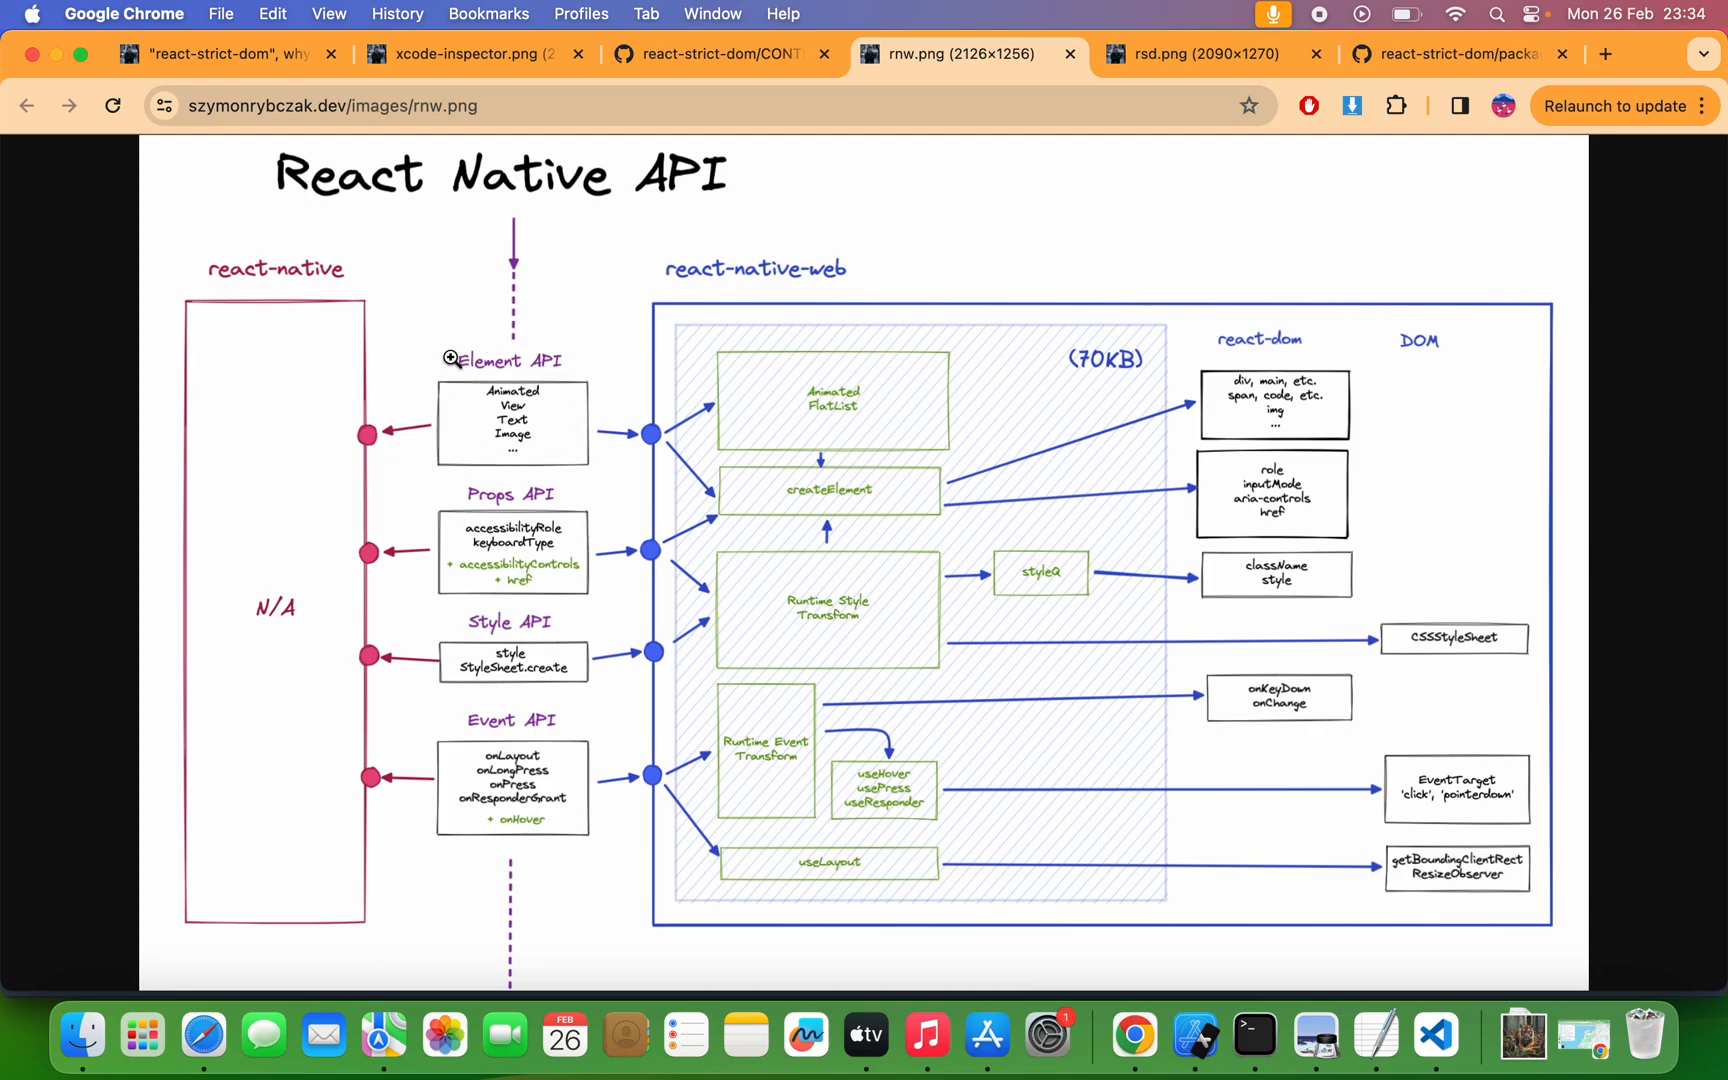
pyautogui.moveTo(426, 487)
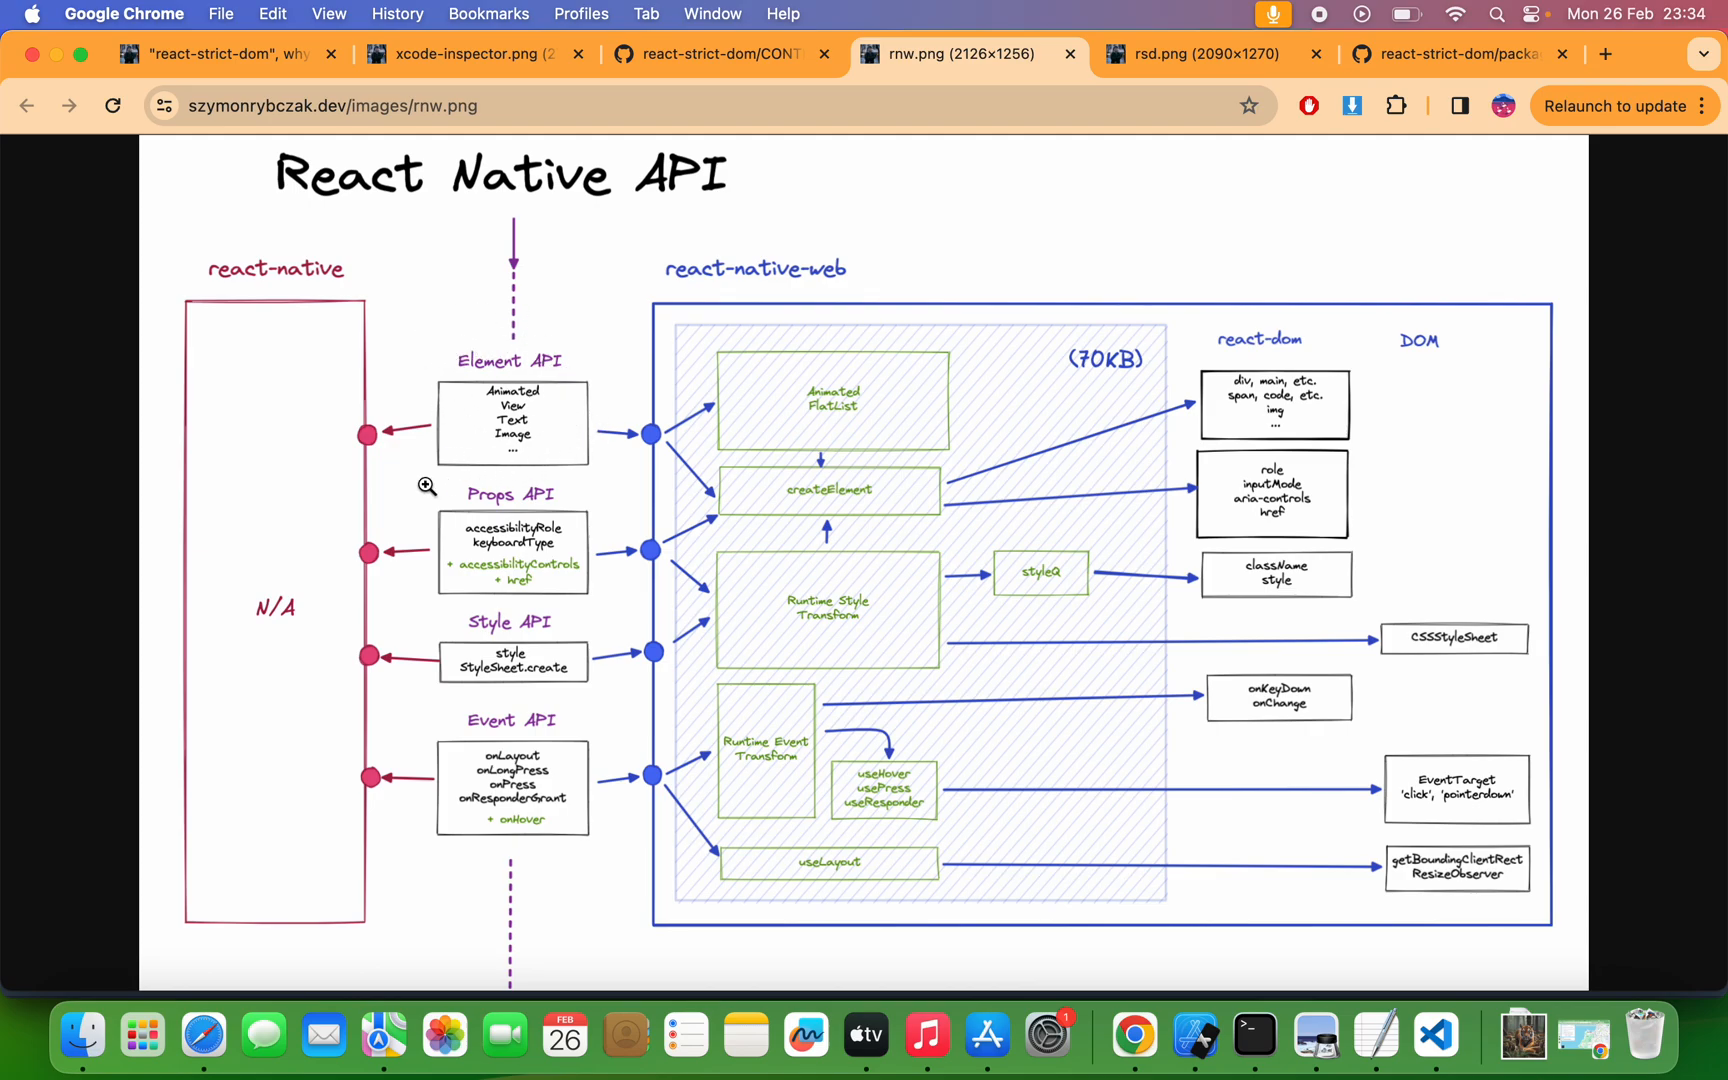
pyautogui.moveTo(514, 492)
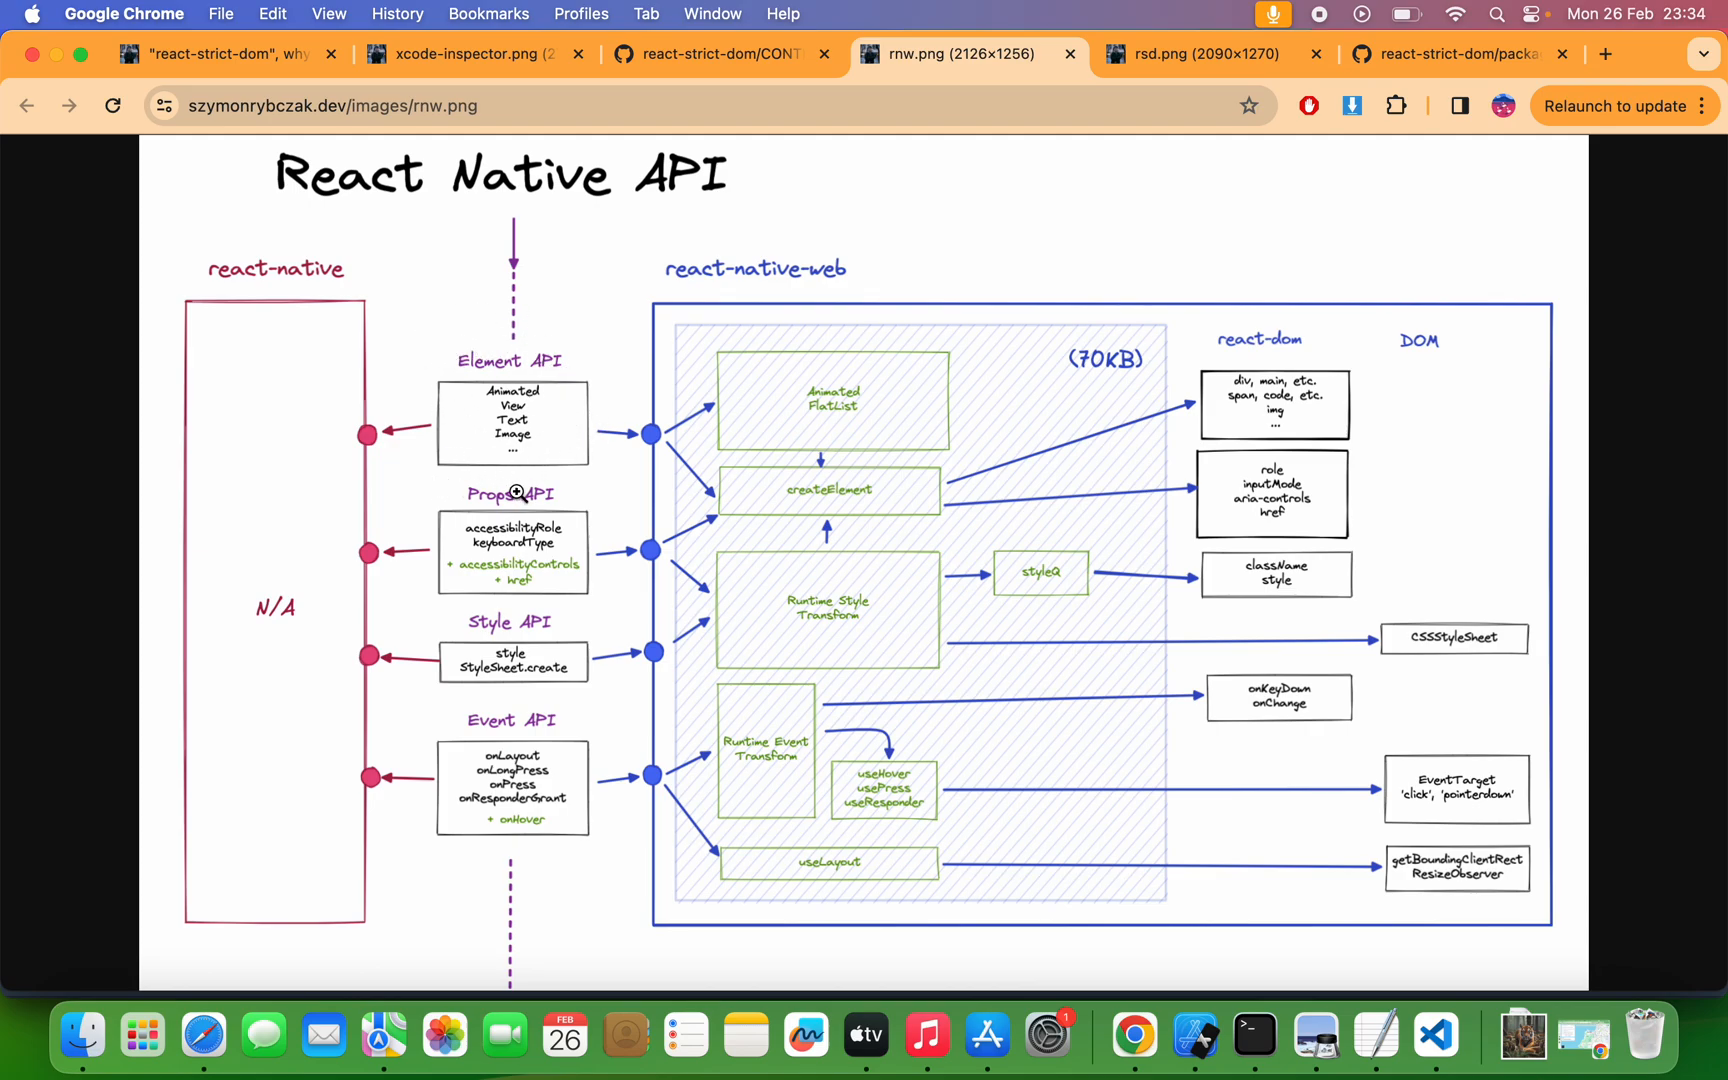
pyautogui.moveTo(661, 874)
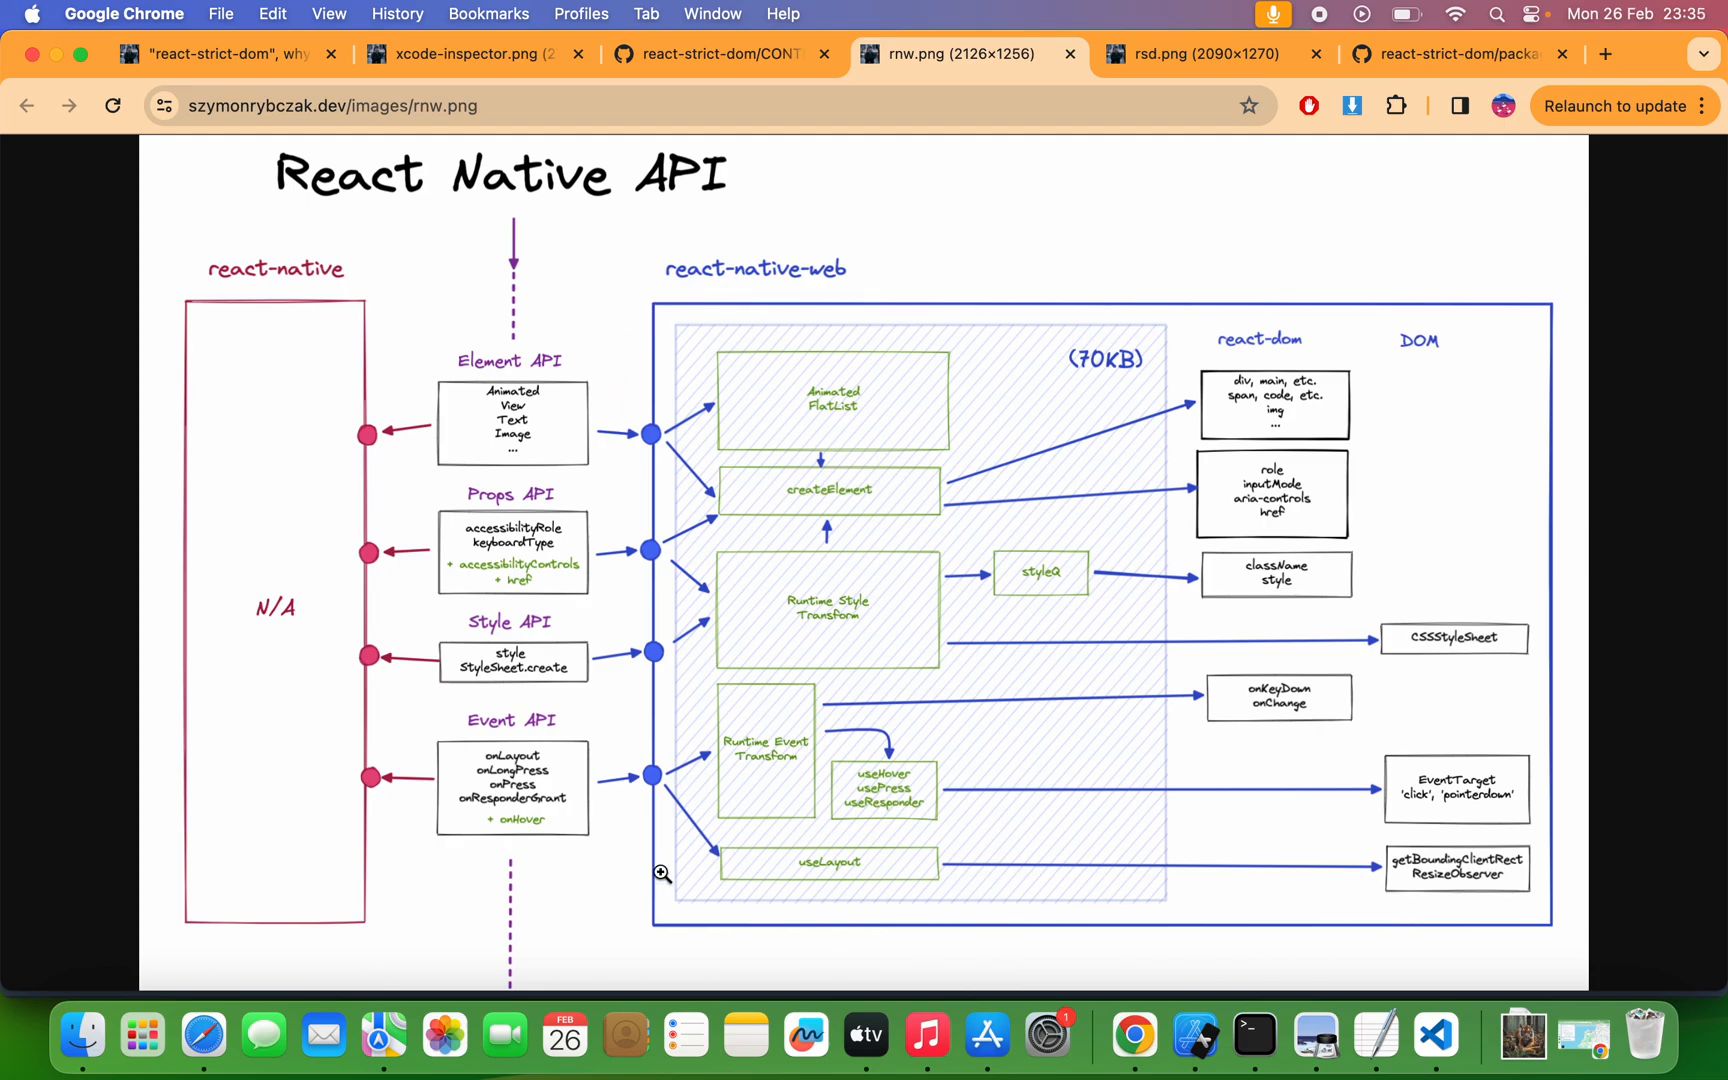
pyautogui.moveTo(572, 771)
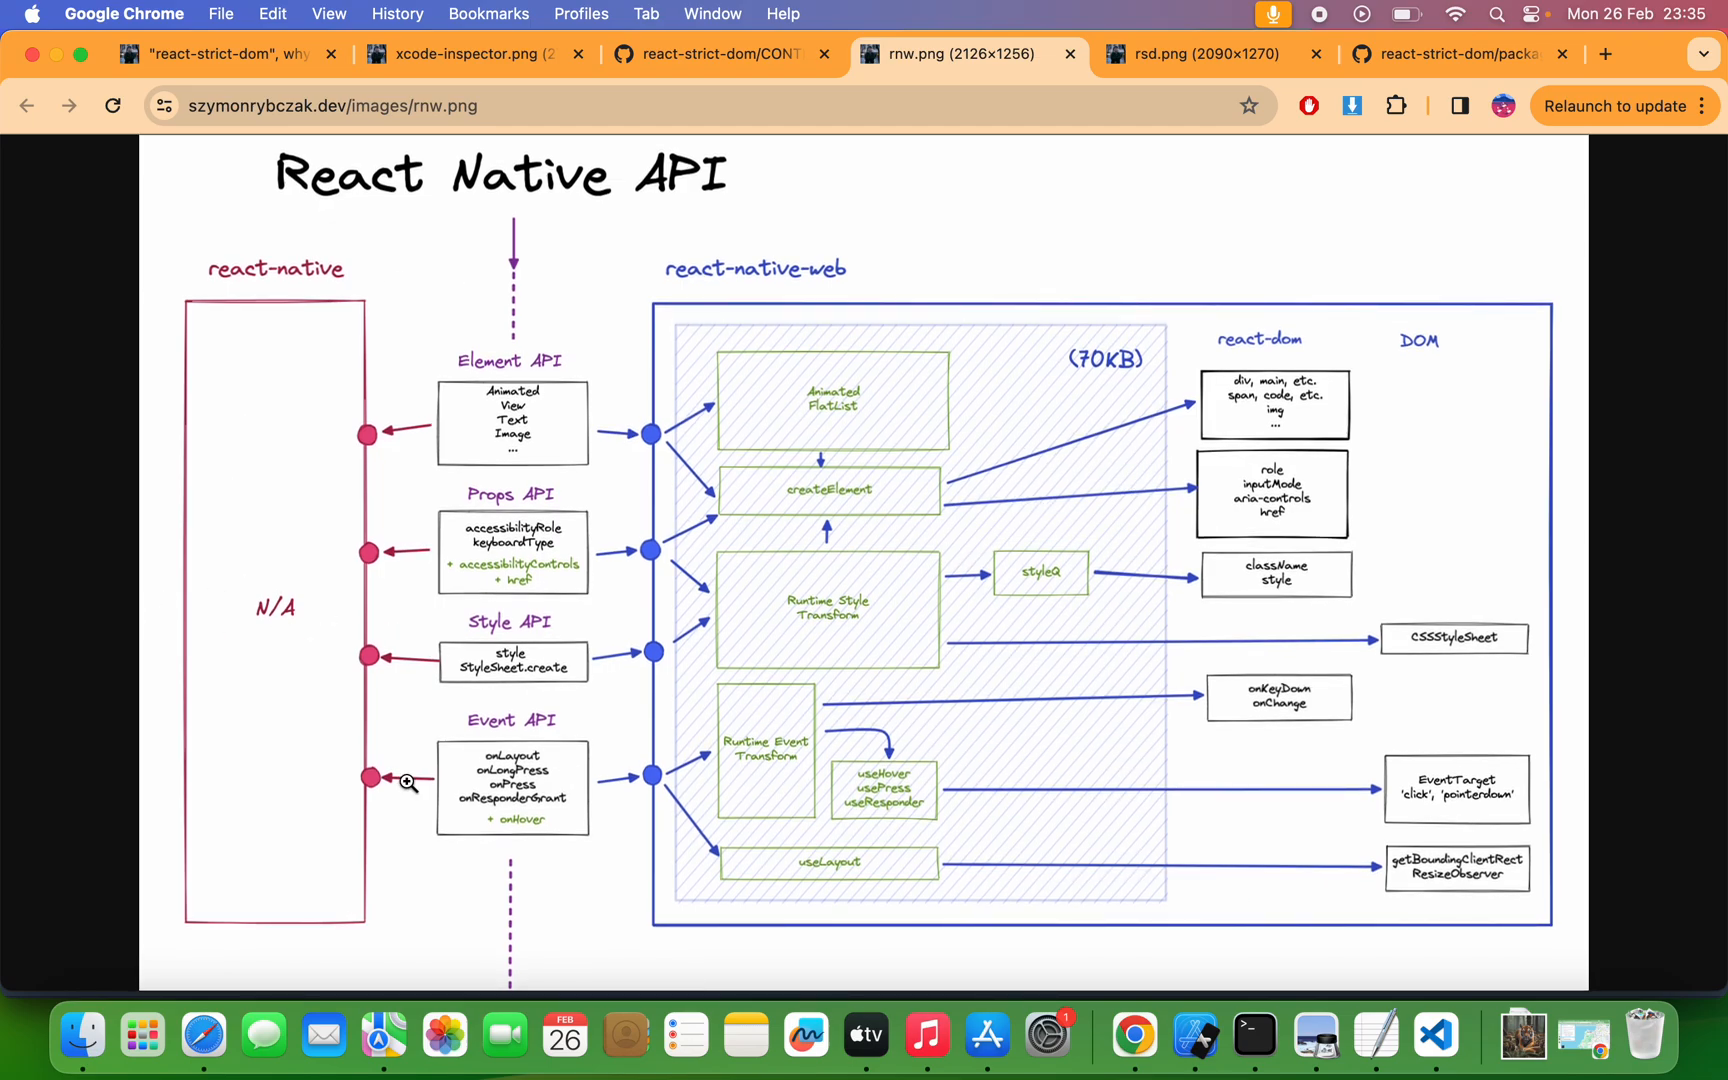
pyautogui.moveTo(454, 752)
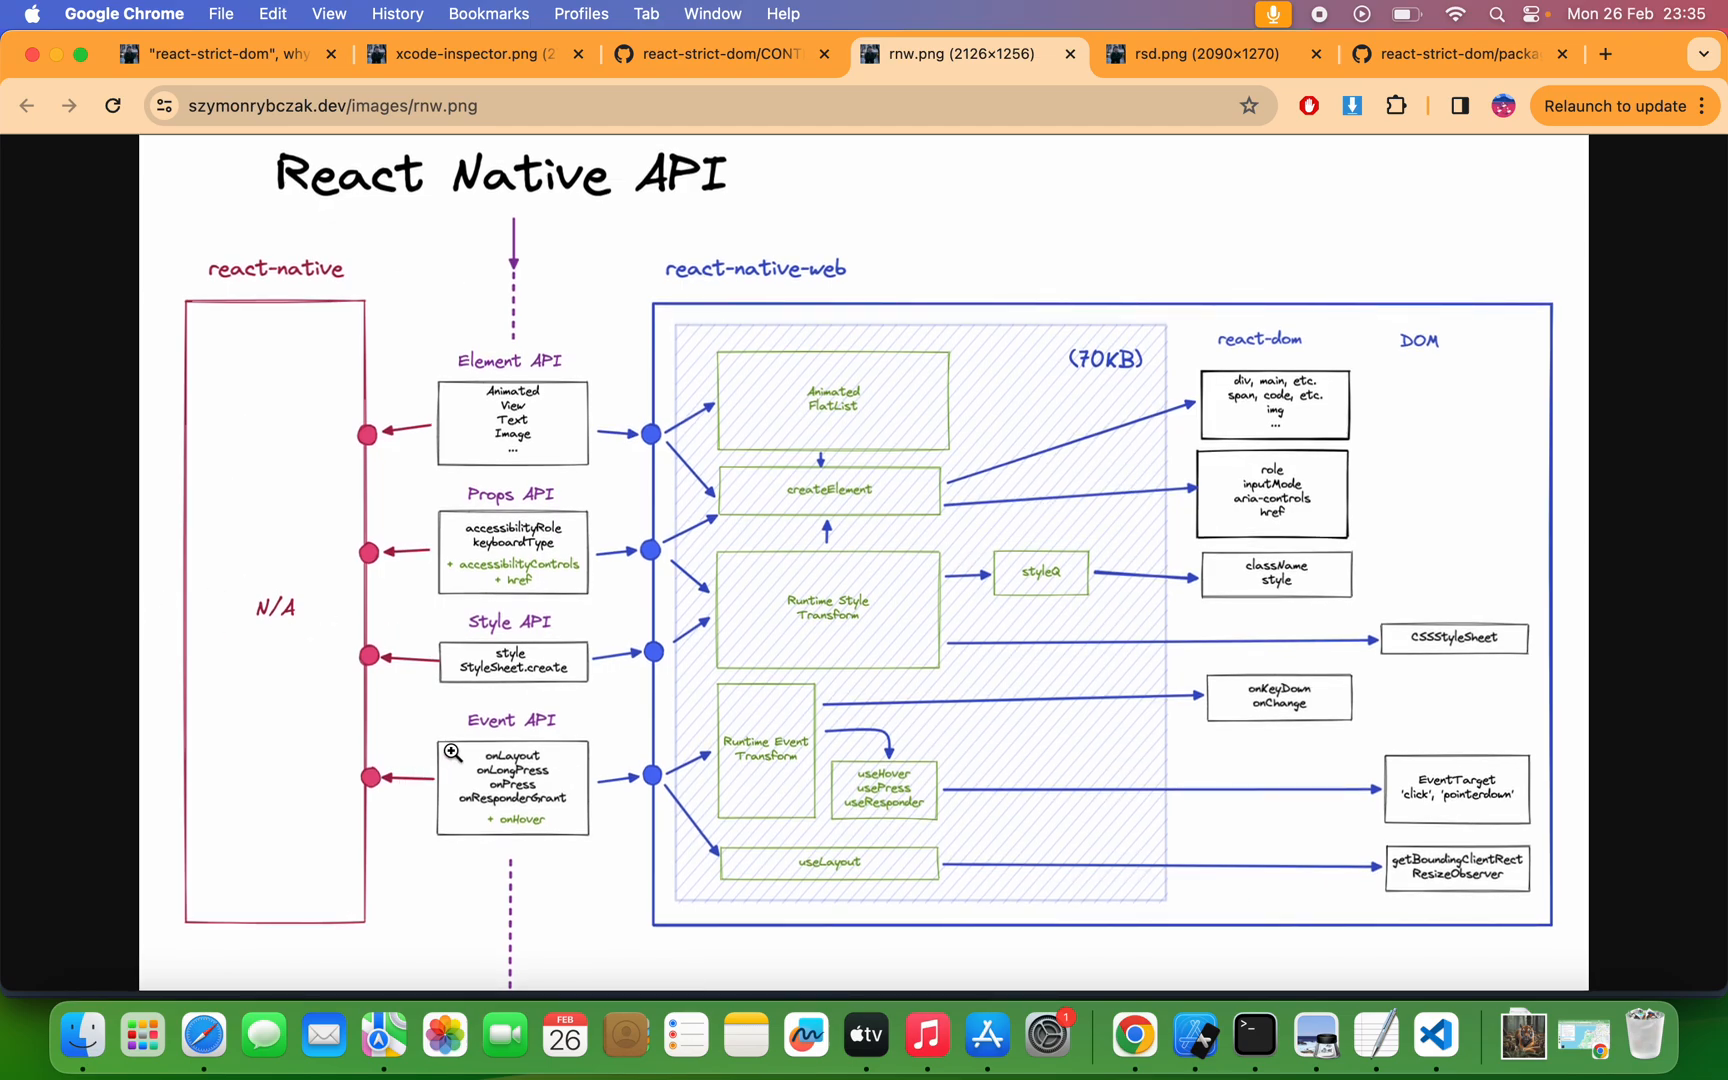
pyautogui.moveTo(768, 345)
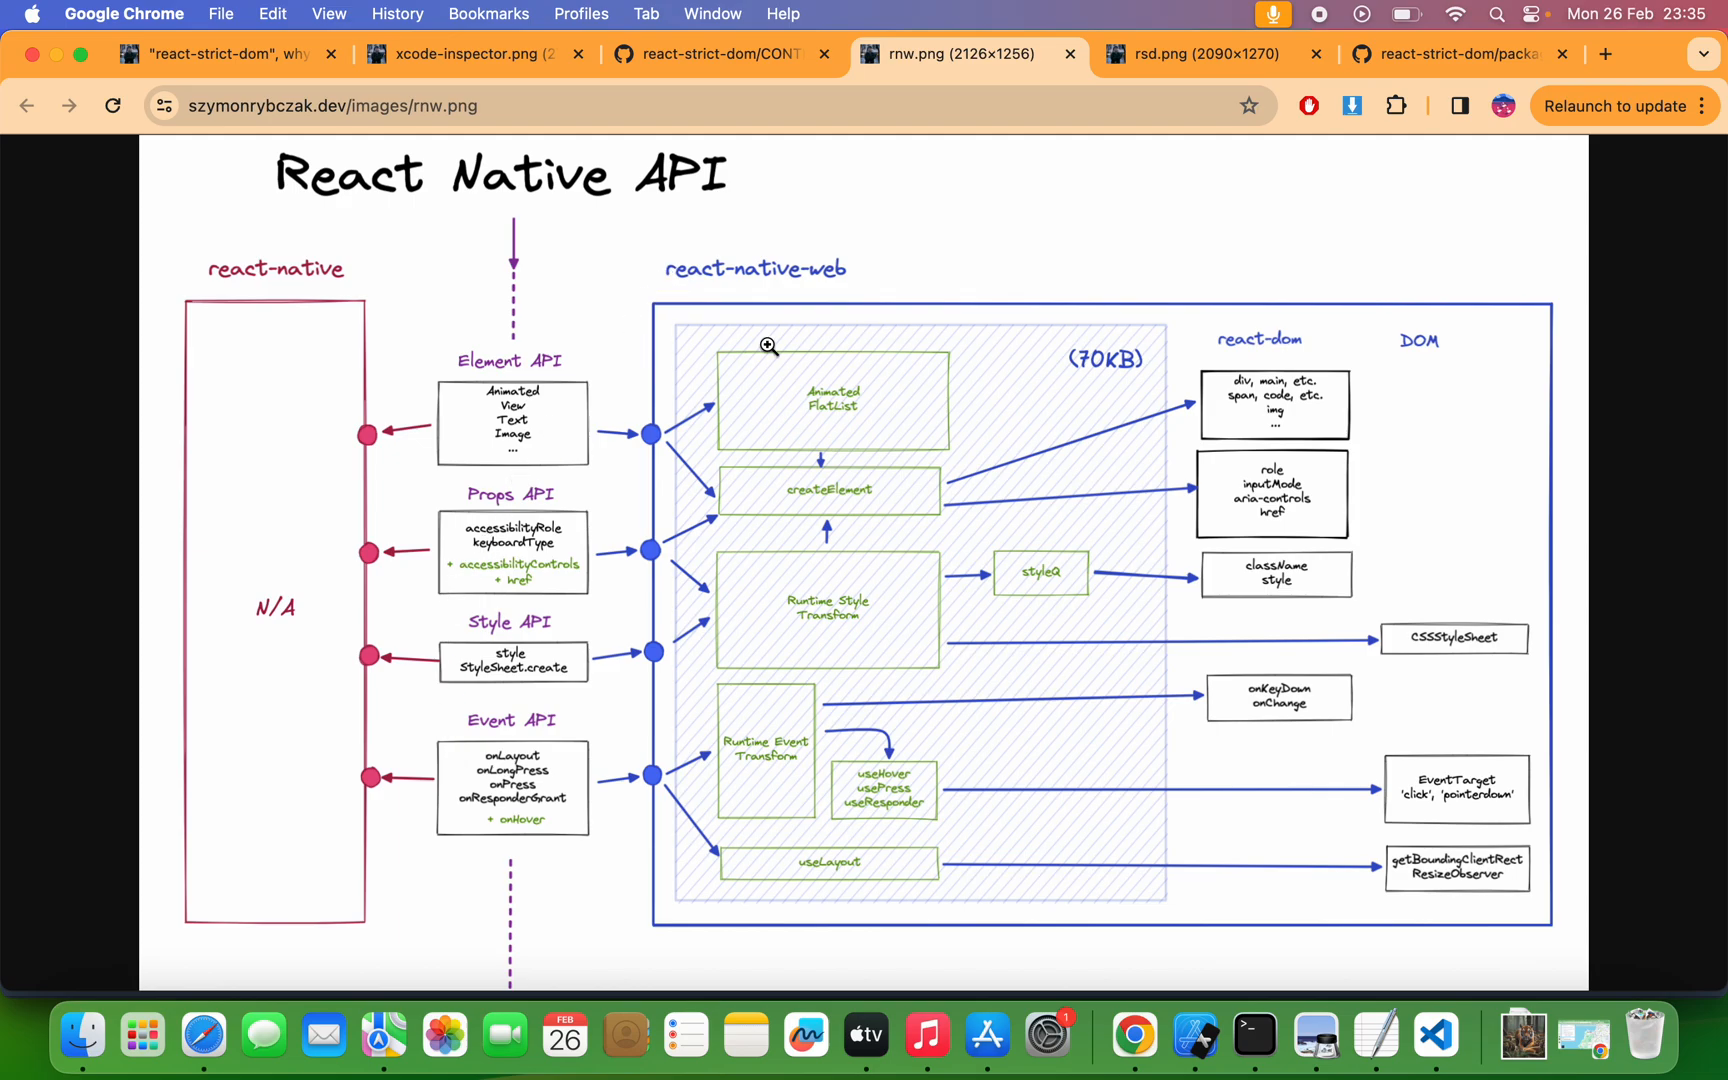
pyautogui.moveTo(278, 786)
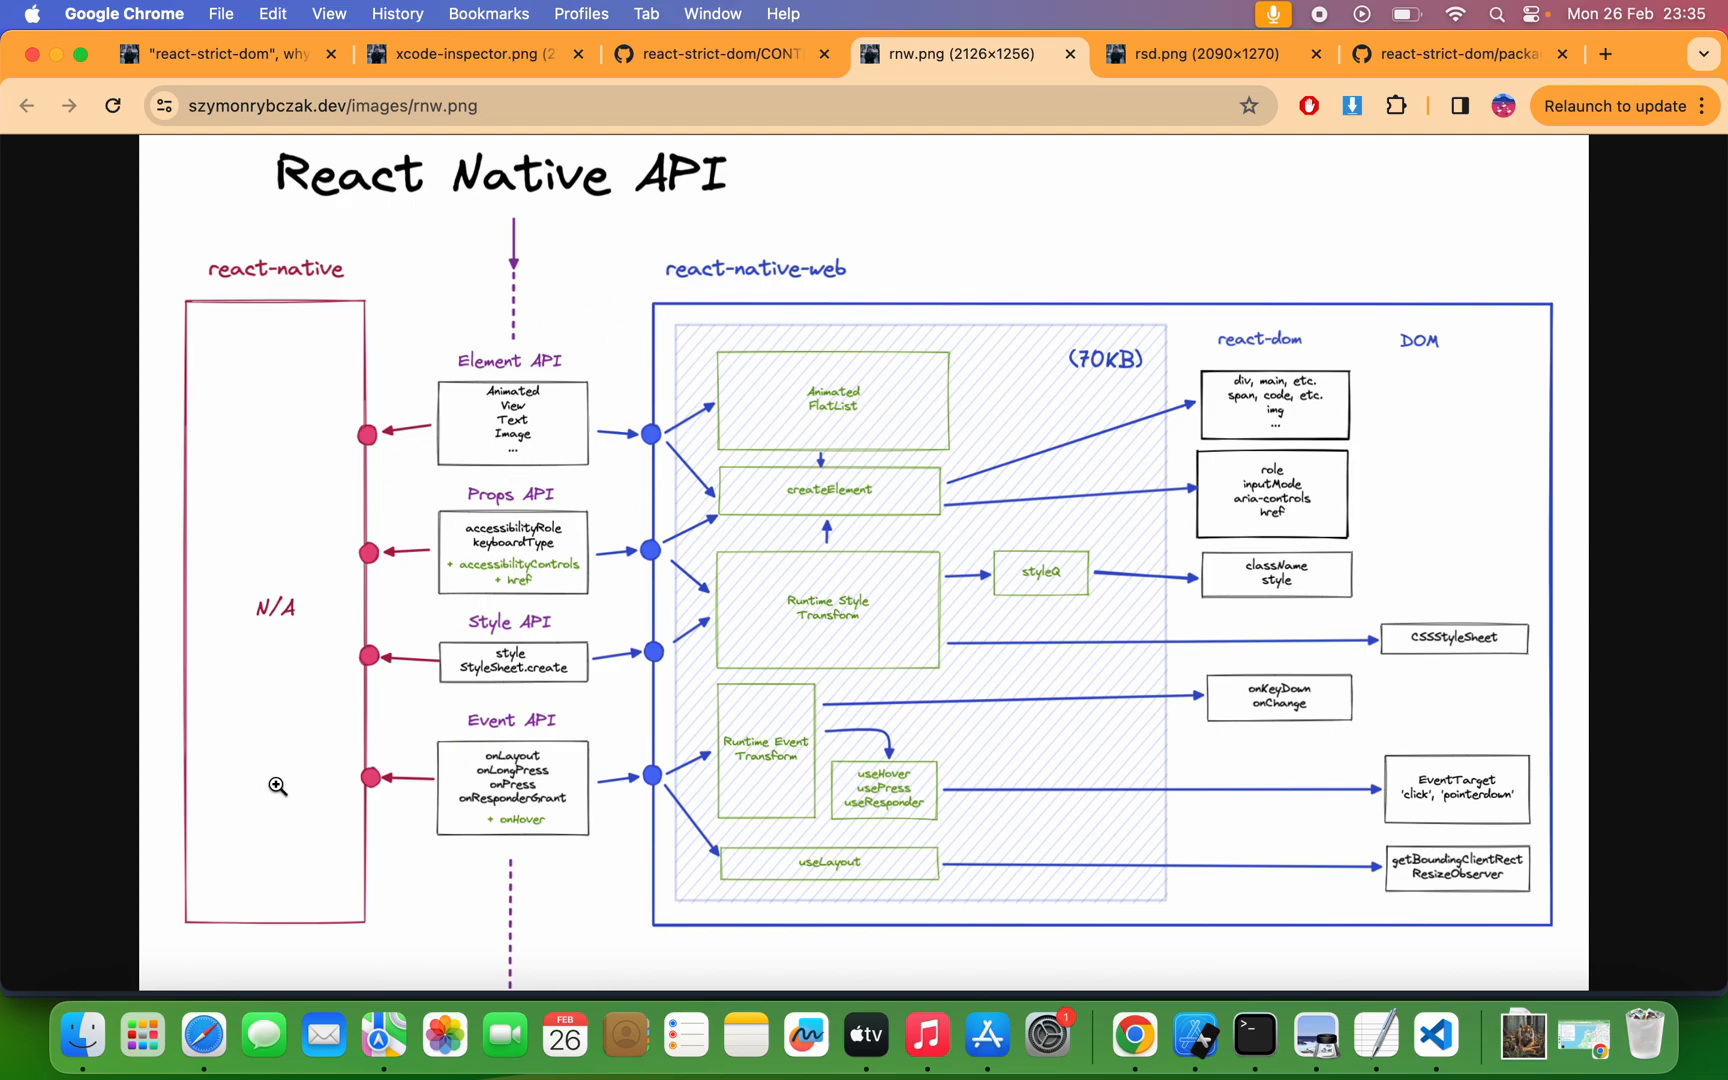
pyautogui.moveTo(843, 429)
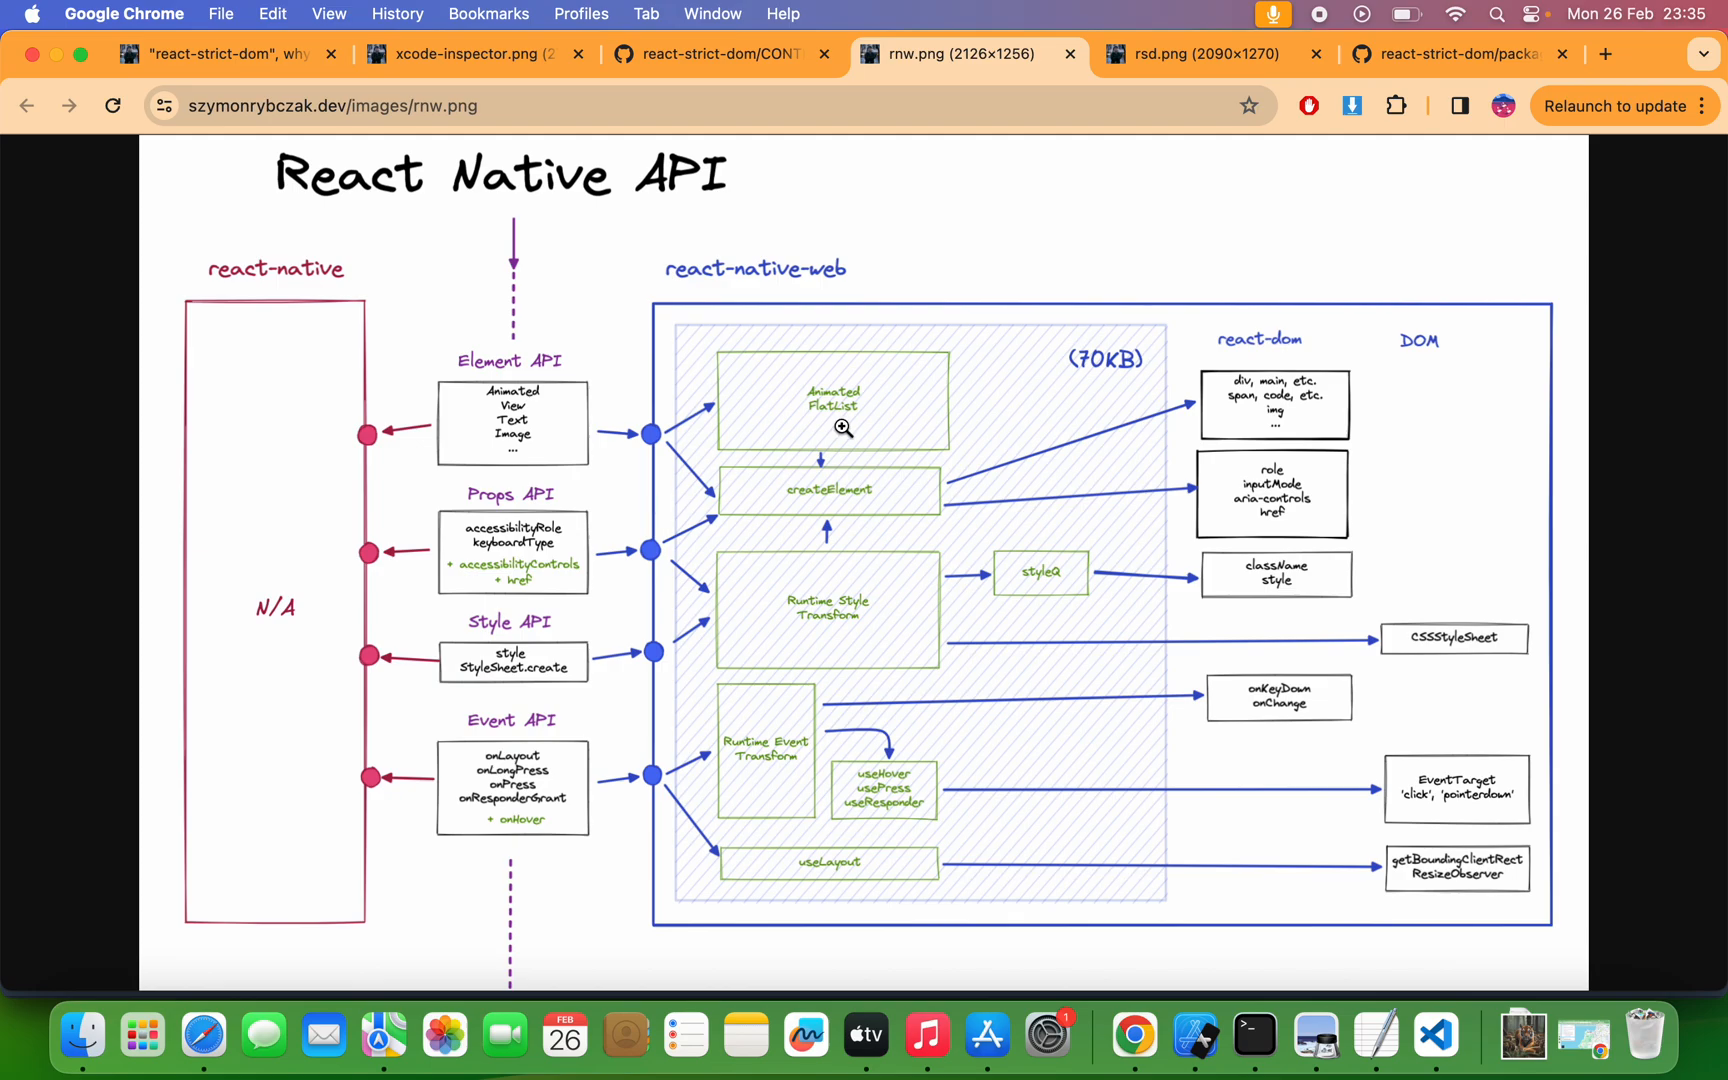
pyautogui.moveTo(518, 485)
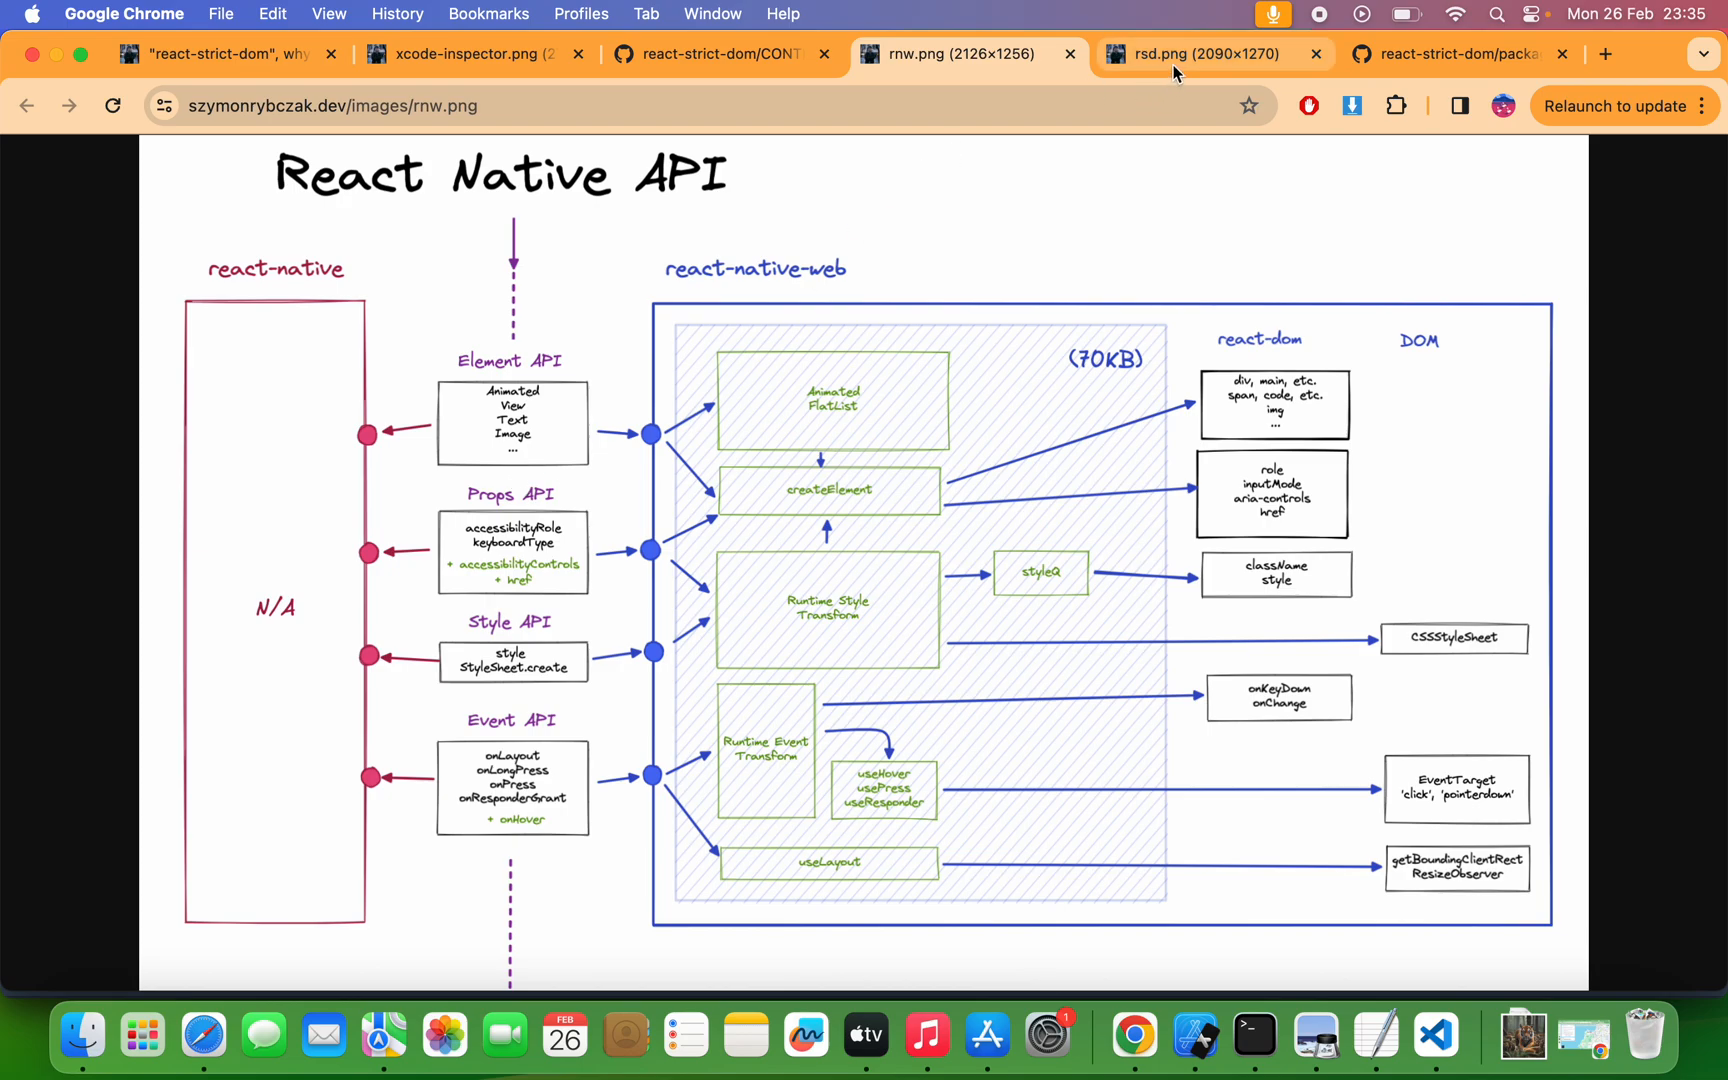
pyautogui.click(1203, 53)
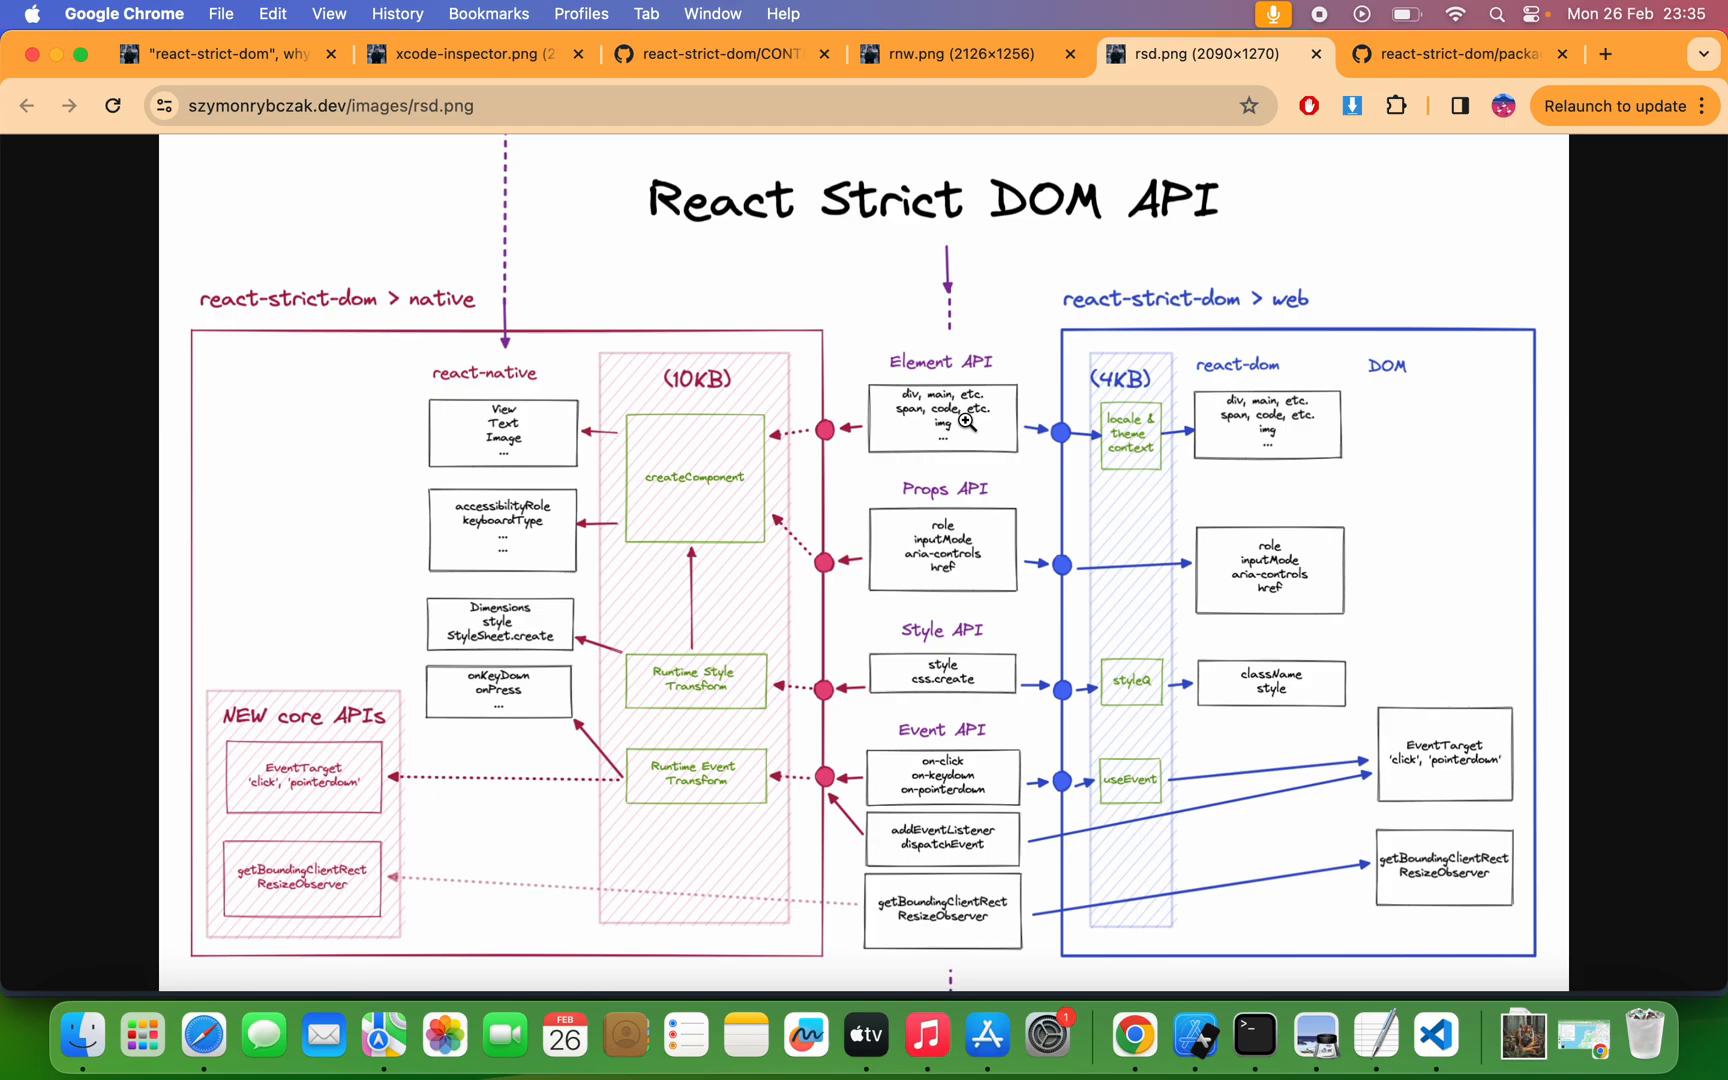
pyautogui.moveTo(983, 209)
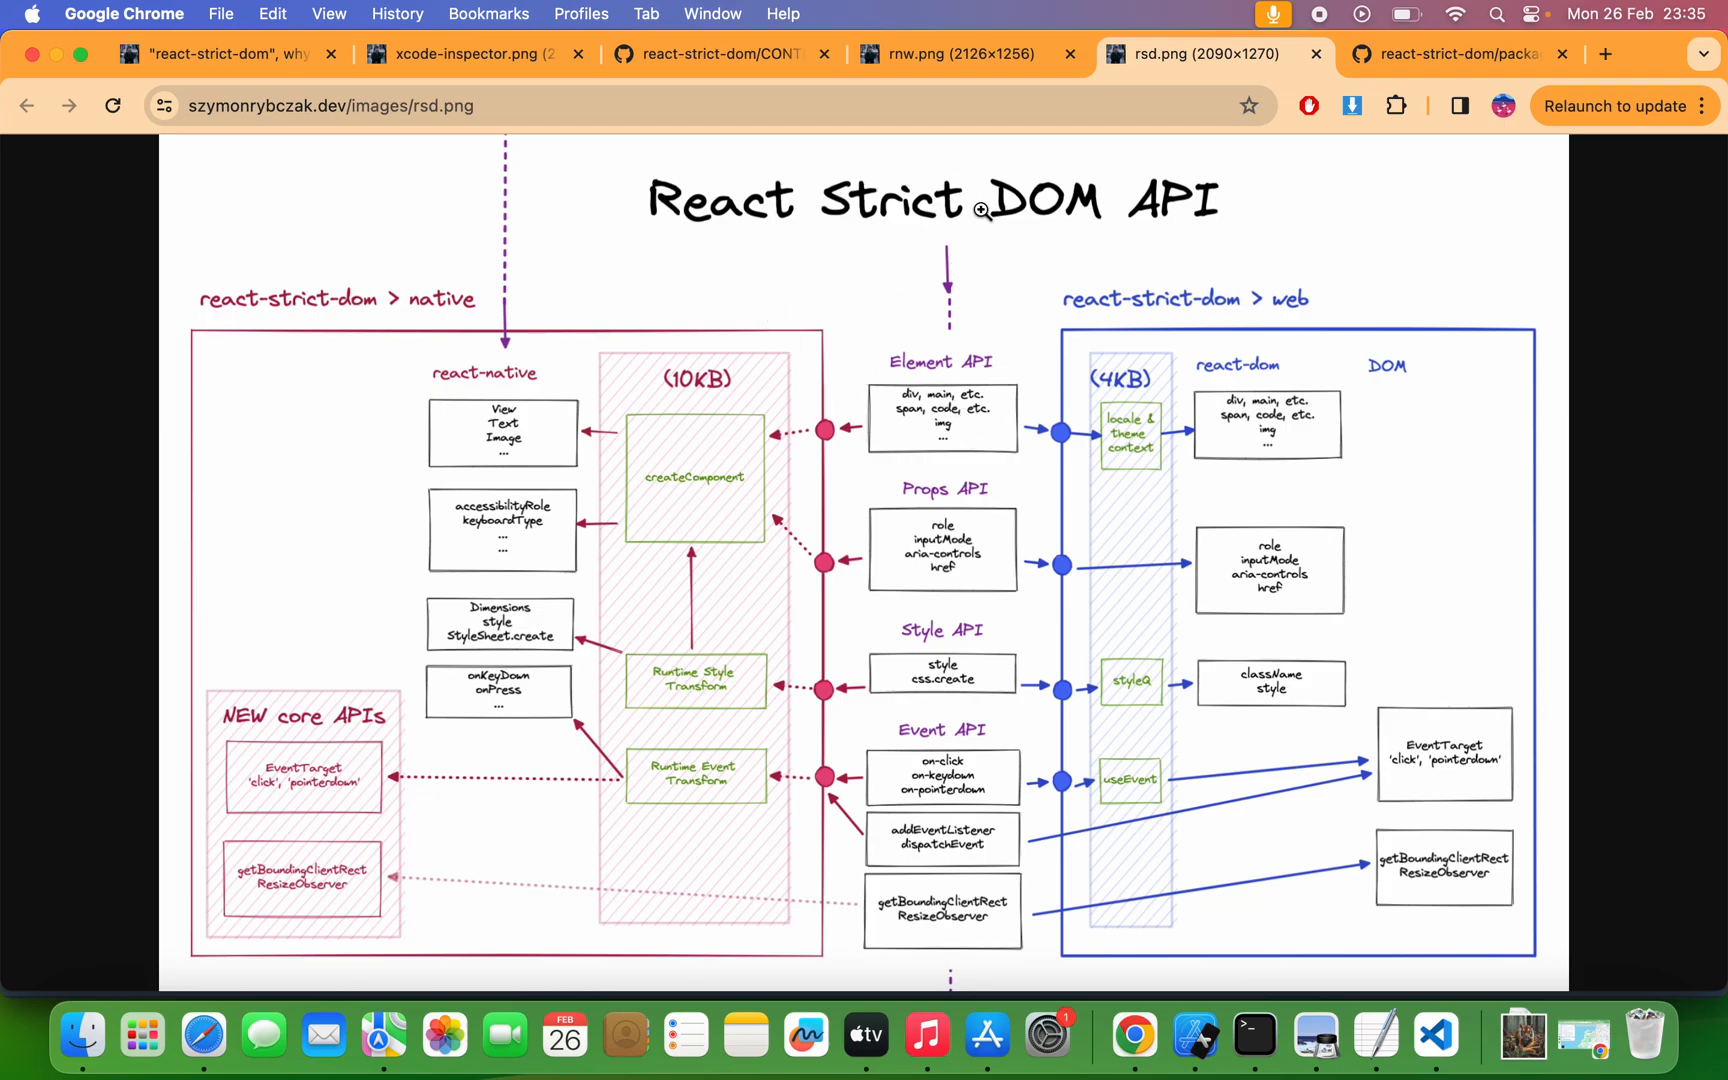
pyautogui.moveTo(765, 382)
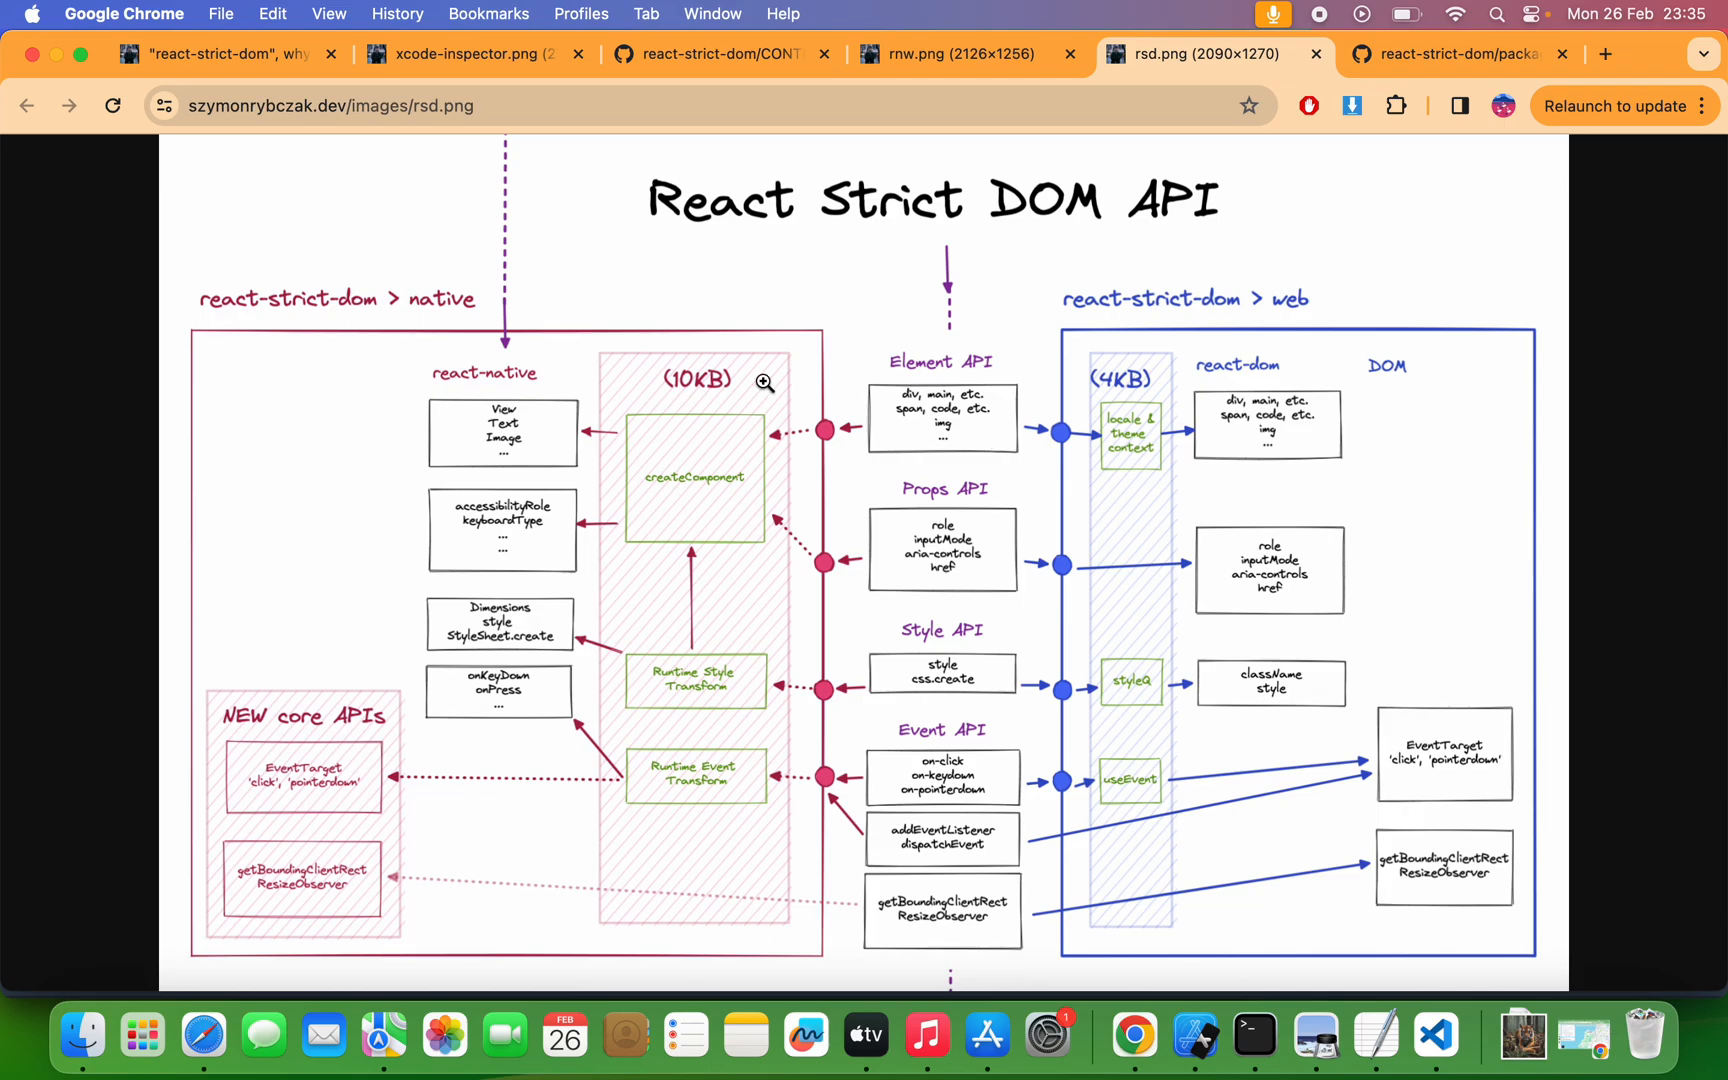
pyautogui.moveTo(904, 663)
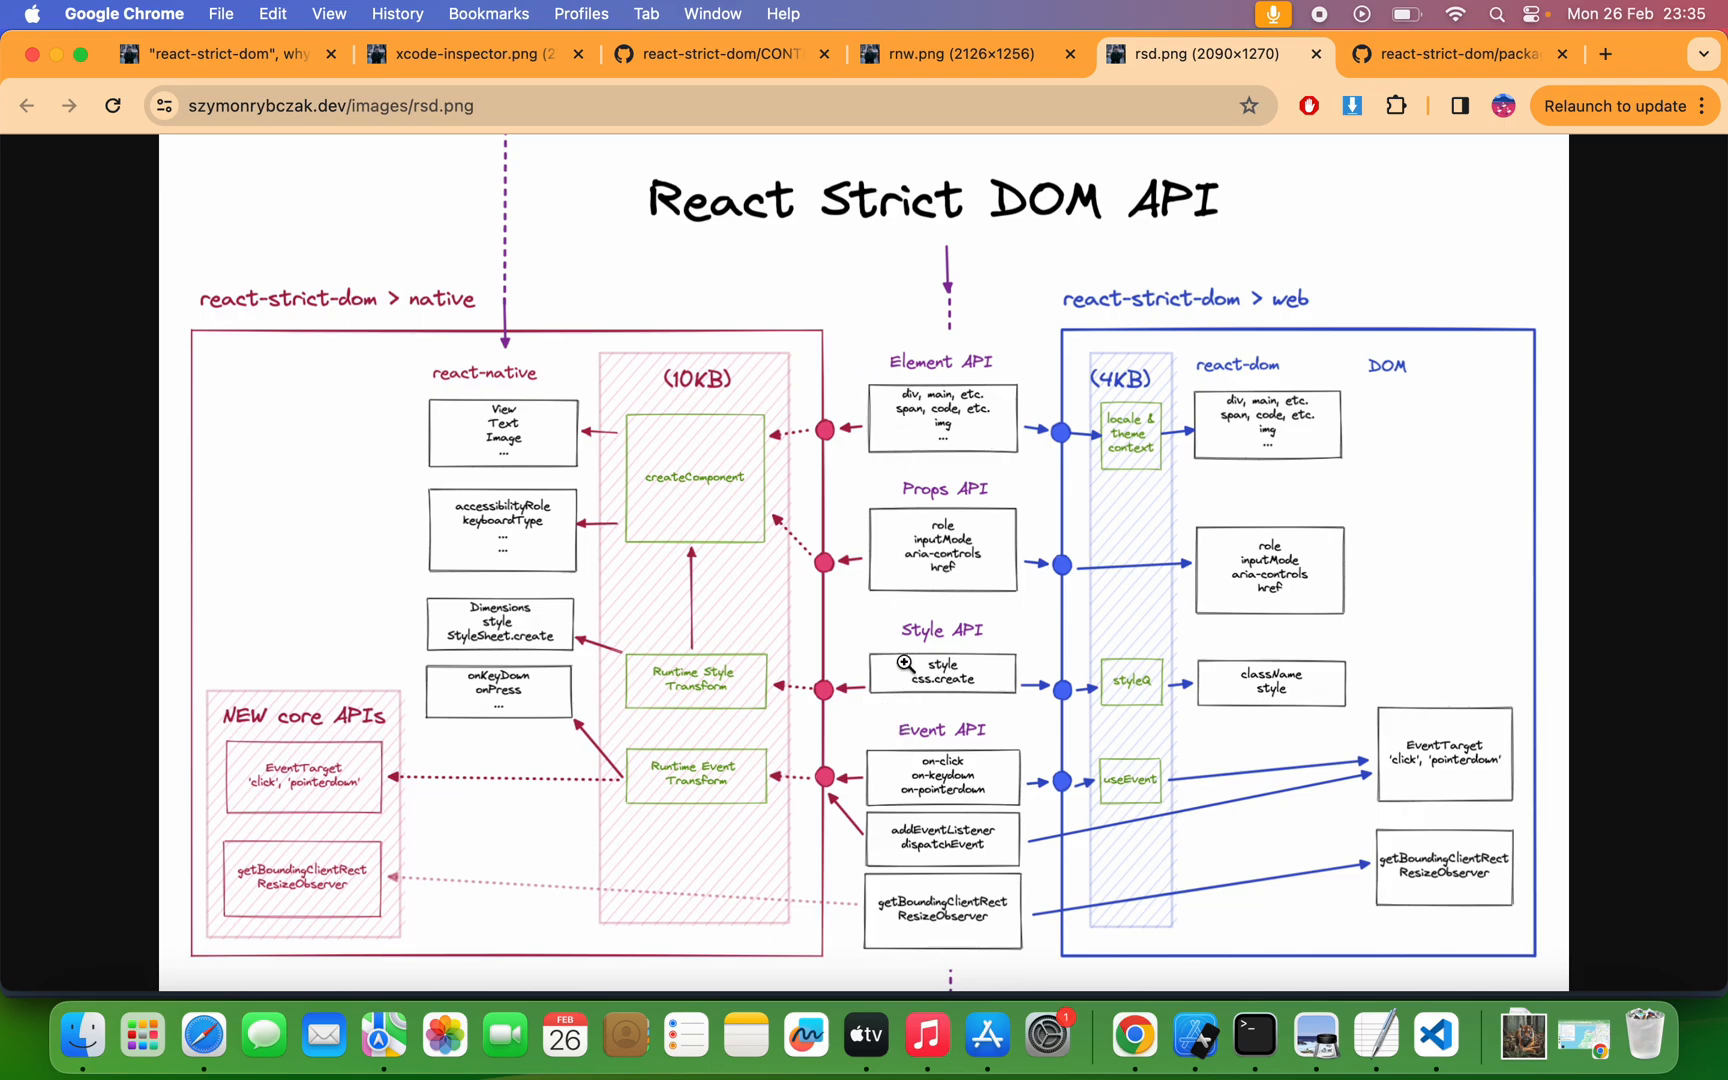
pyautogui.moveTo(585, 406)
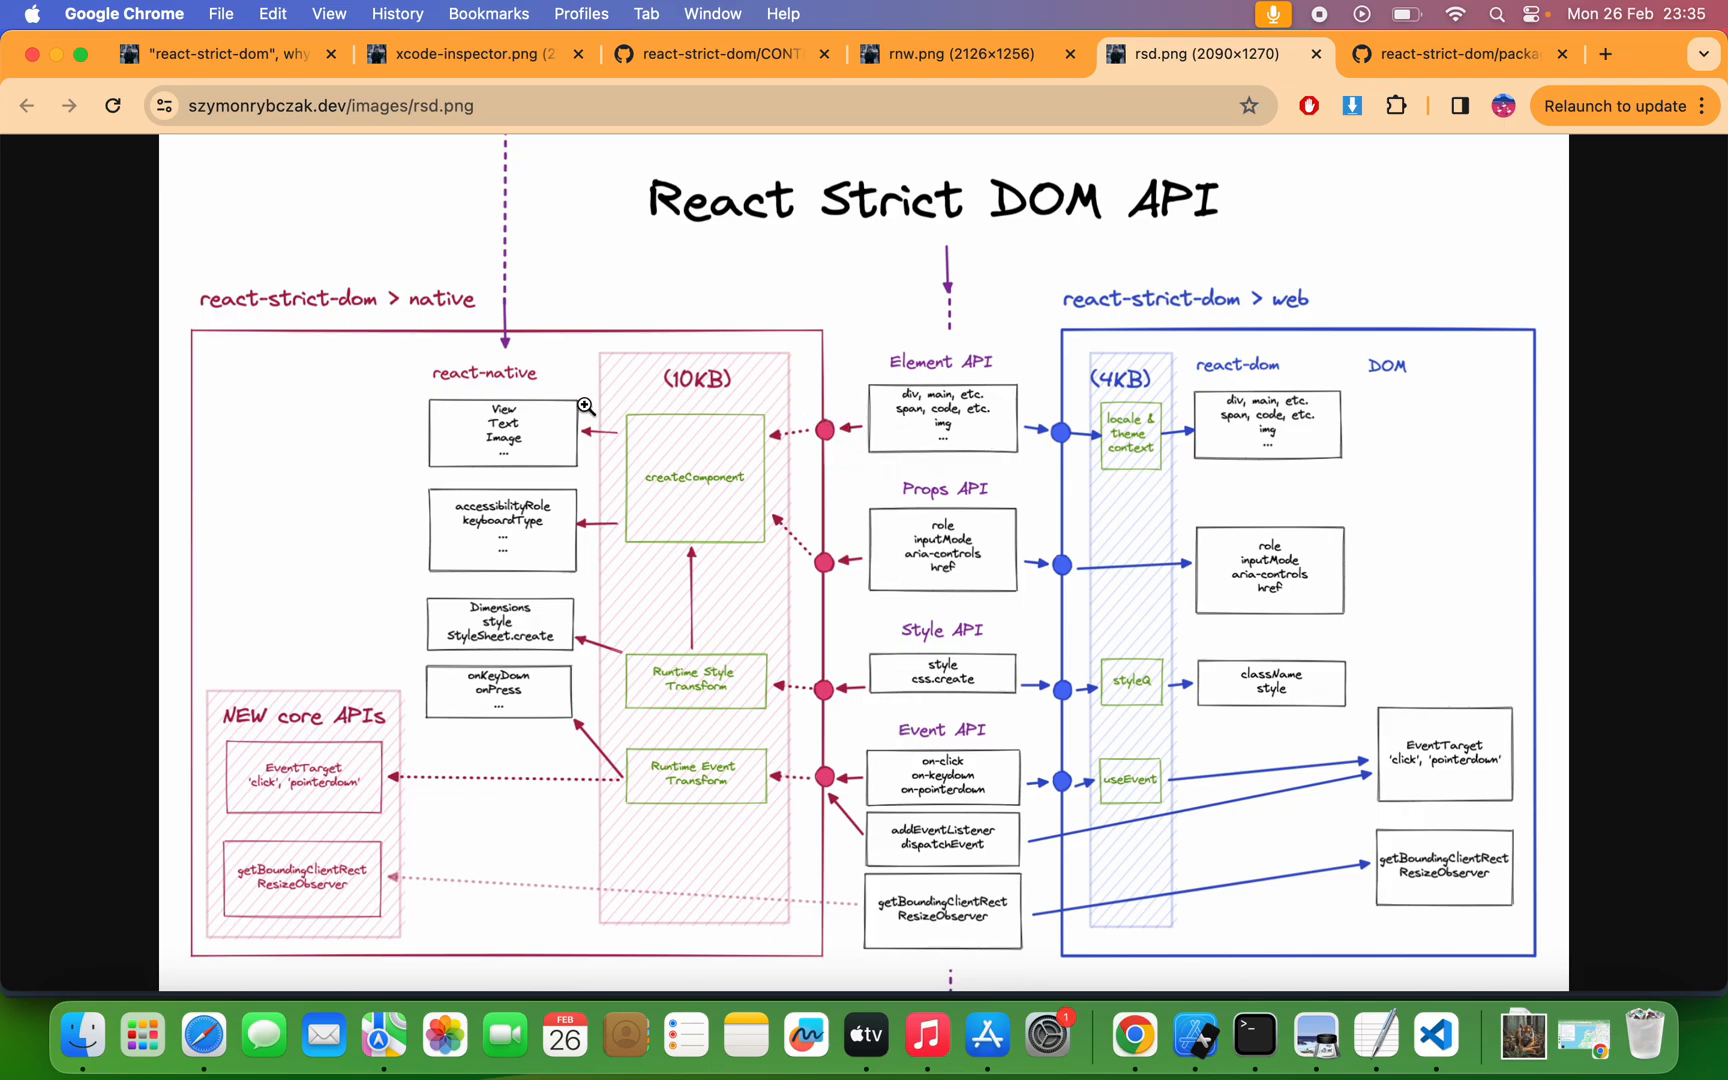
pyautogui.moveTo(497, 397)
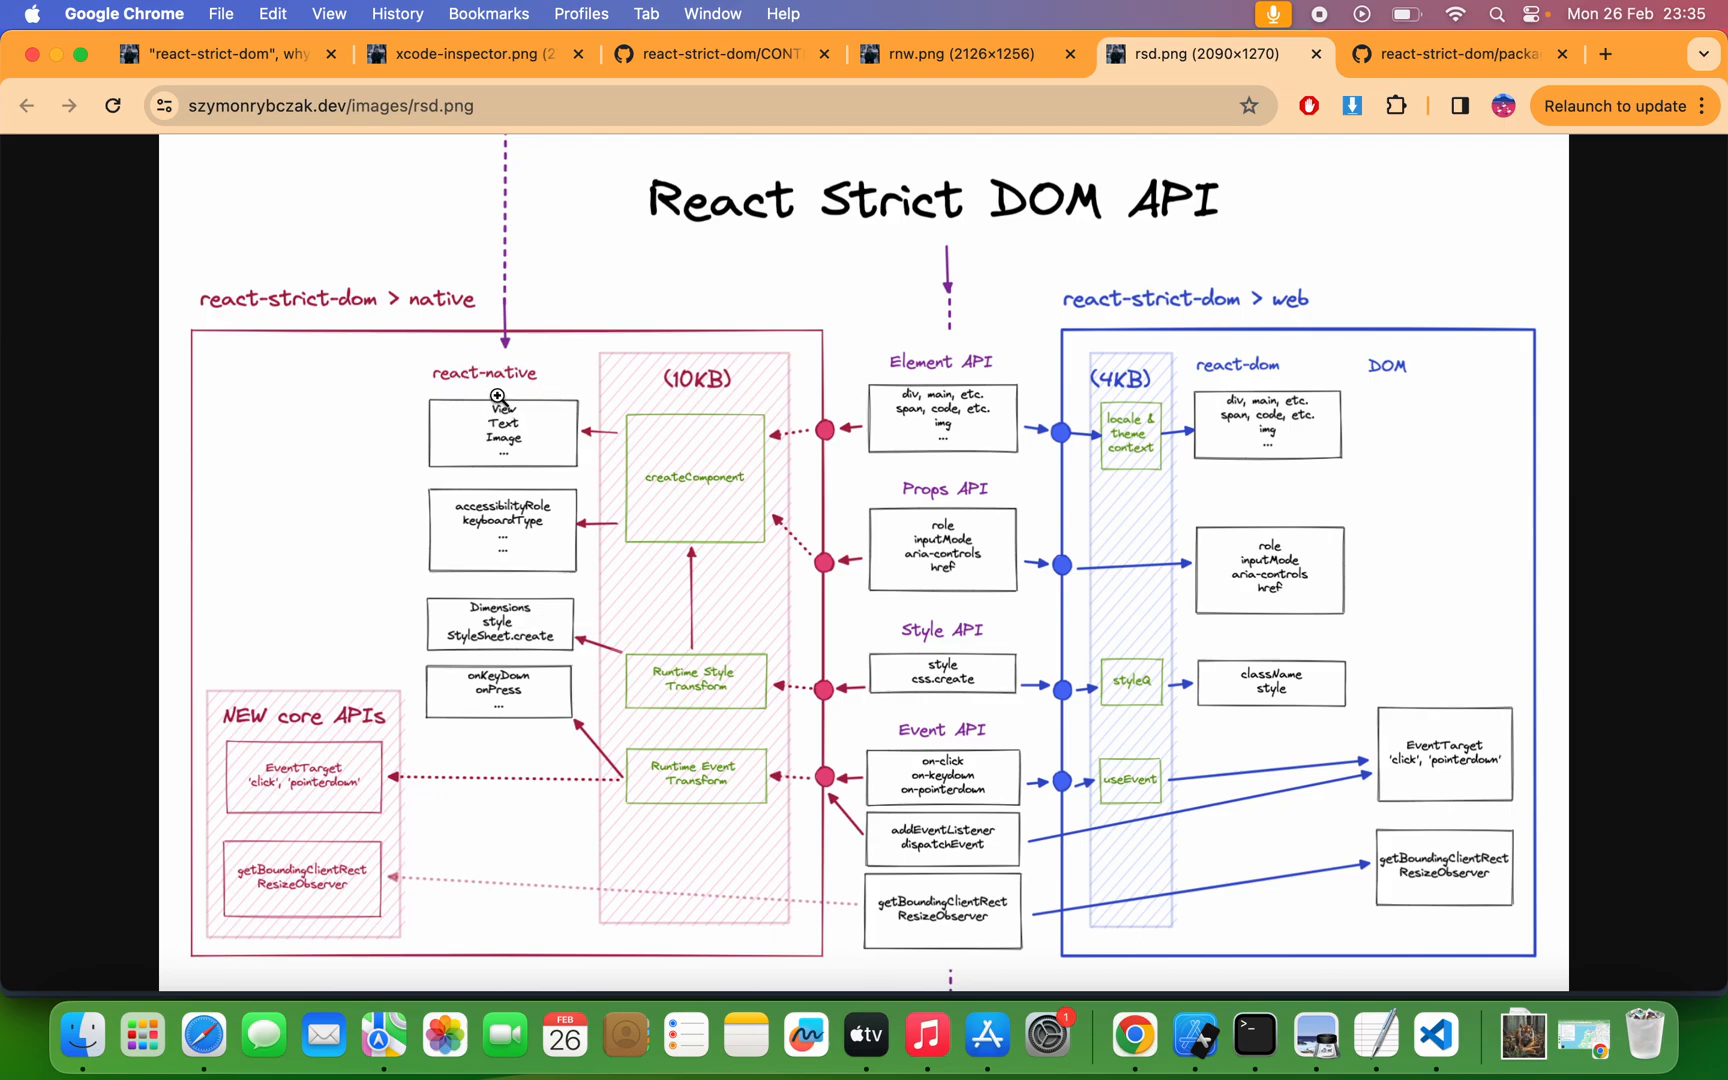
pyautogui.moveTo(484, 455)
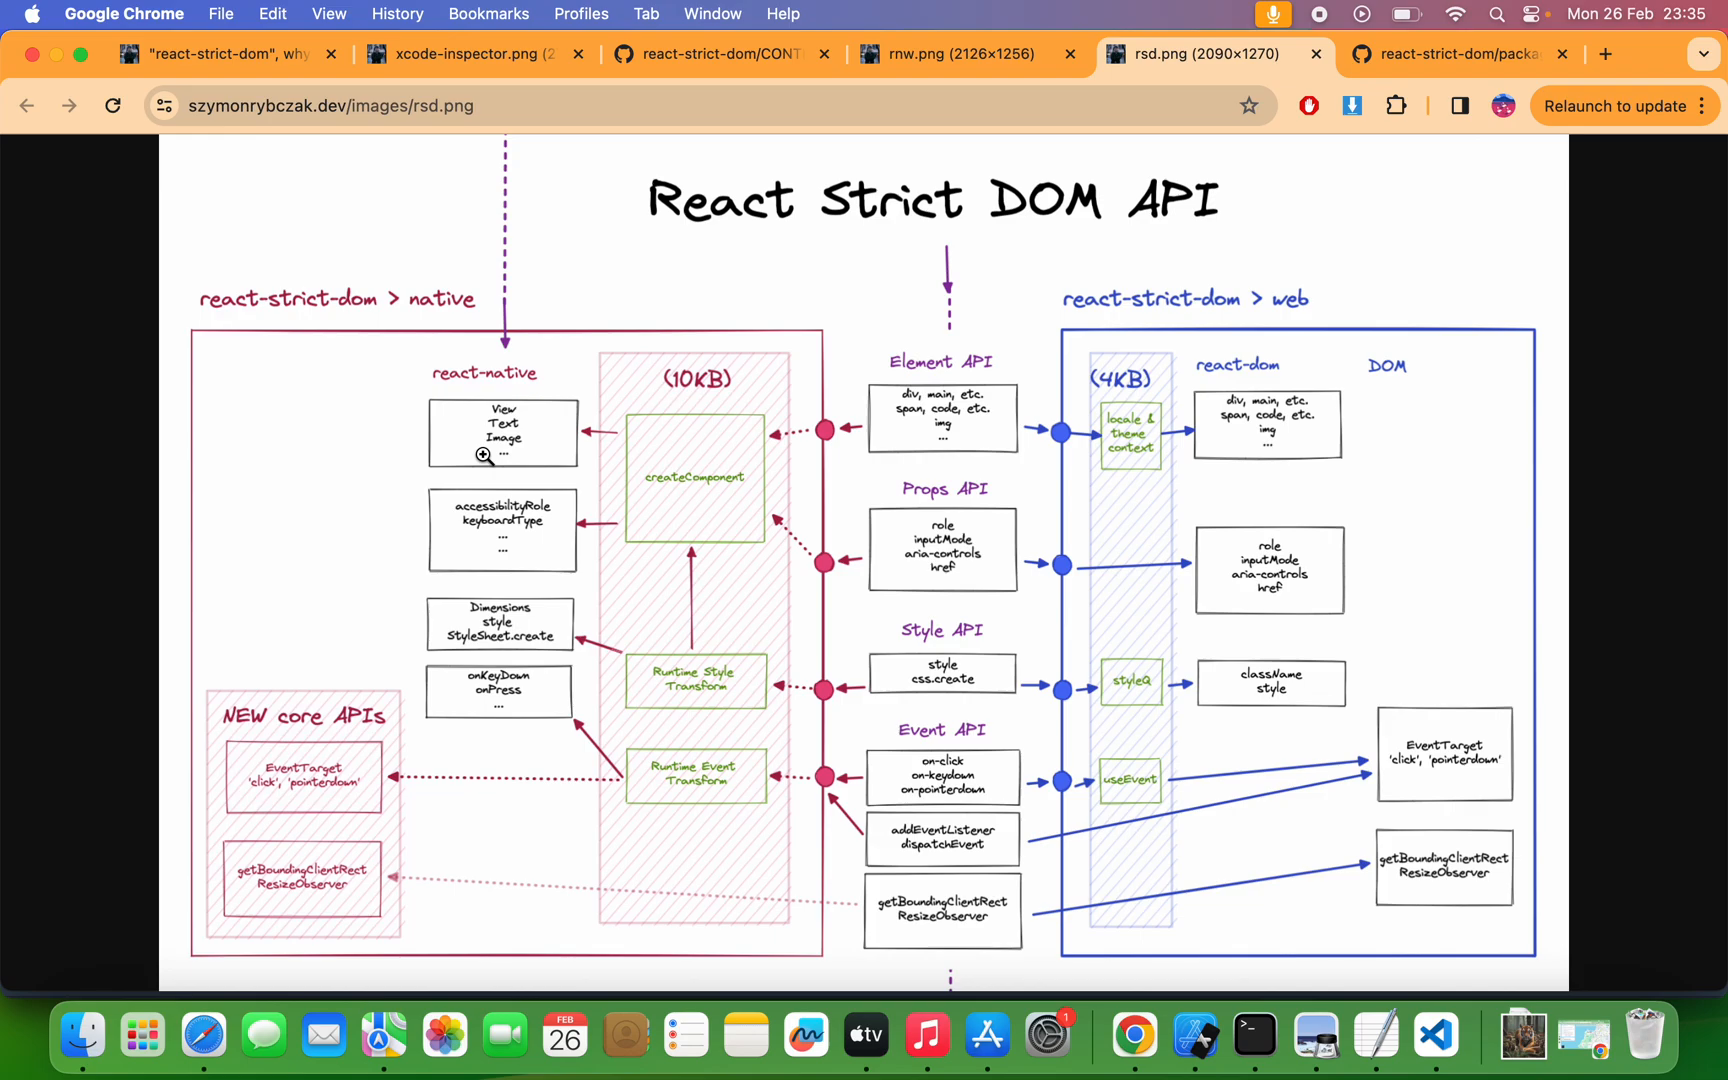
pyautogui.moveTo(895, 333)
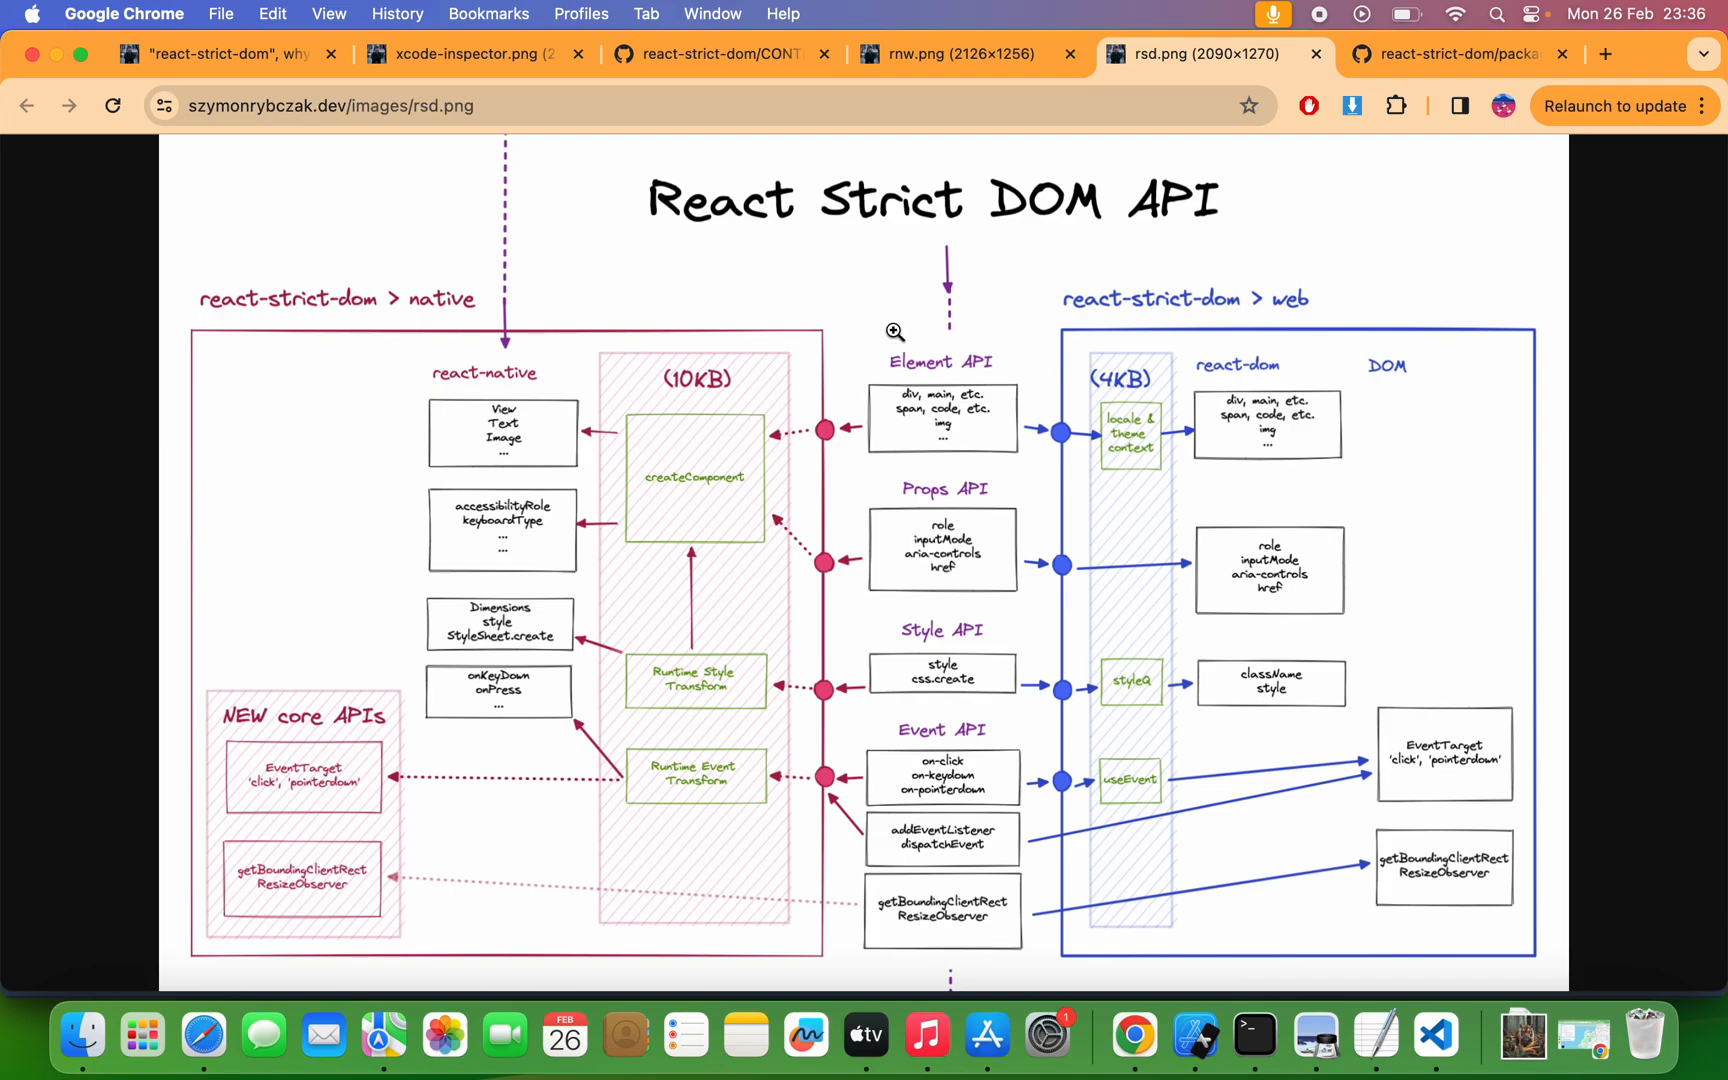
pyautogui.moveTo(1267, 317)
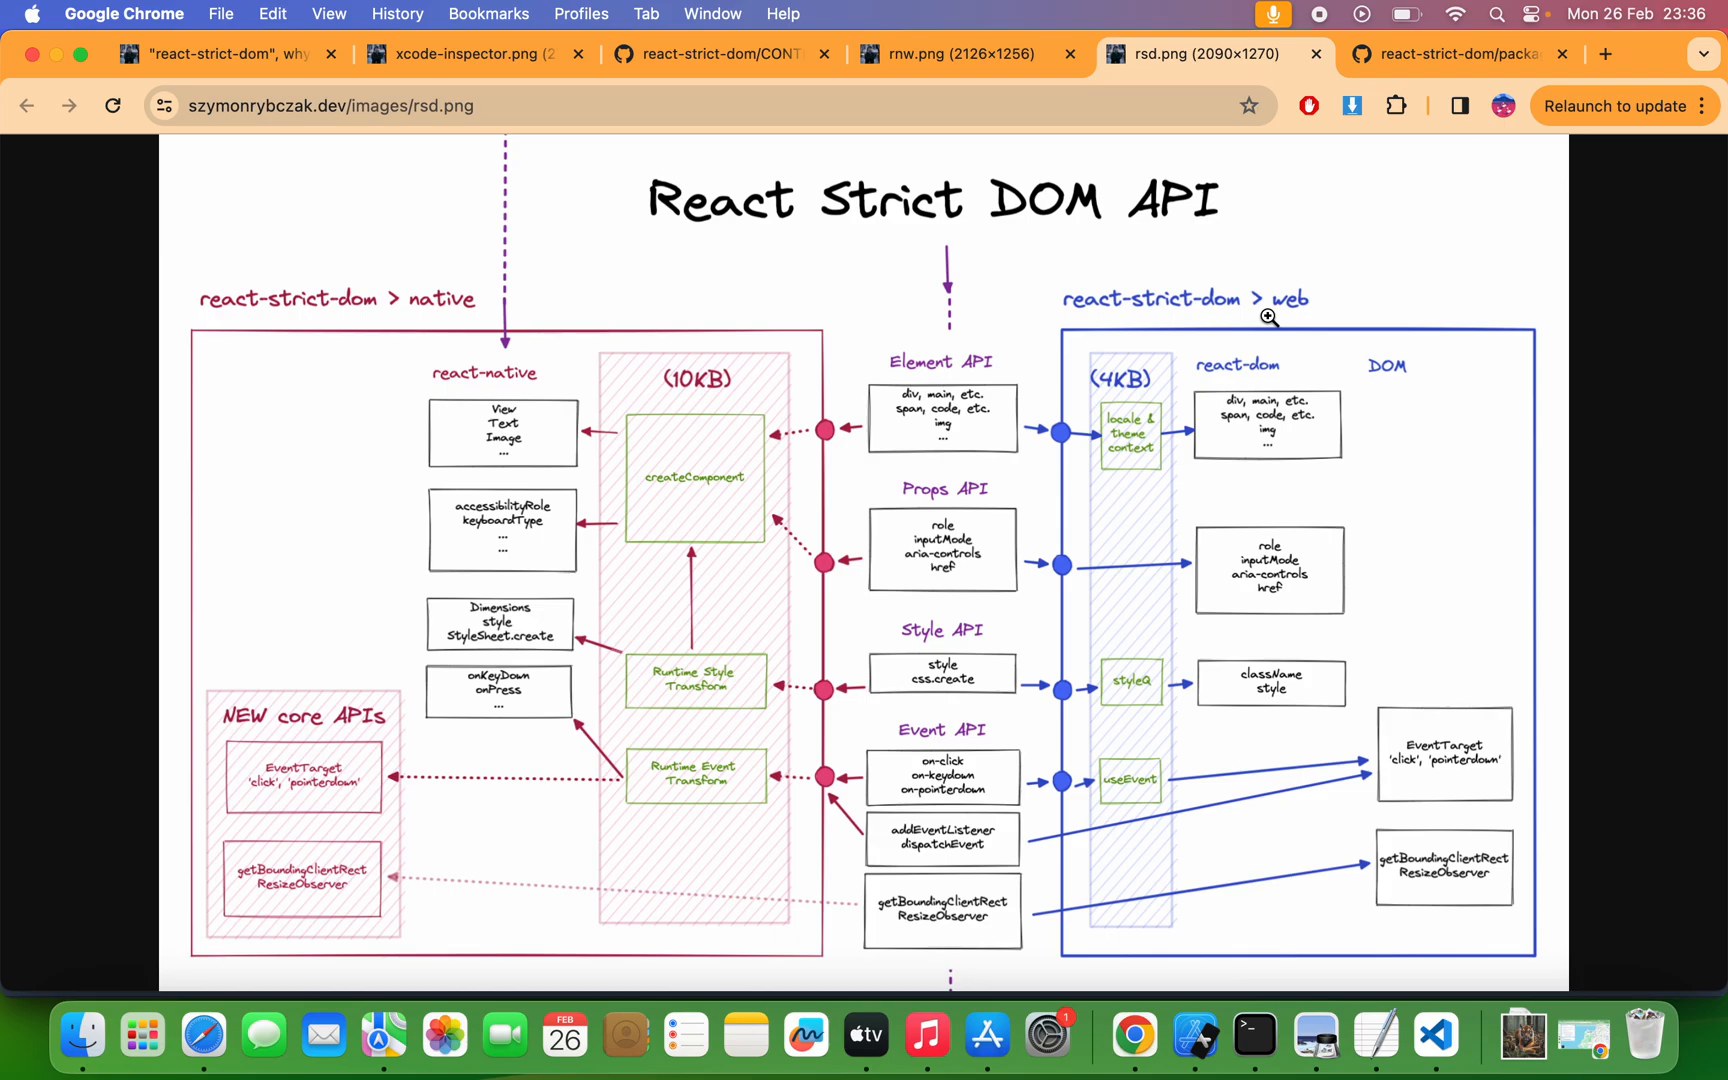
pyautogui.moveTo(1456, 520)
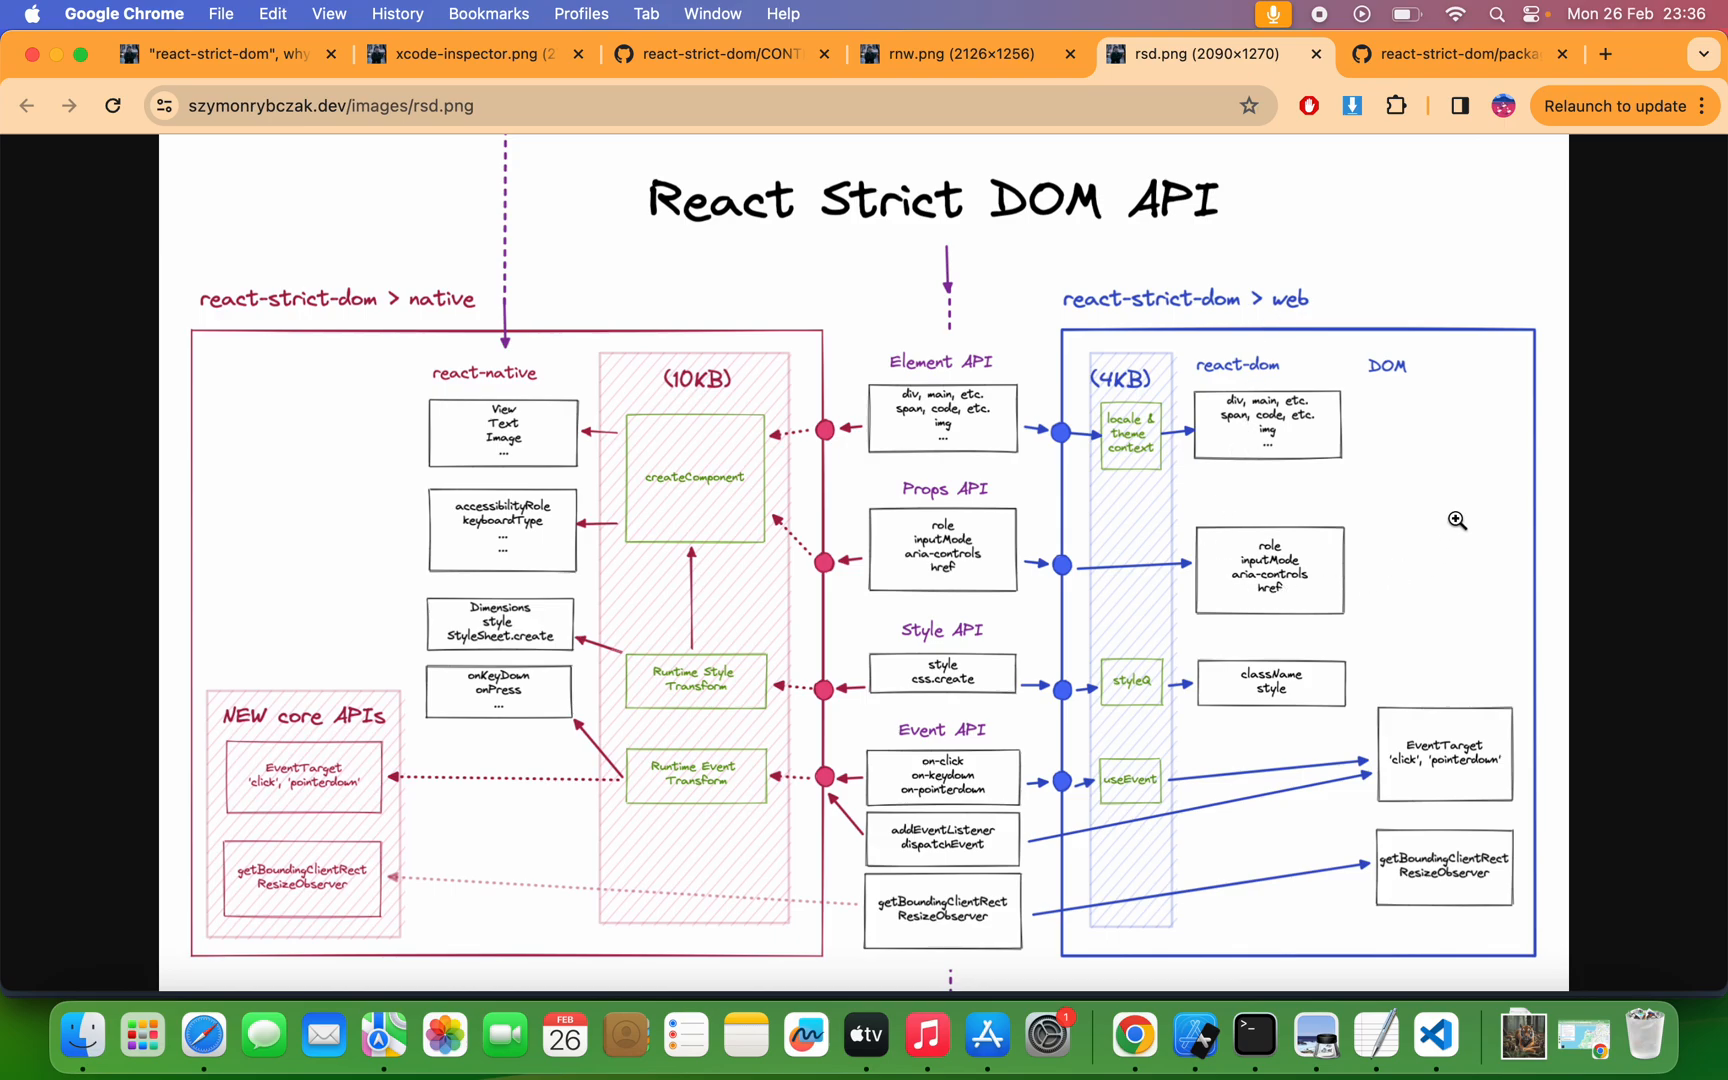
pyautogui.moveTo(1628, 770)
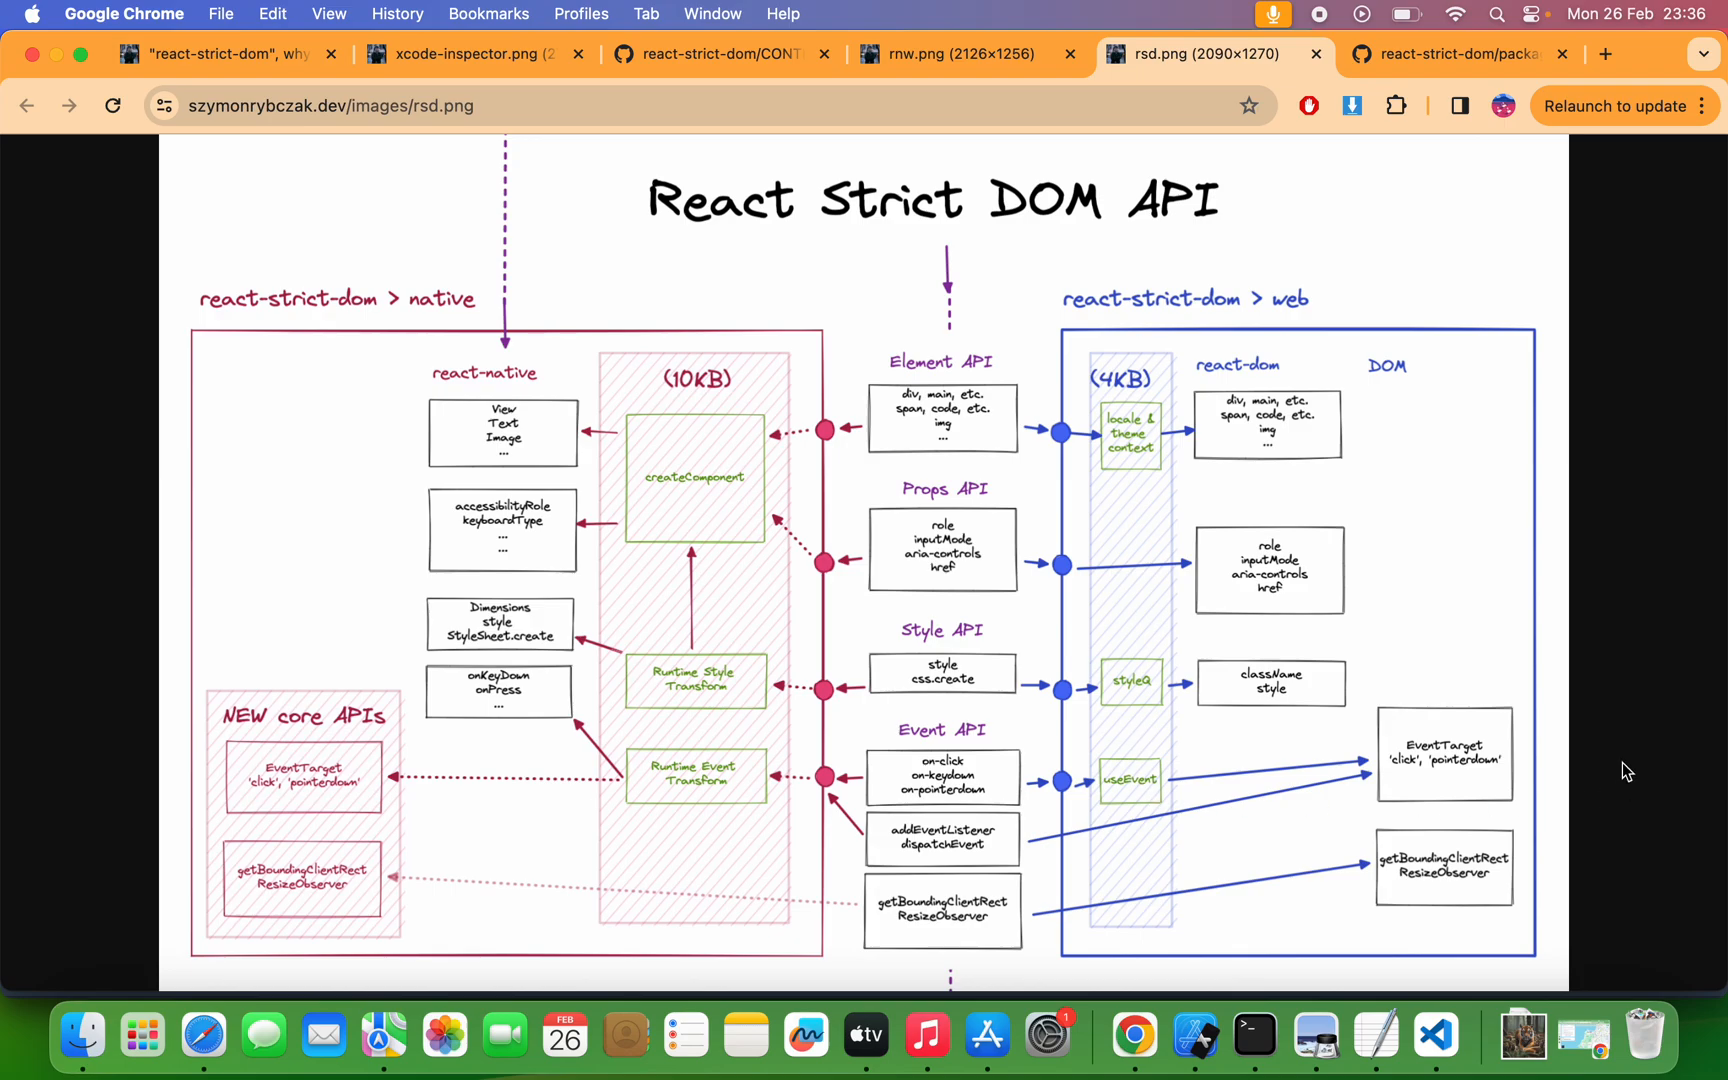
pyautogui.moveTo(209, 320)
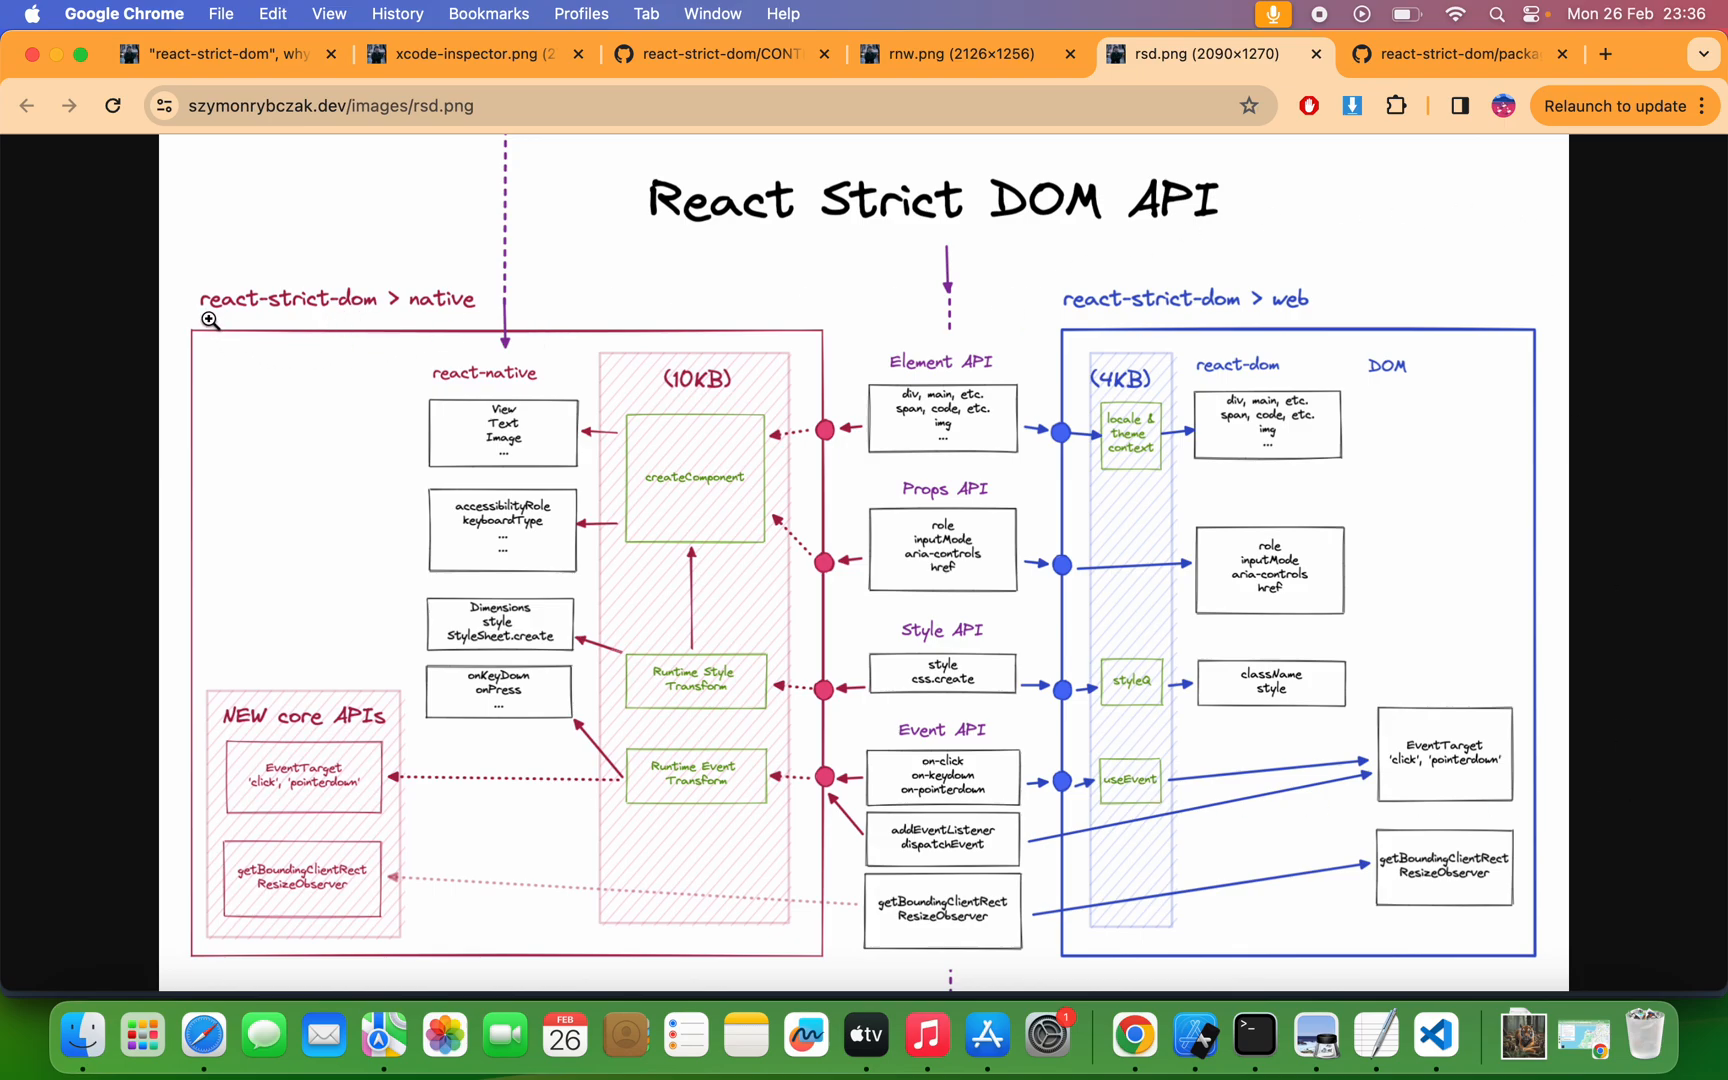
pyautogui.moveTo(477, 240)
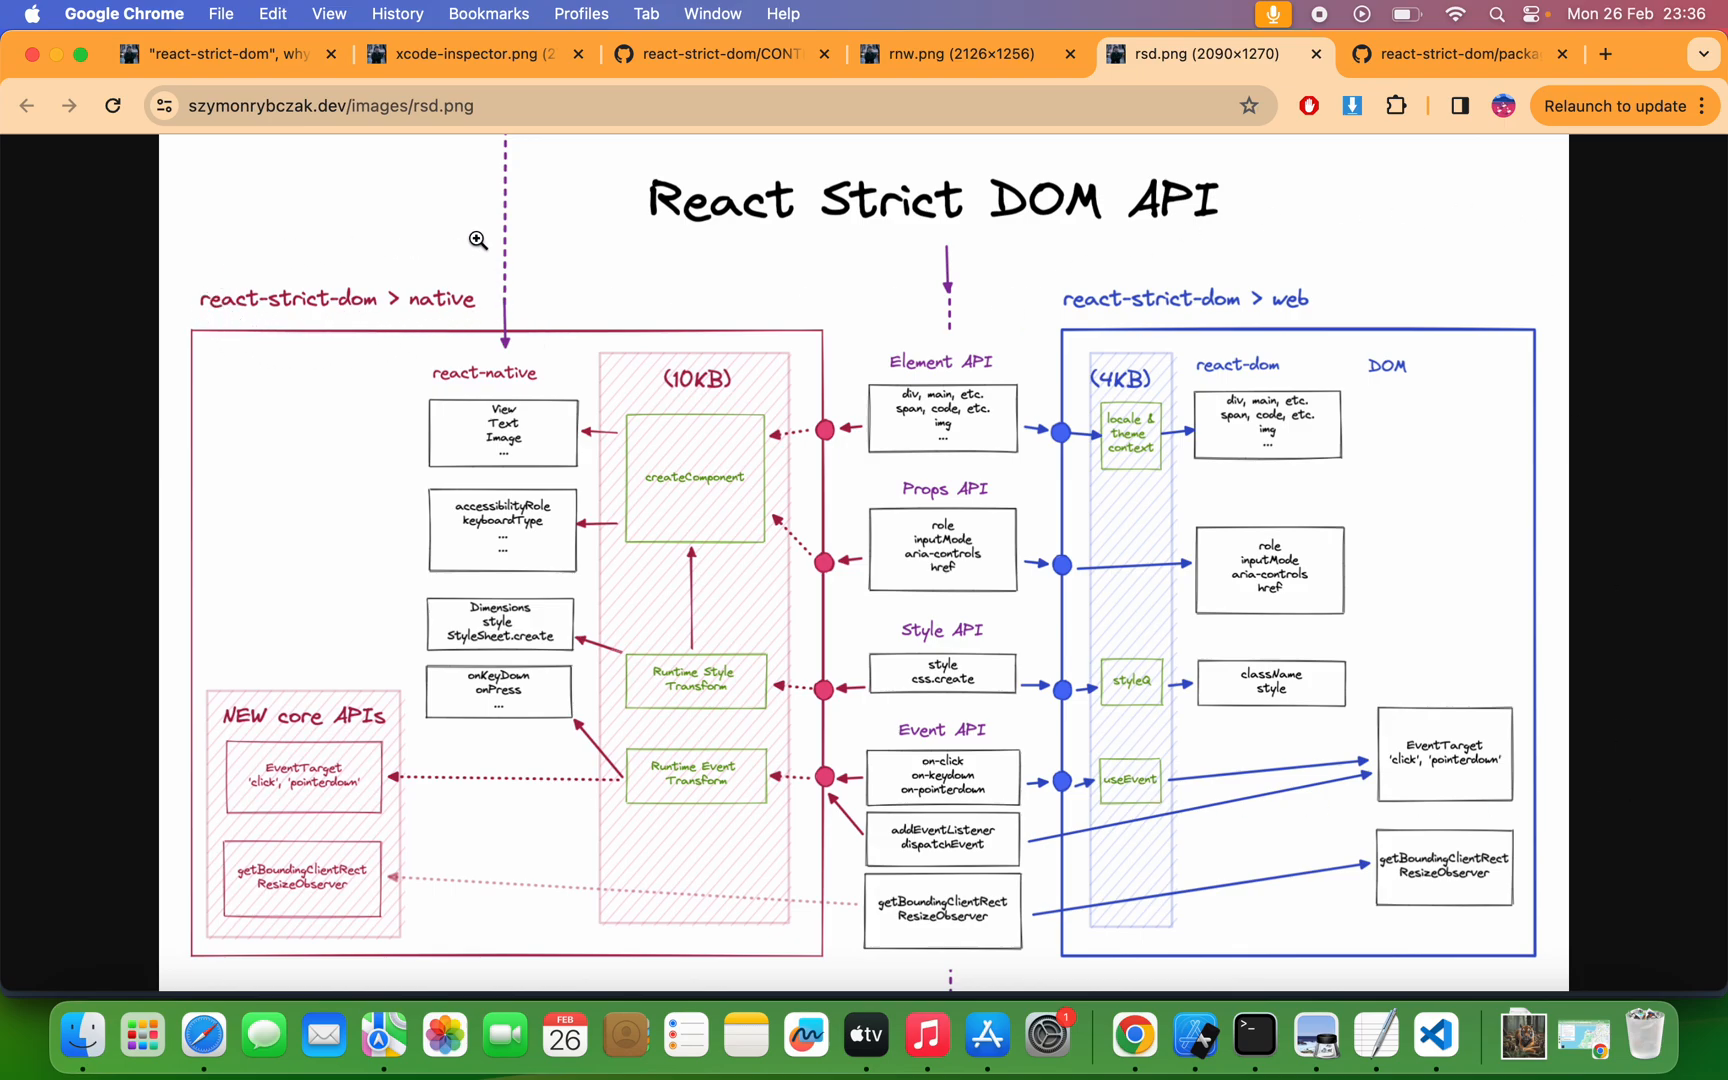
pyautogui.moveTo(1370, 261)
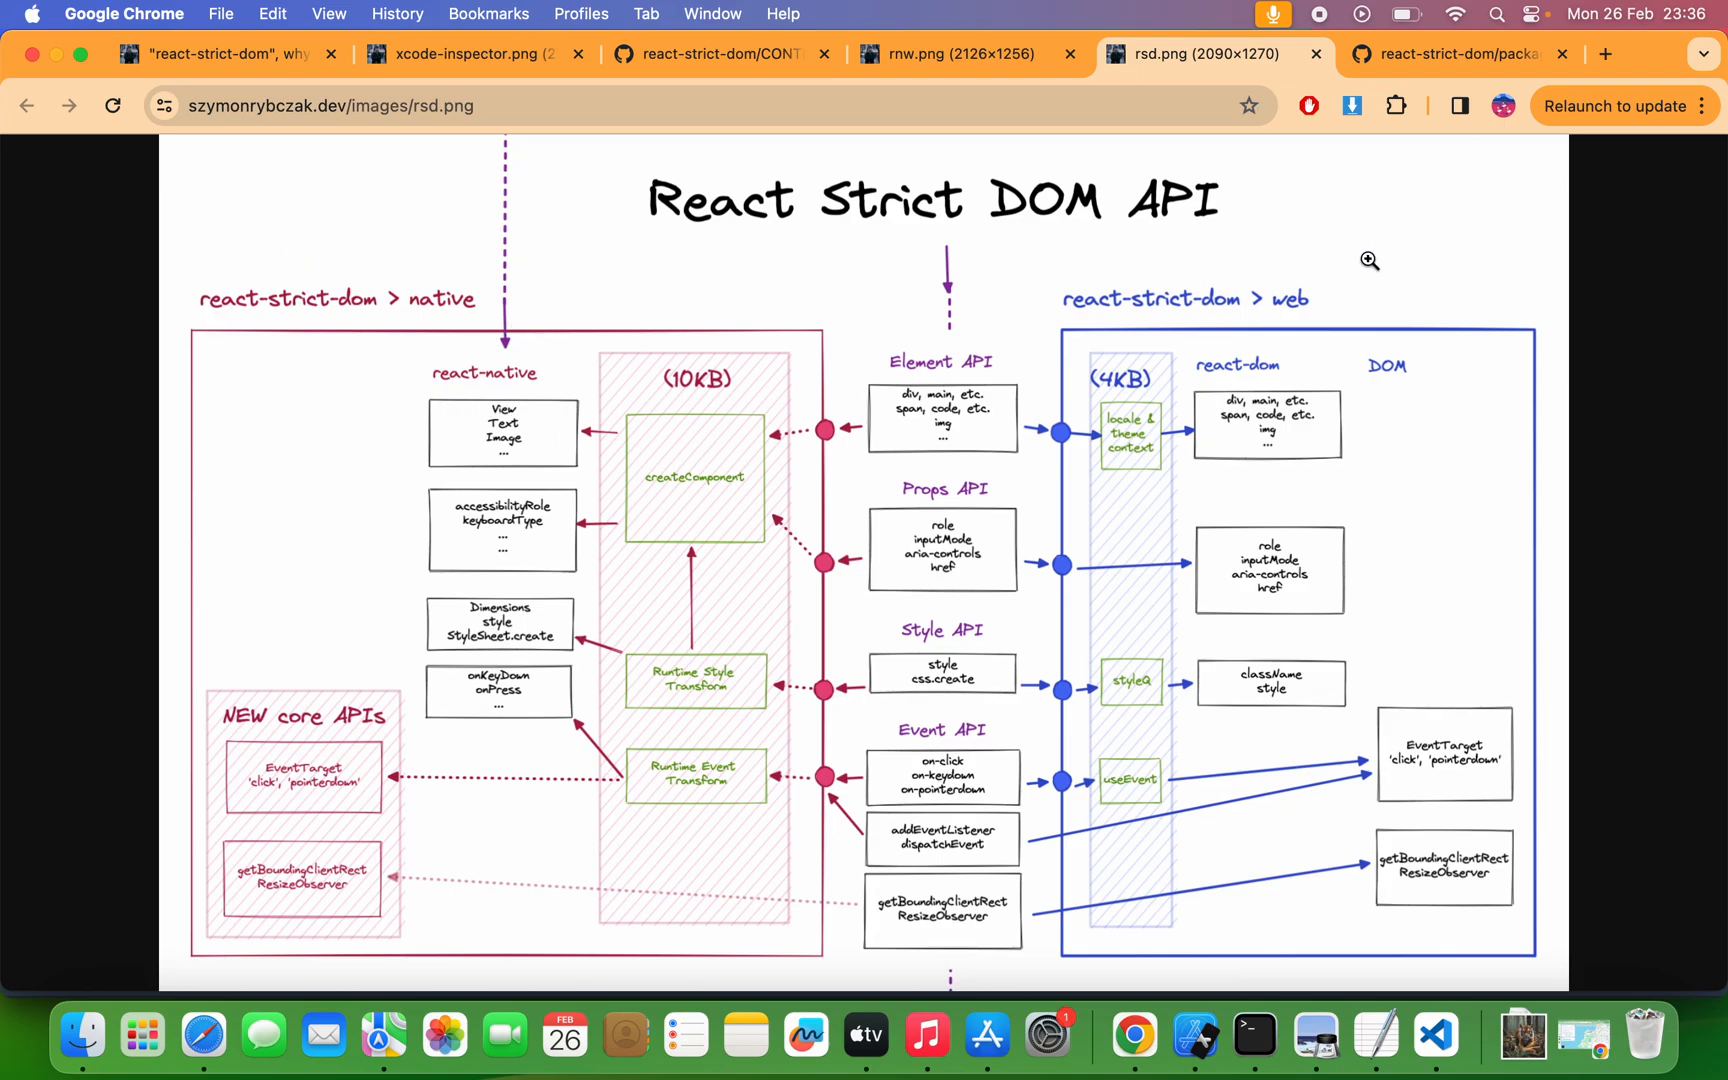
pyautogui.moveTo(1354, 338)
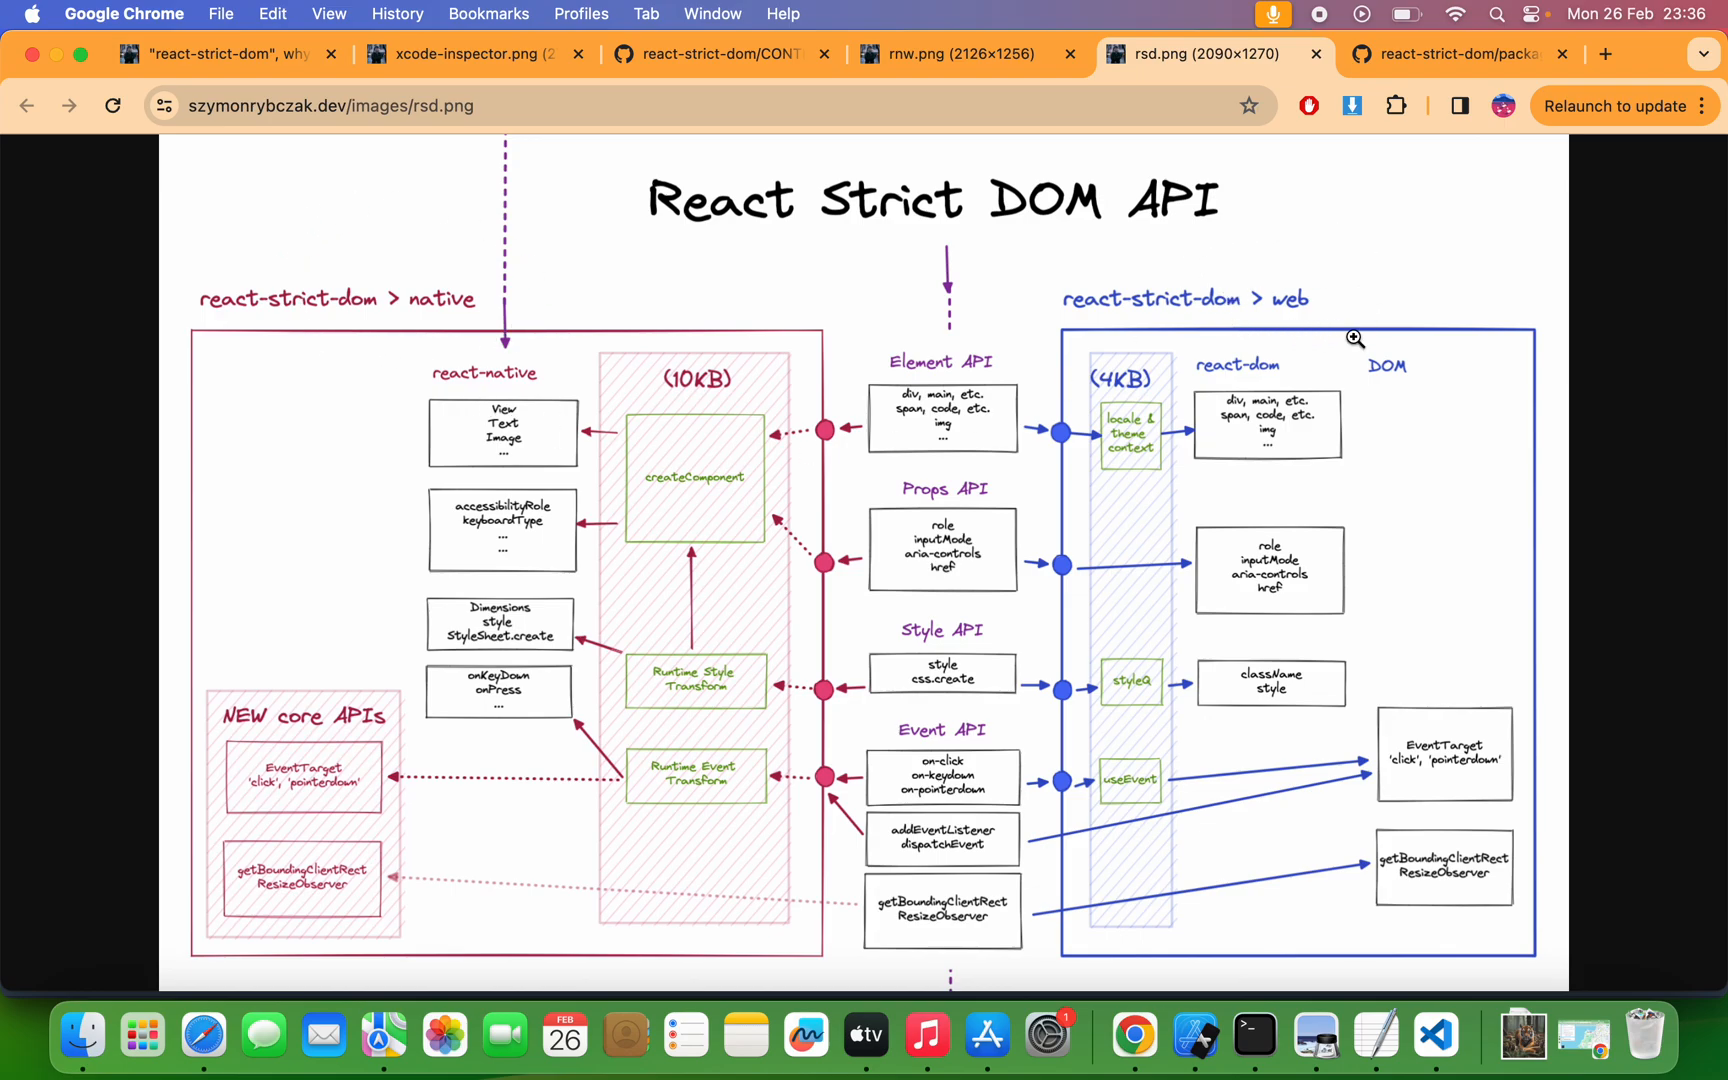
pyautogui.moveTo(932, 796)
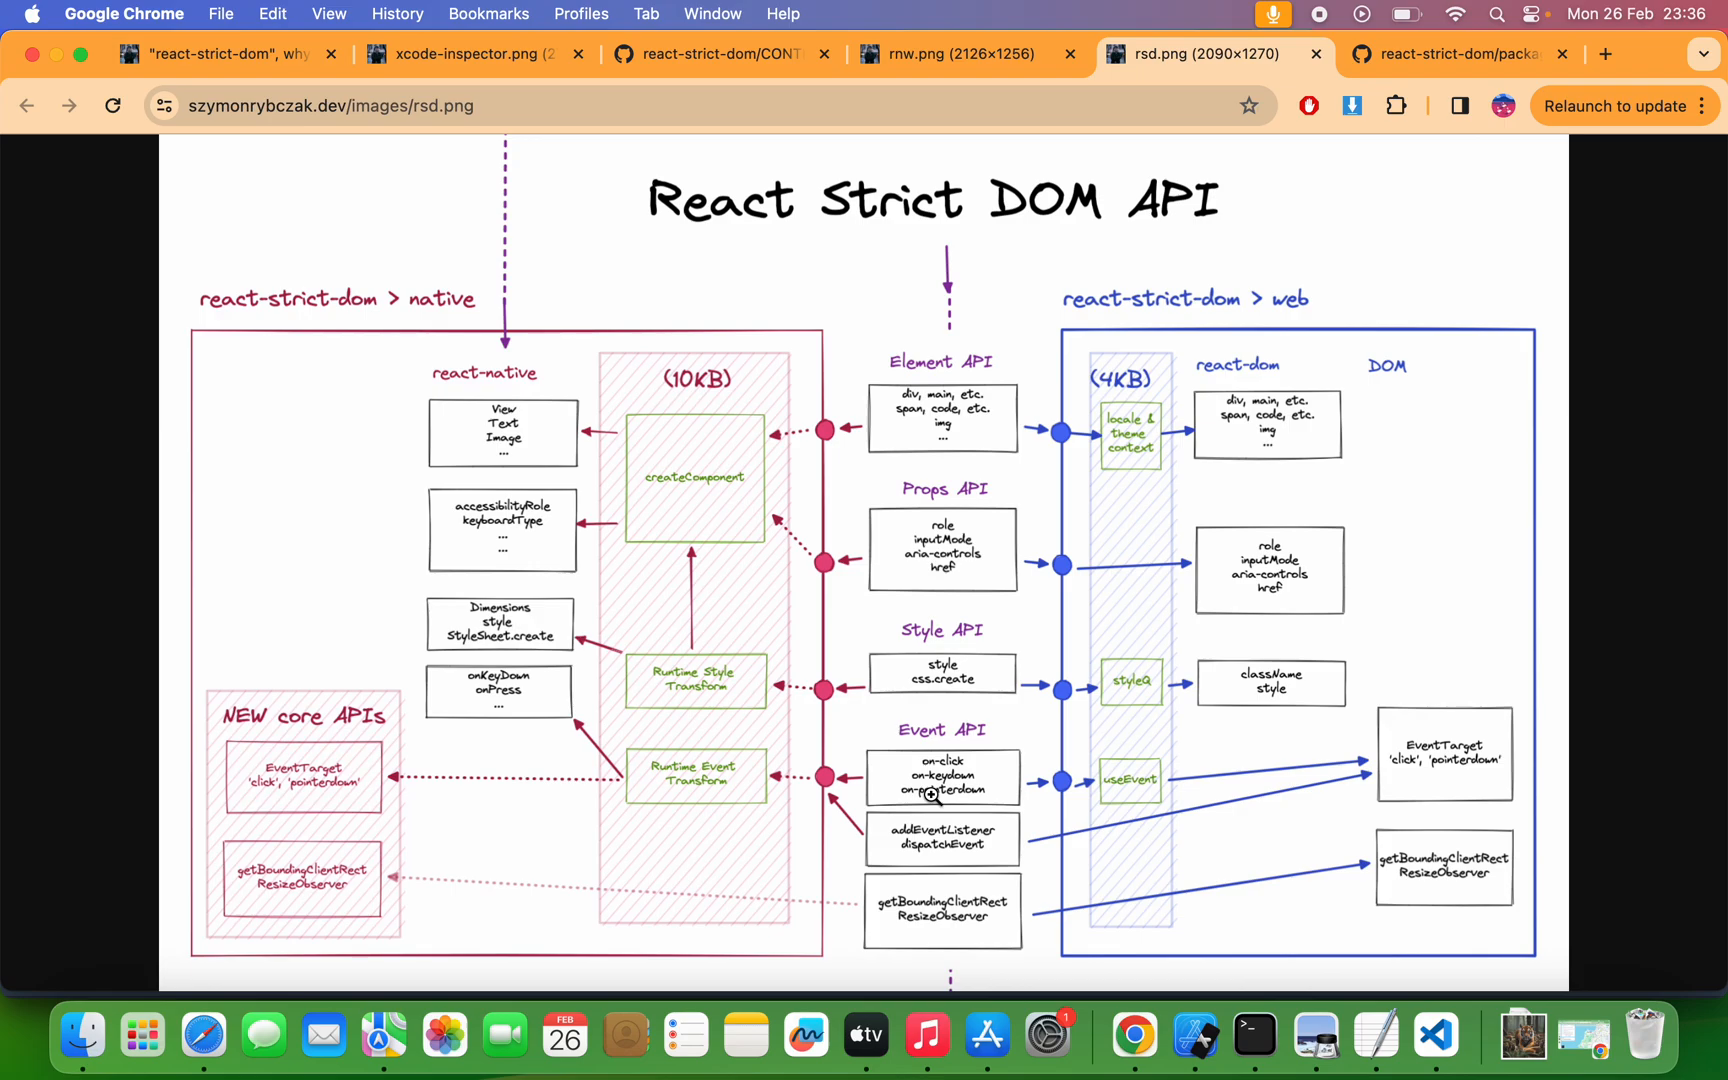
pyautogui.moveTo(1141, 273)
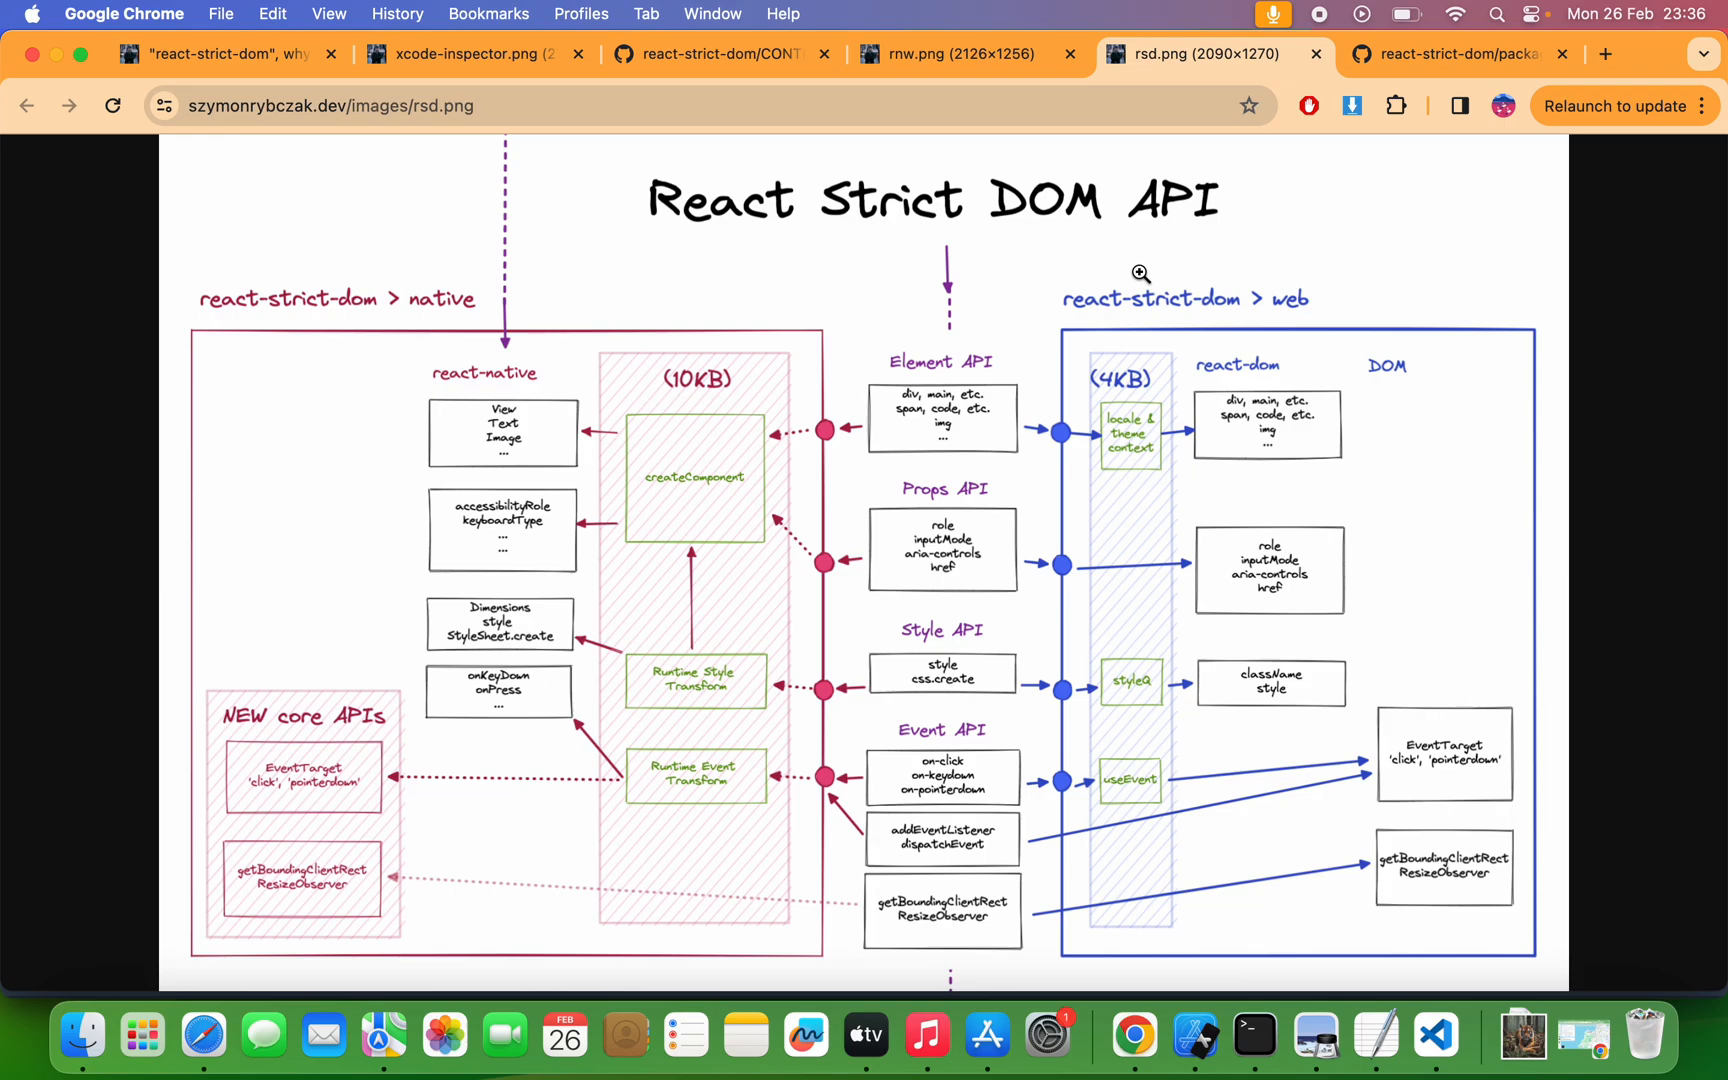
pyautogui.moveTo(1313, 1034)
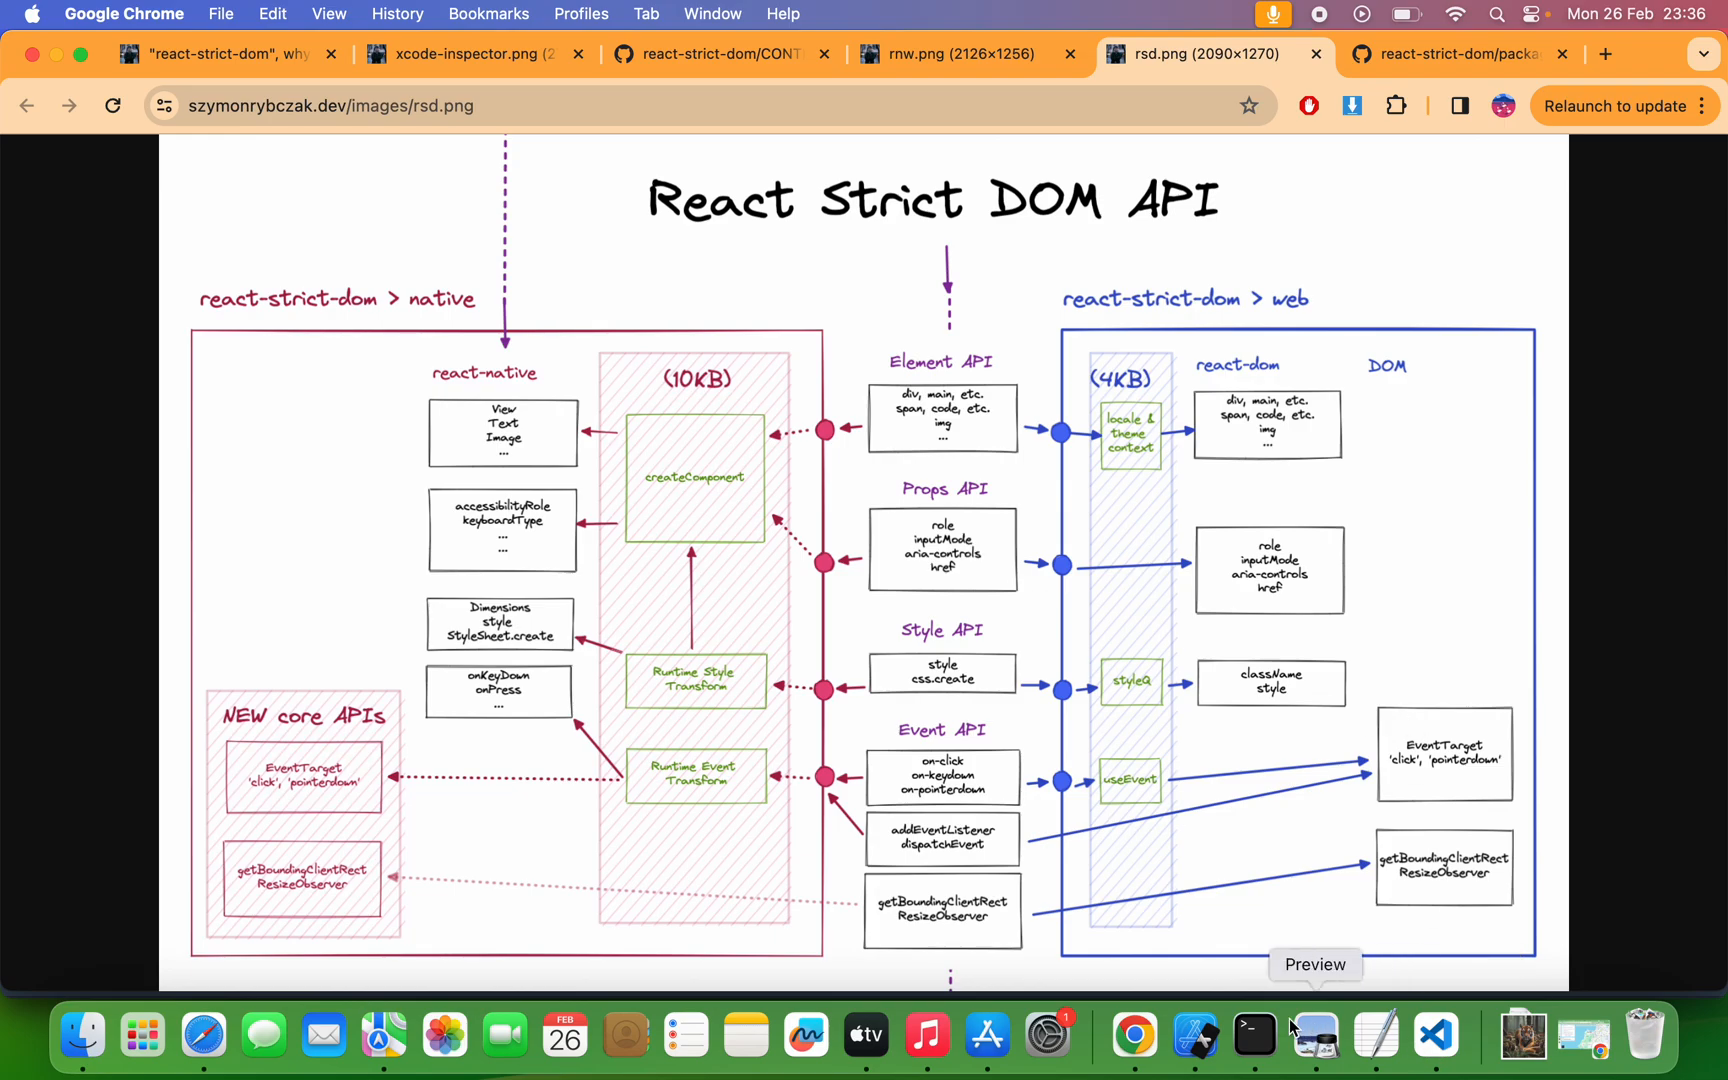
pyautogui.moveTo(1195, 1034)
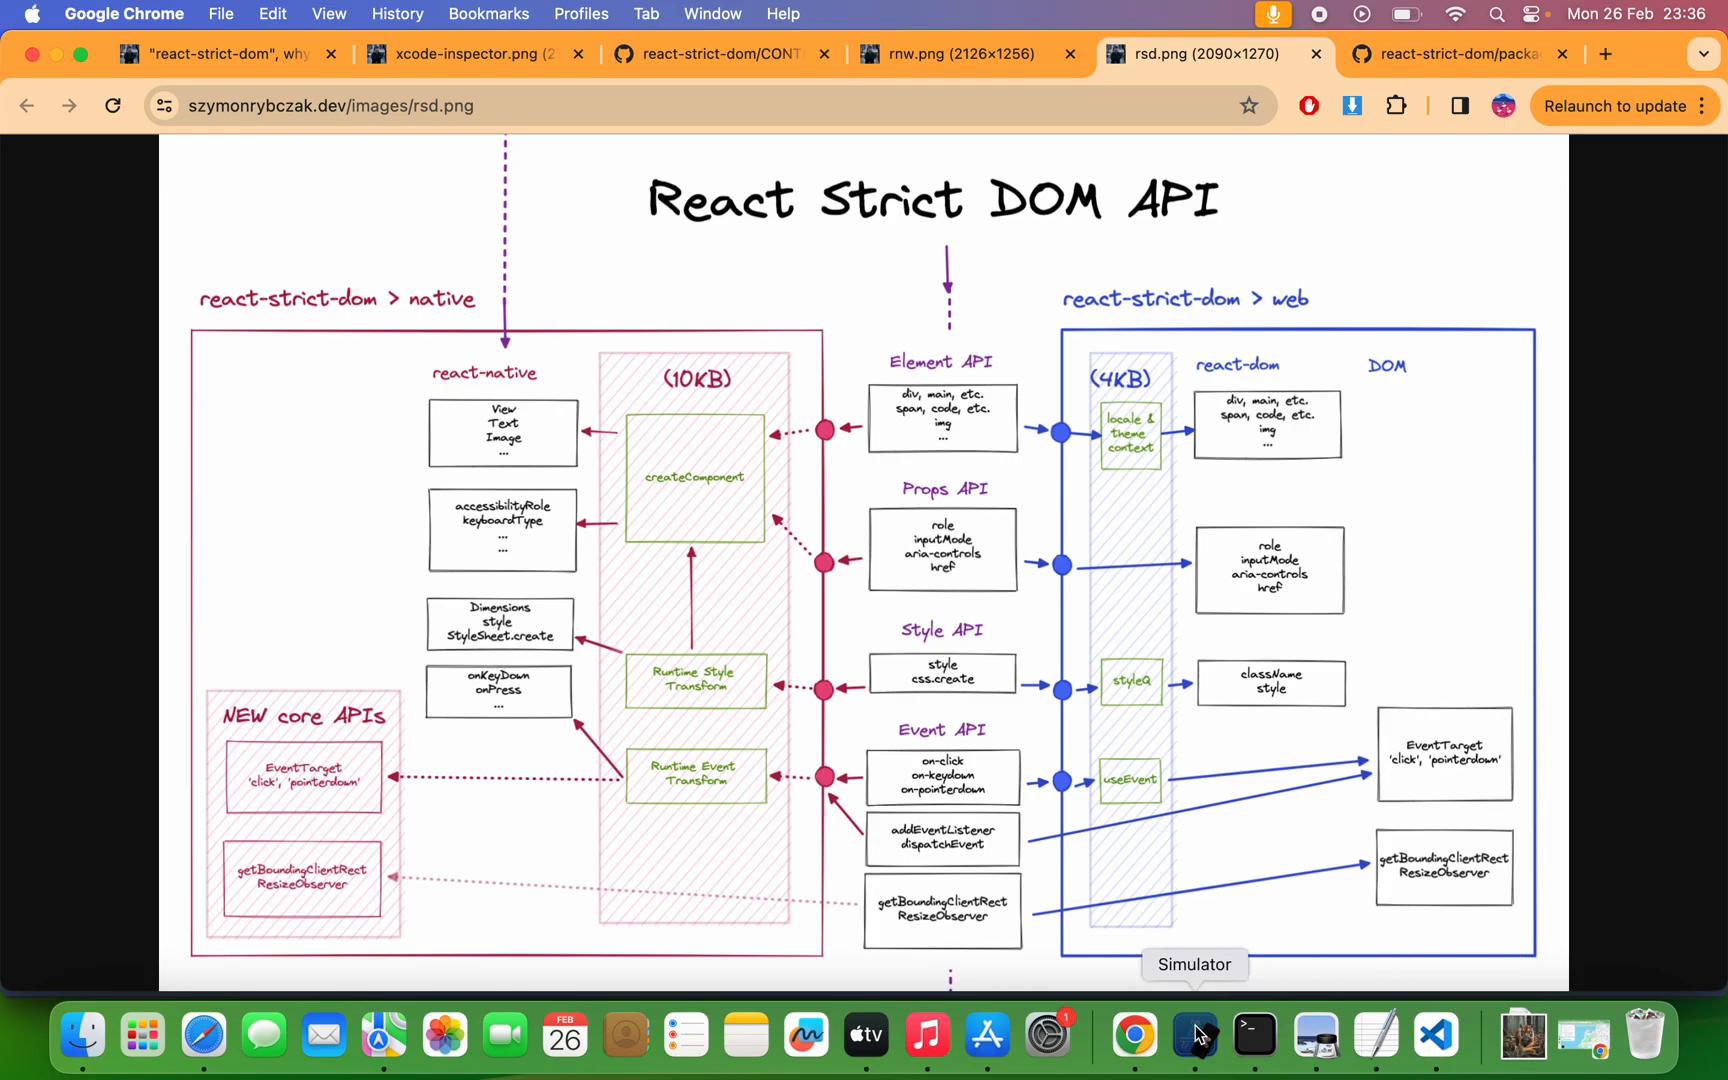
# - Bring VS Code forward and read through the App.js Hello World code
pyautogui.click(1435, 1036)
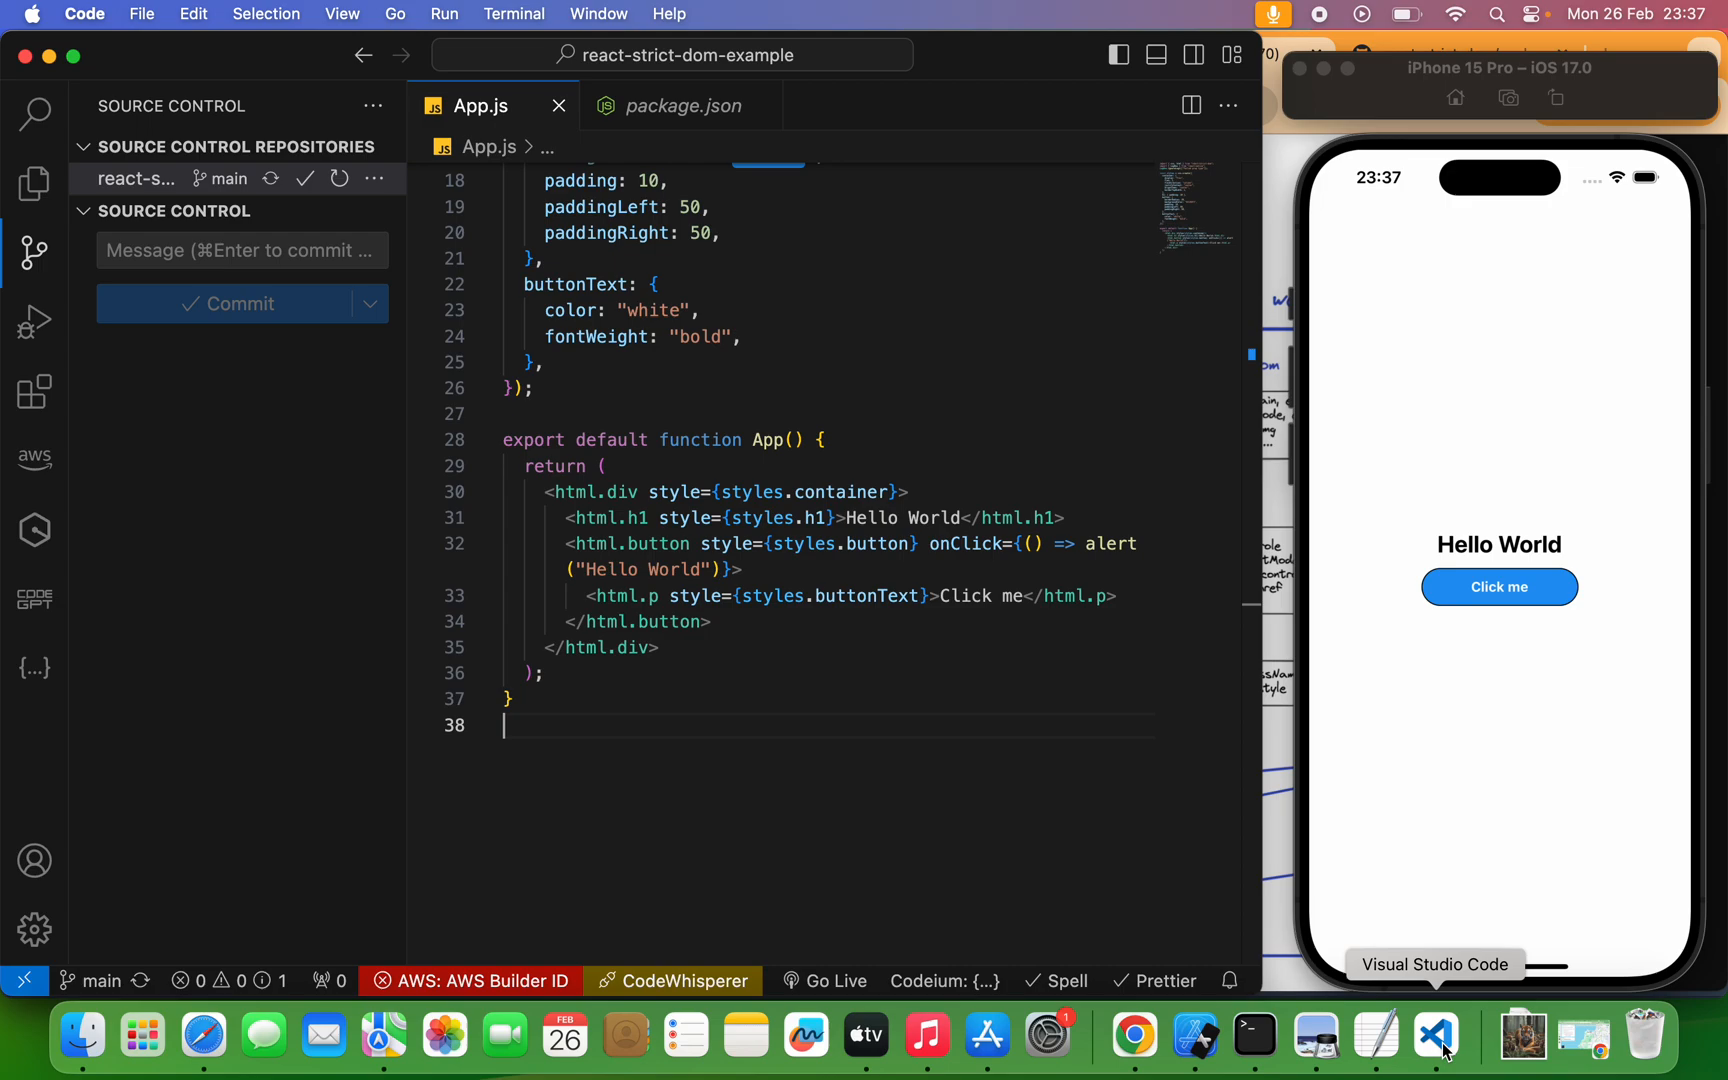
pyautogui.moveTo(904, 730)
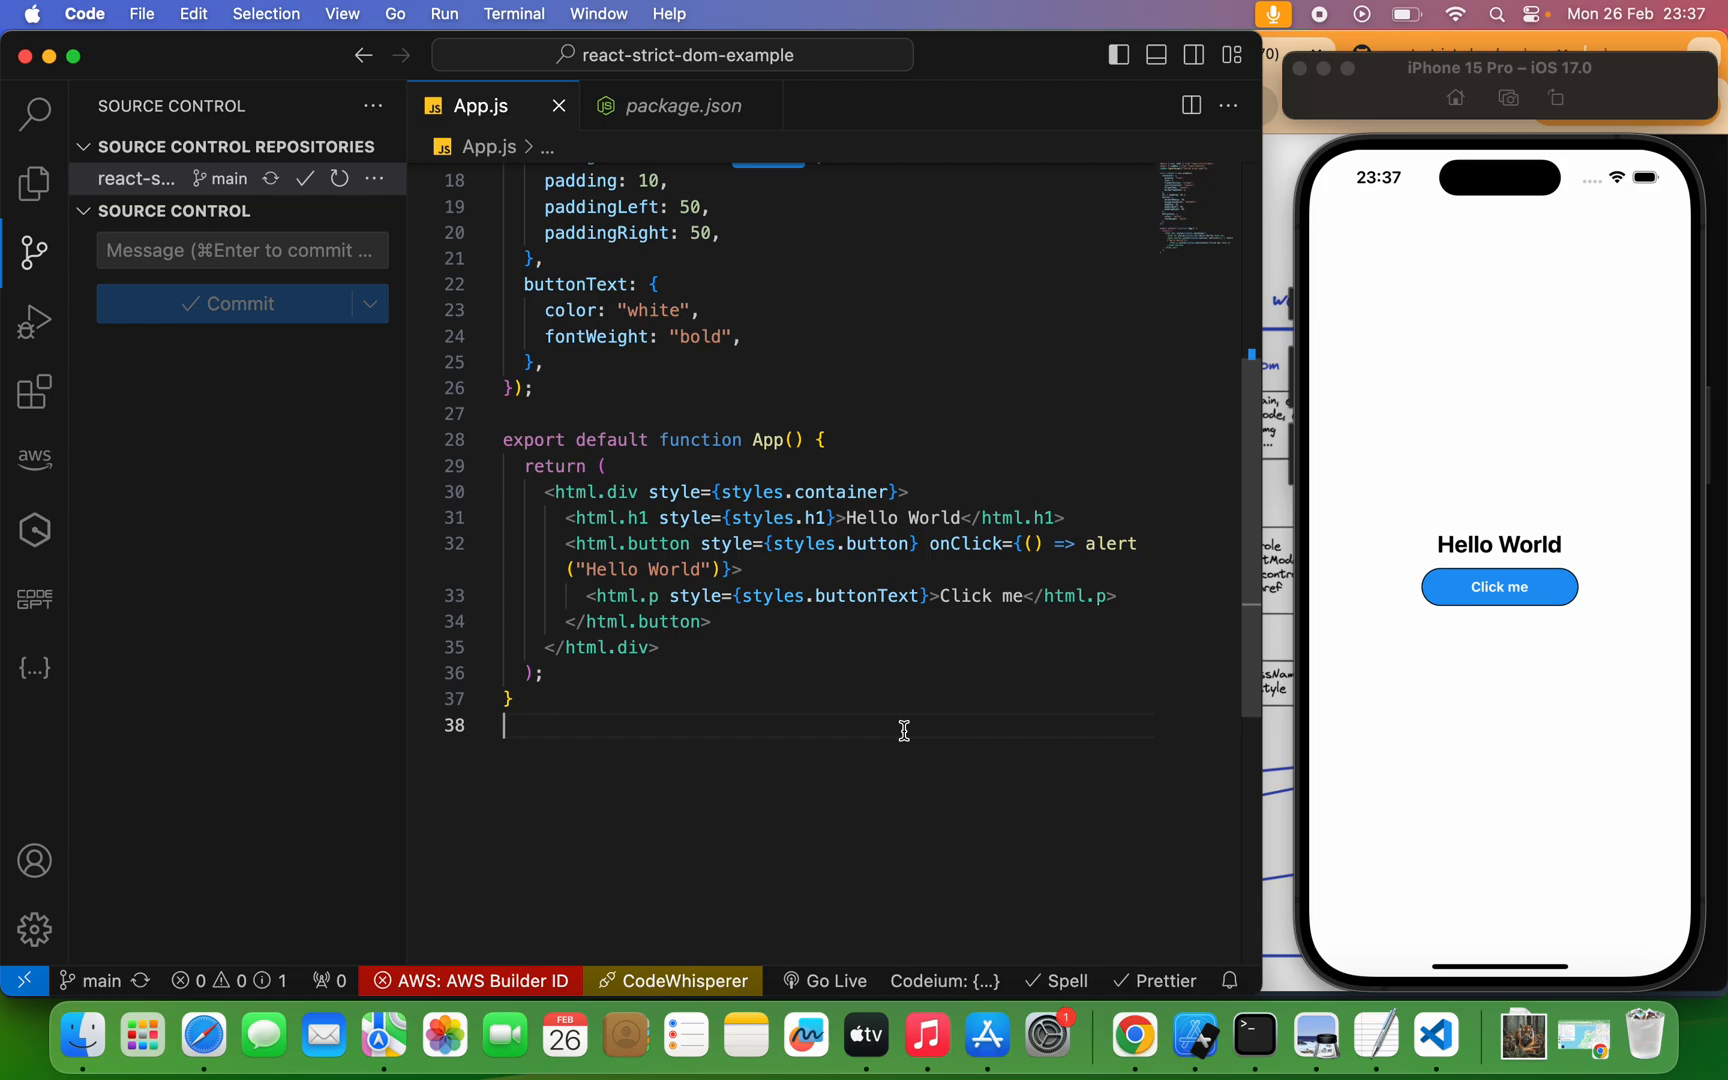
pyautogui.moveTo(625, 206)
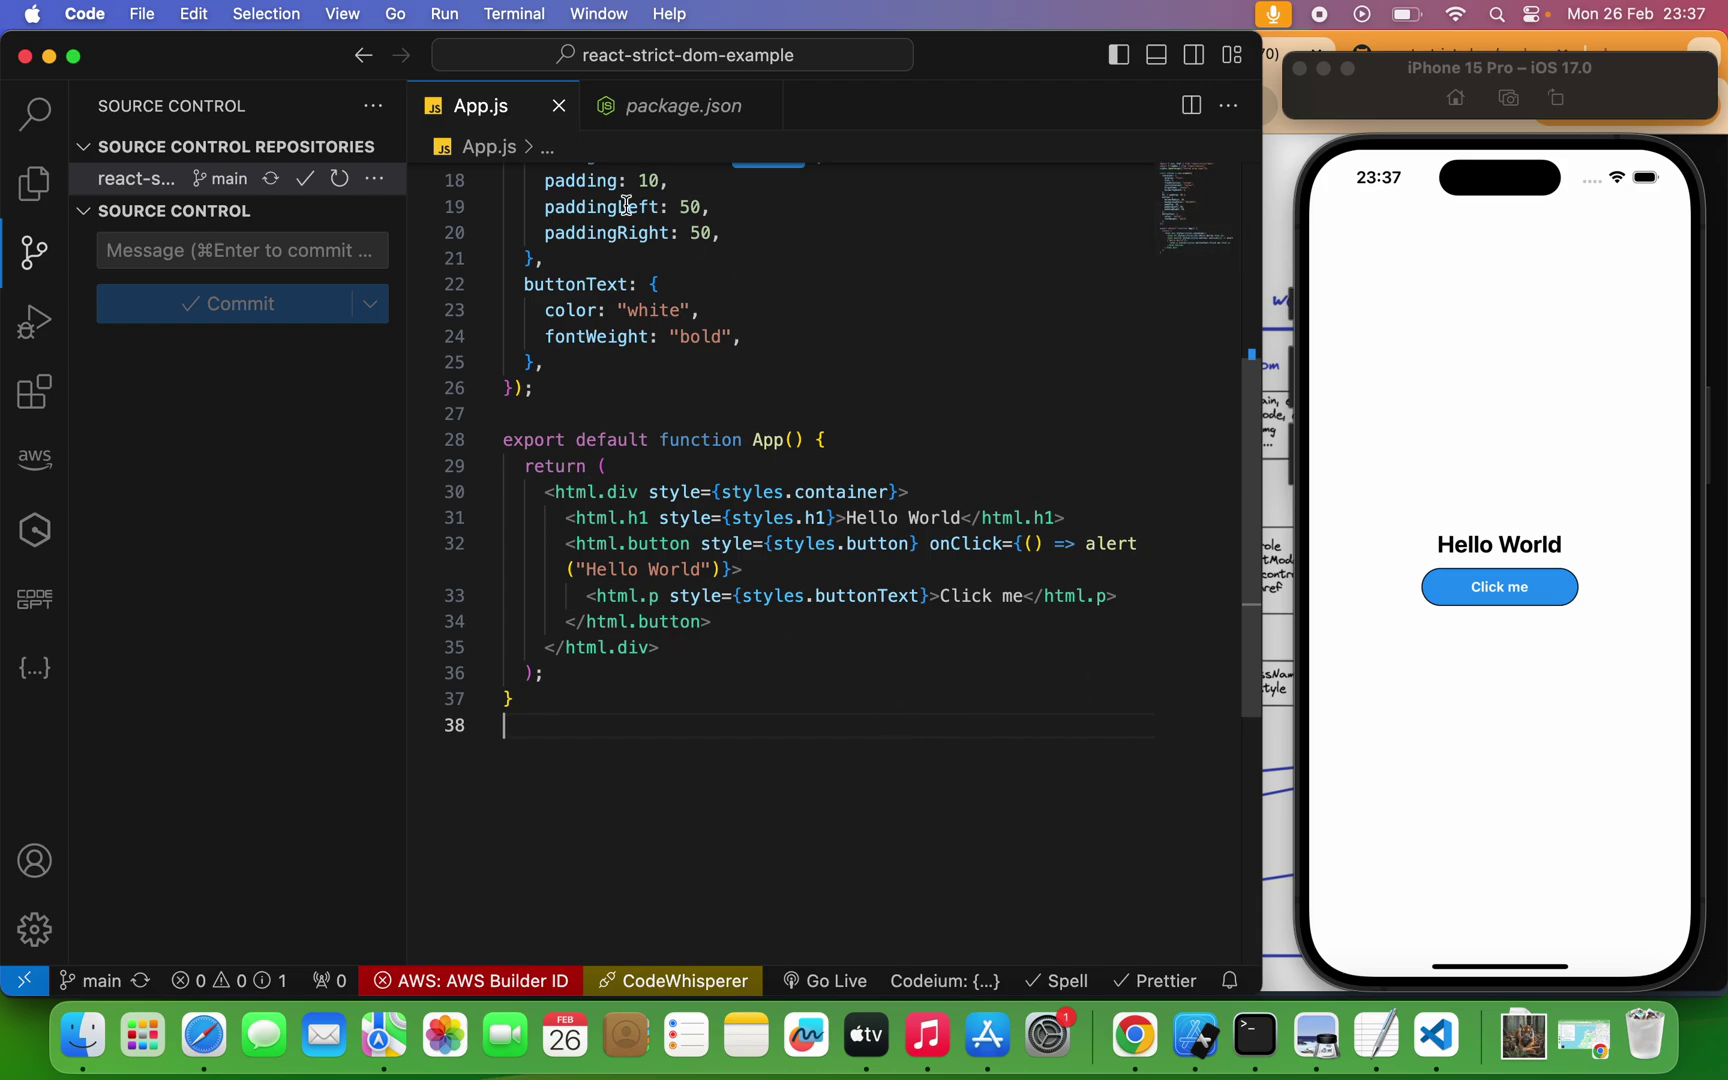
pyautogui.scroll(3)
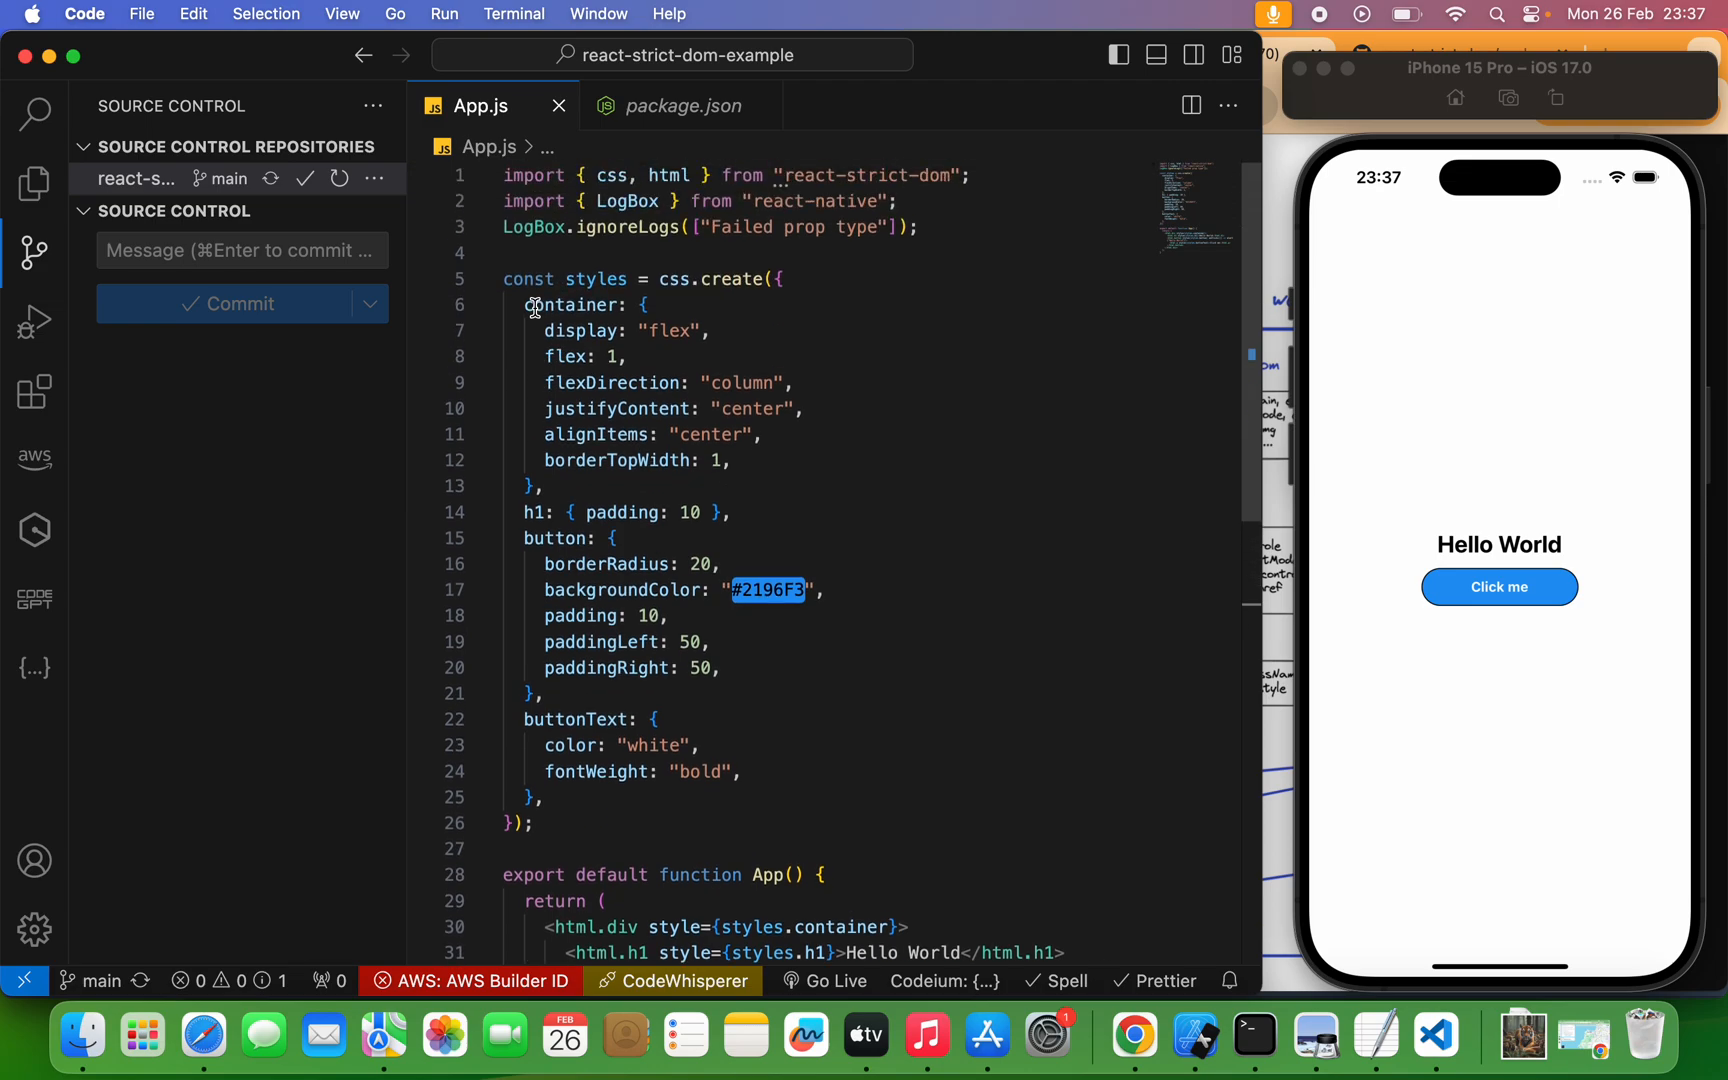
pyautogui.moveTo(670, 292)
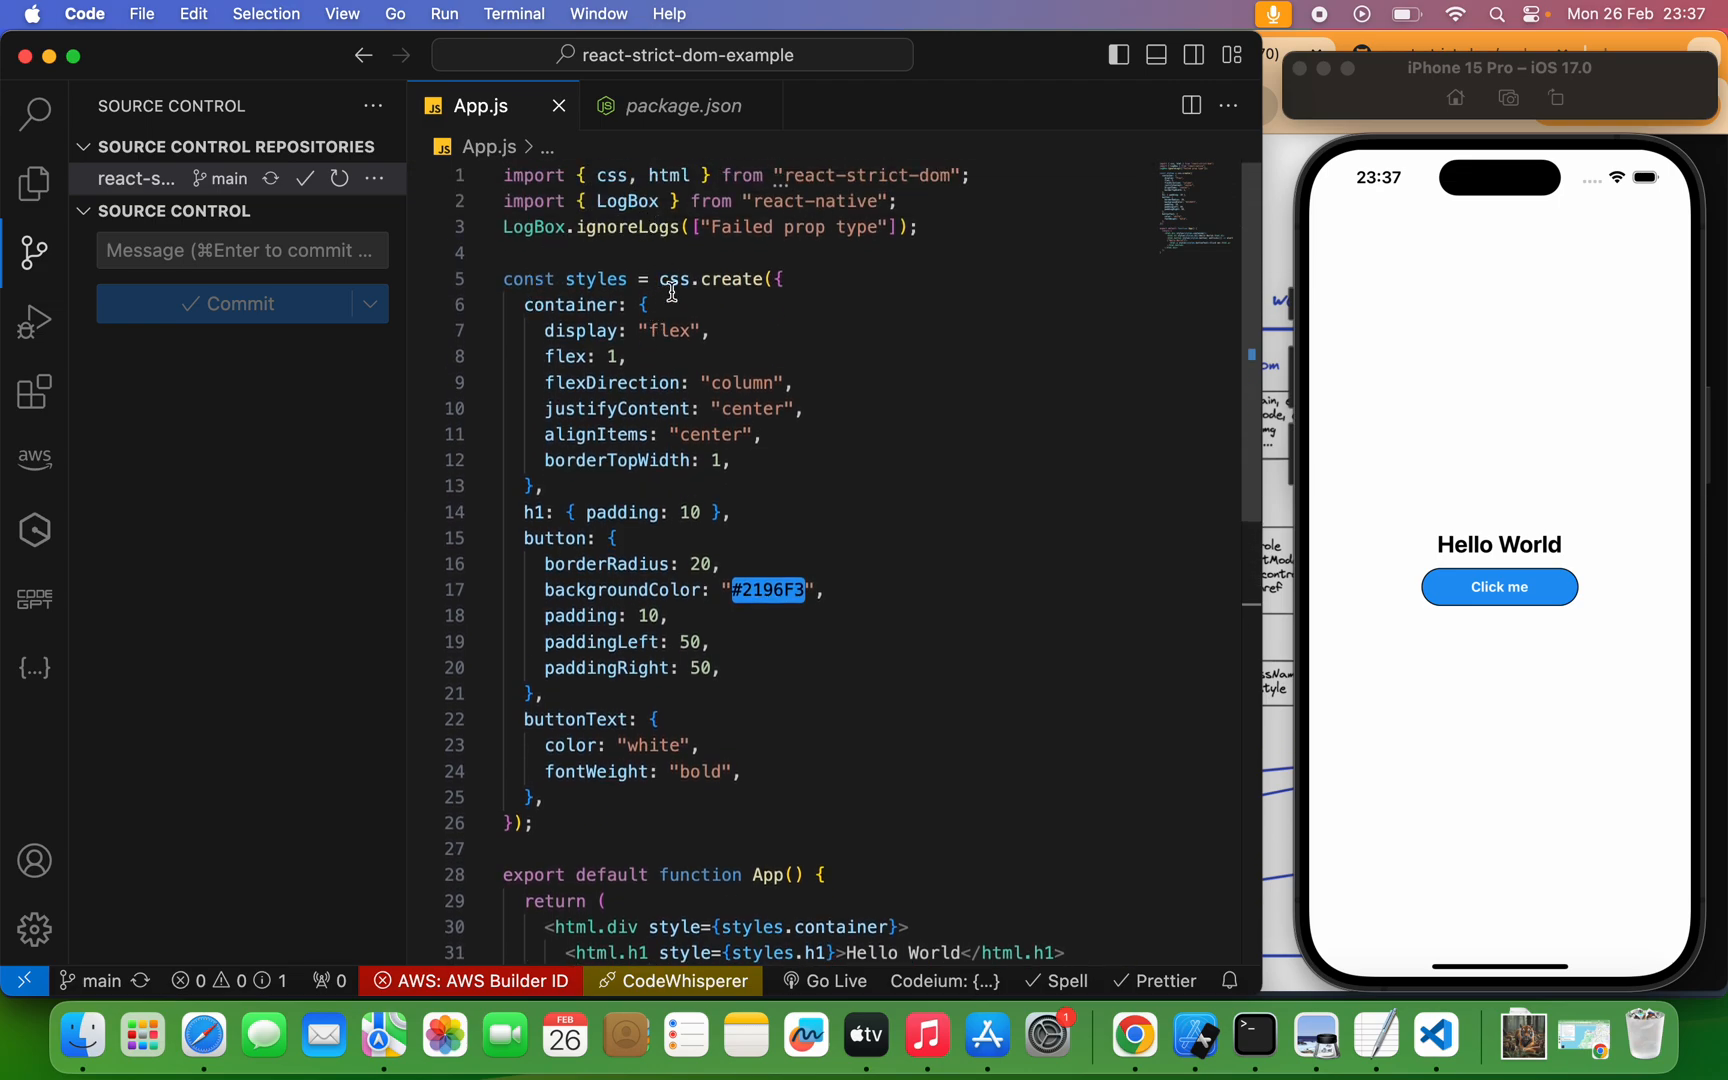
pyautogui.click(672, 279)
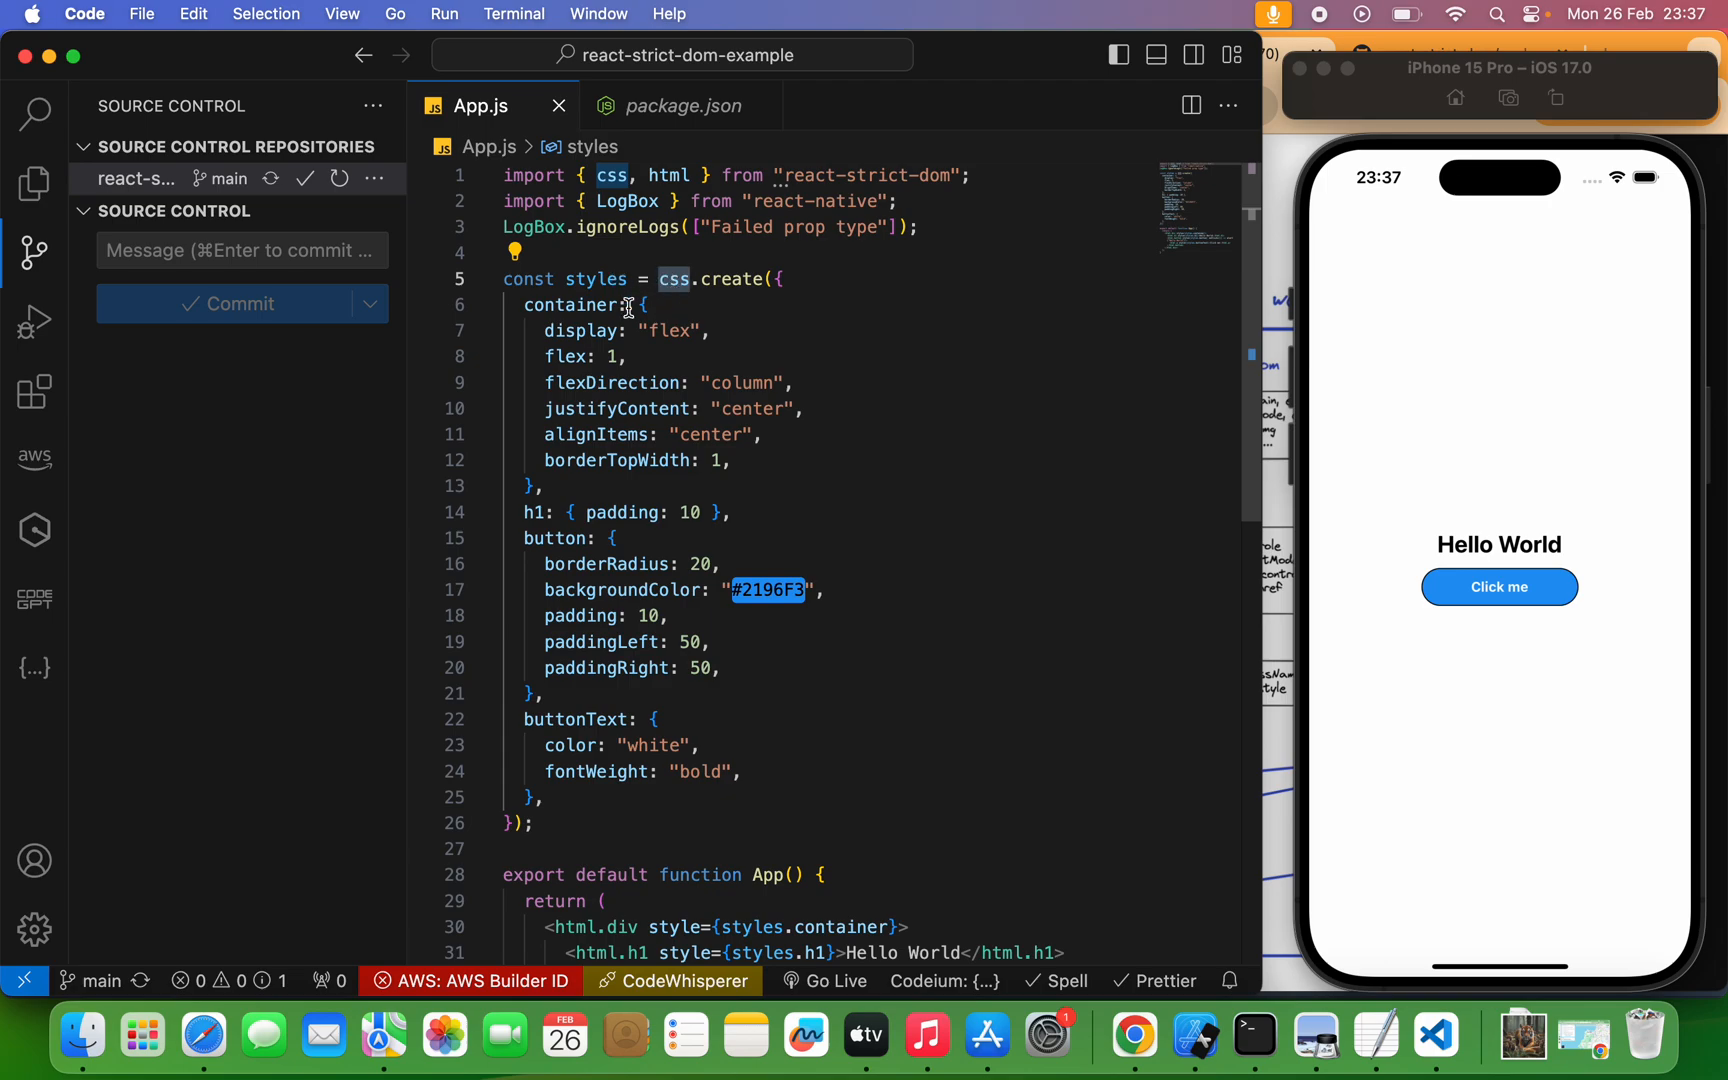
pyautogui.click(611, 175)
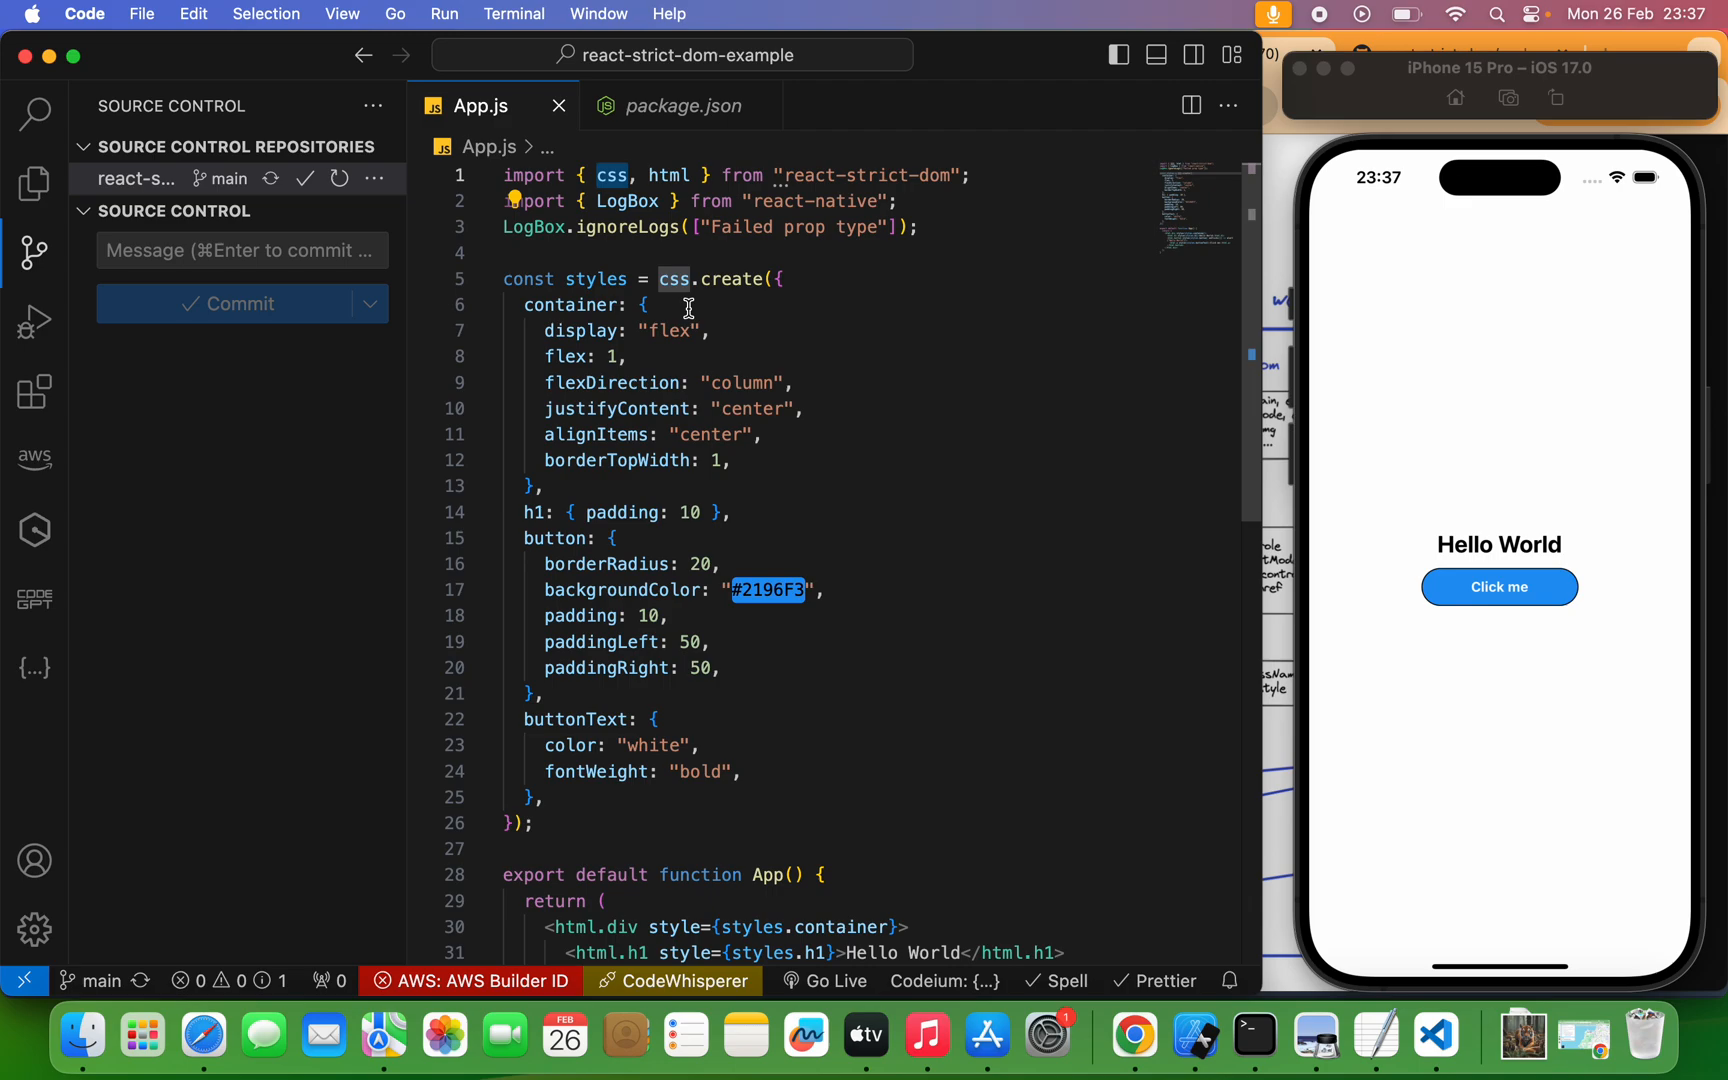
pyautogui.moveTo(858, 630)
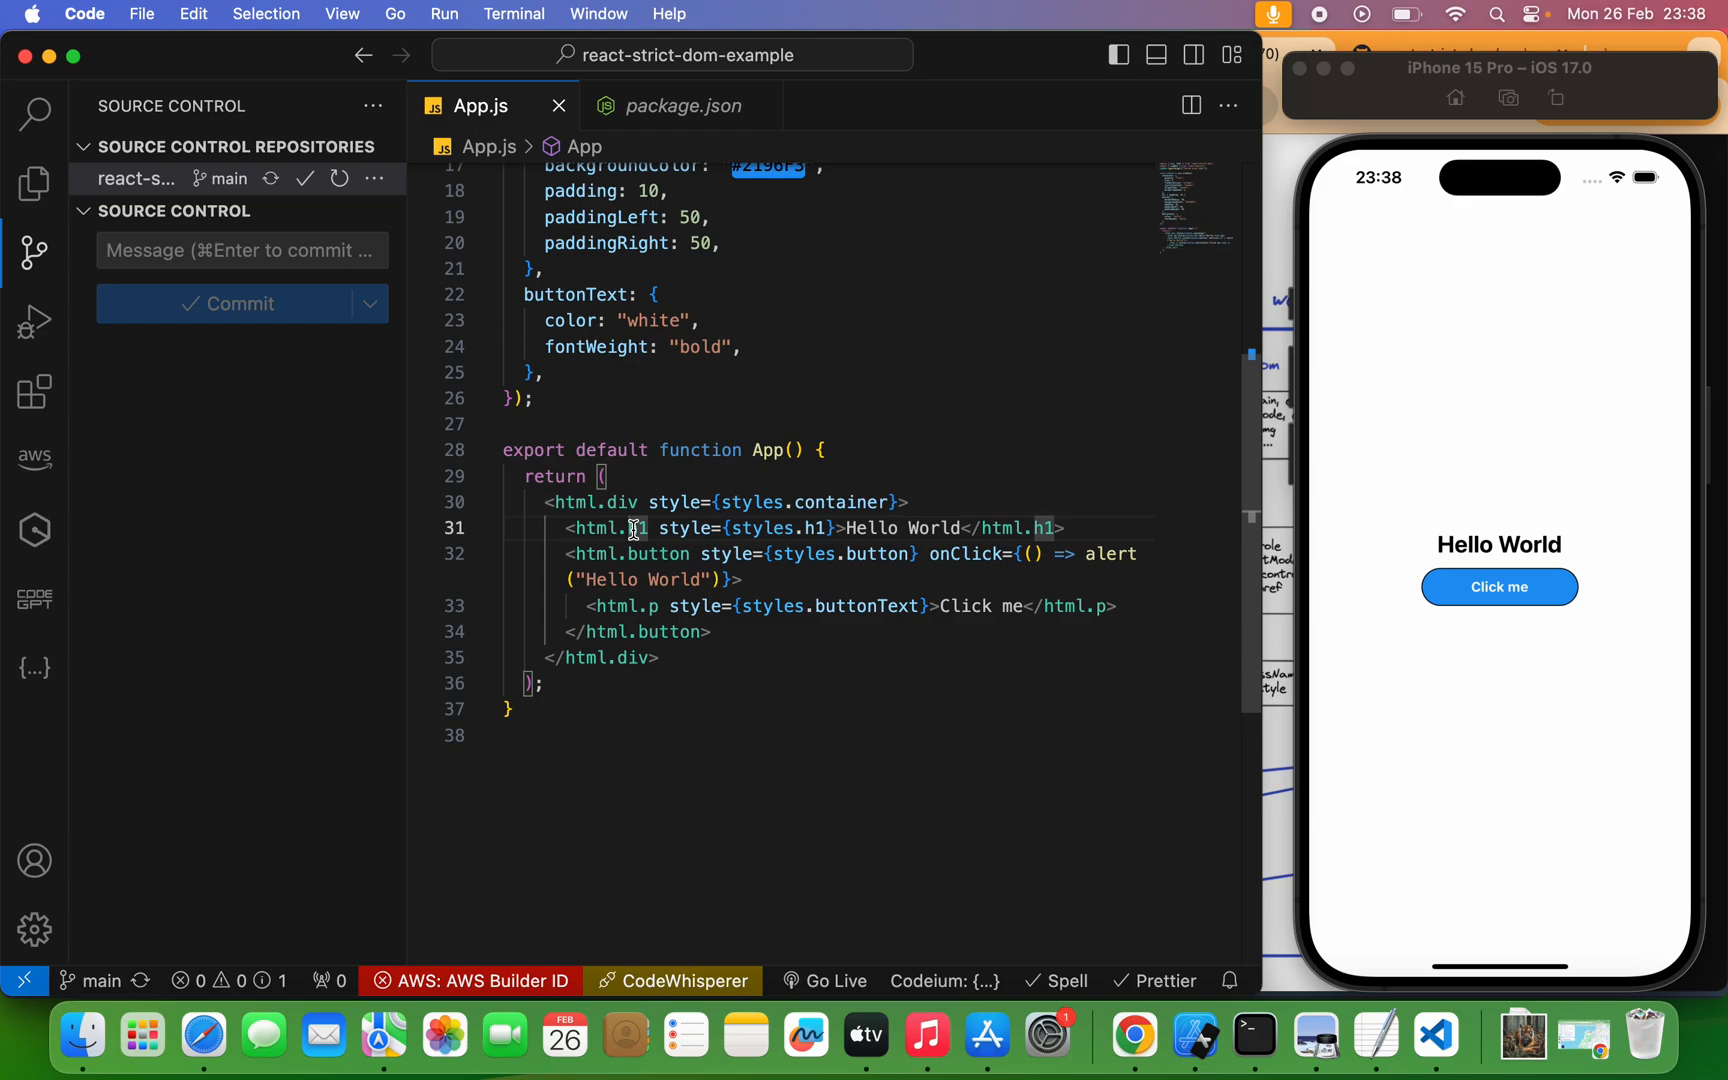
# - In the iPhone simulator, tap Click me to show the Hello World alert, then dismiss it
pyautogui.scroll(-3)
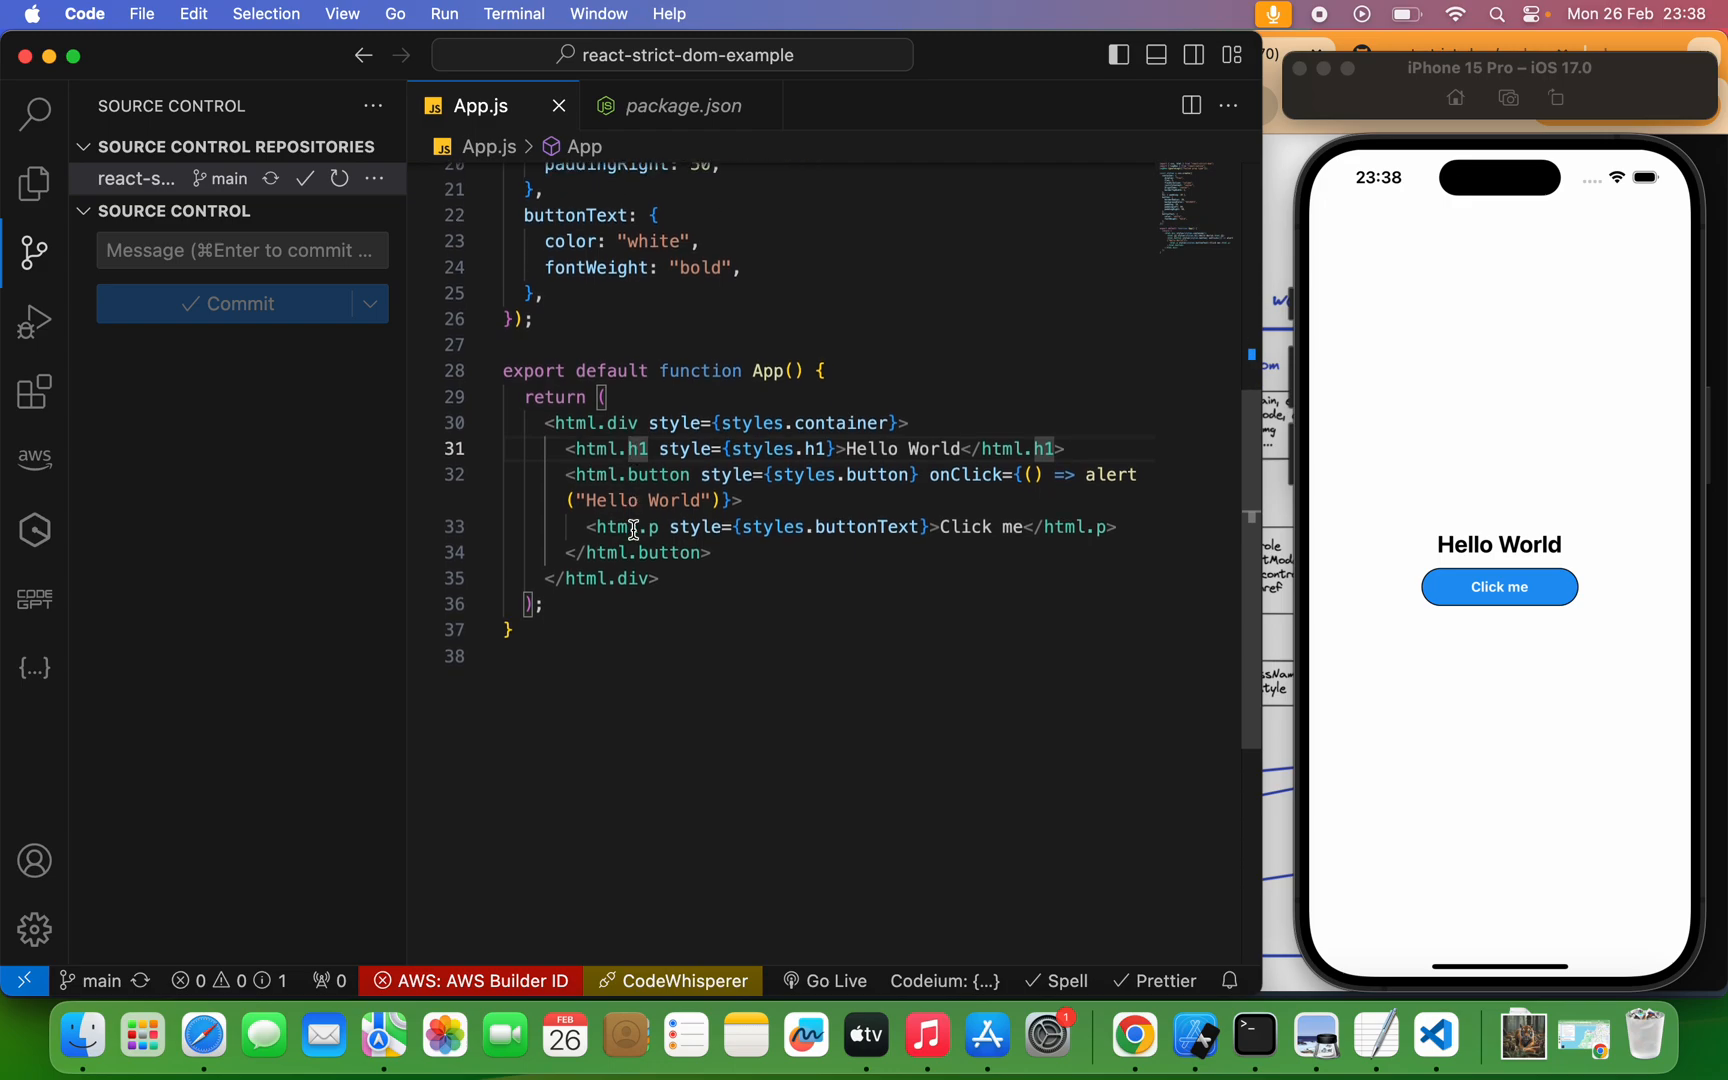
pyautogui.click(1498, 585)
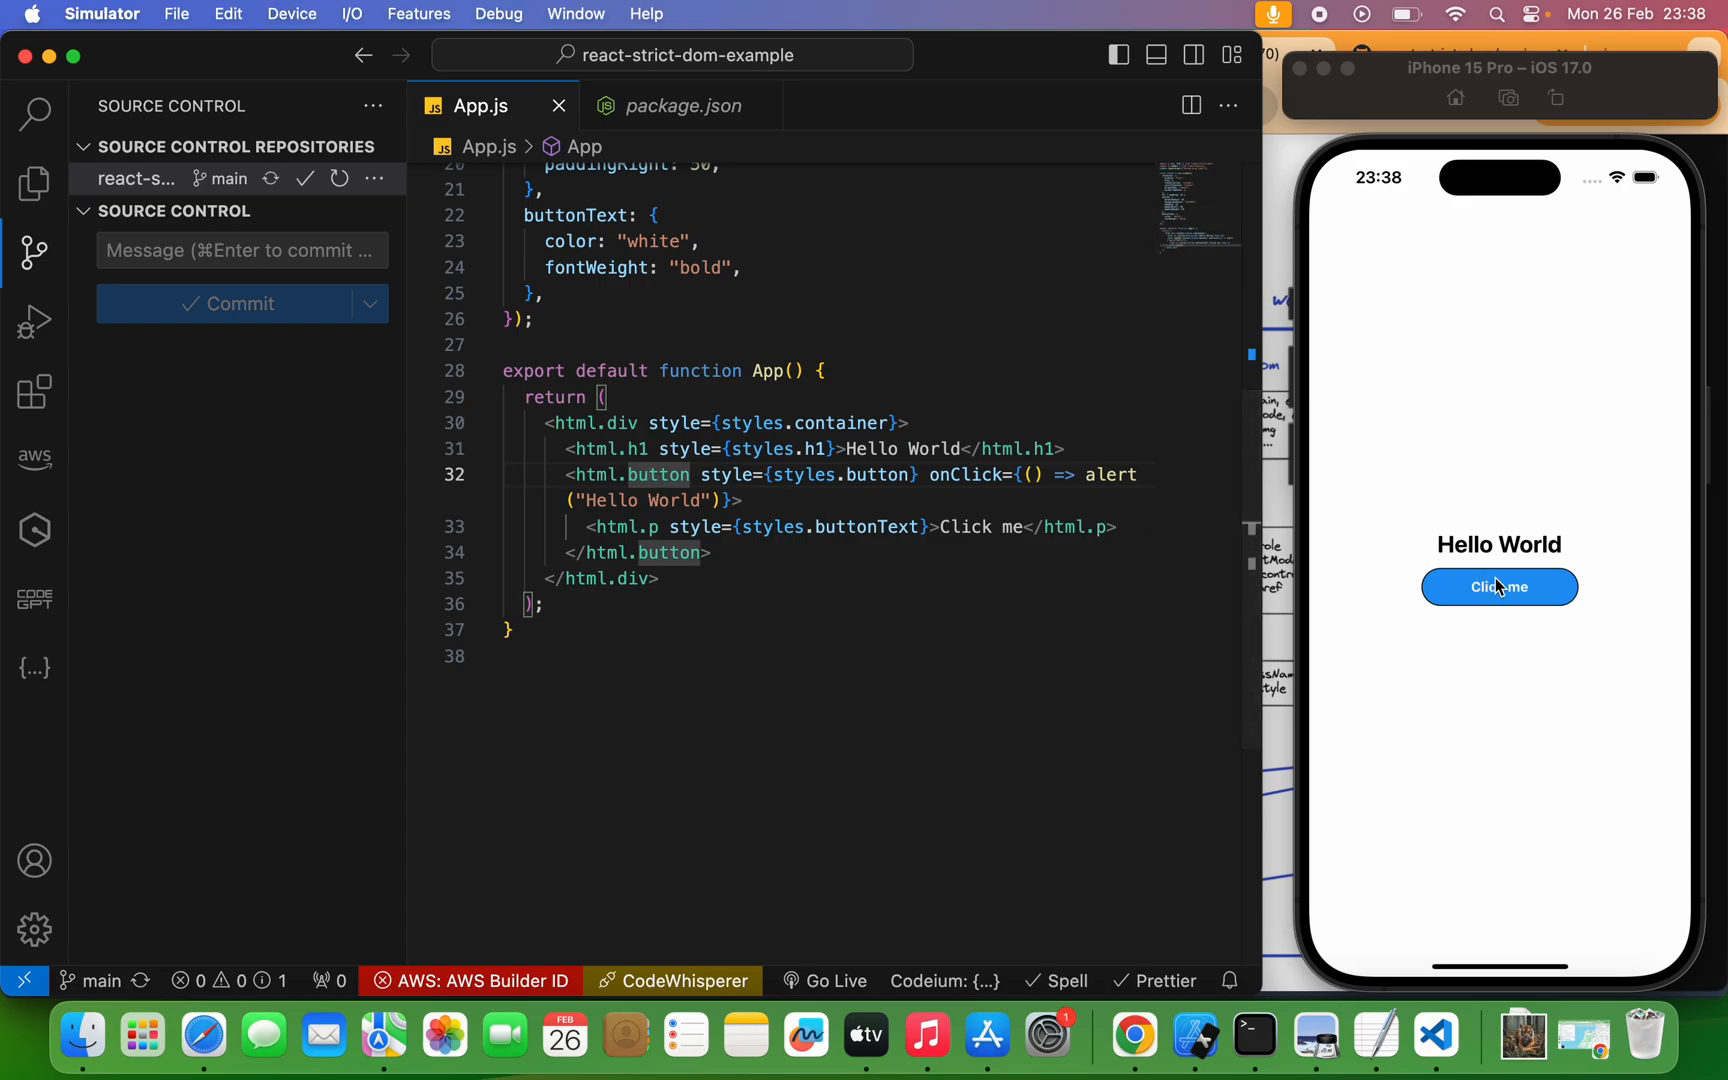
pyautogui.click(1499, 586)
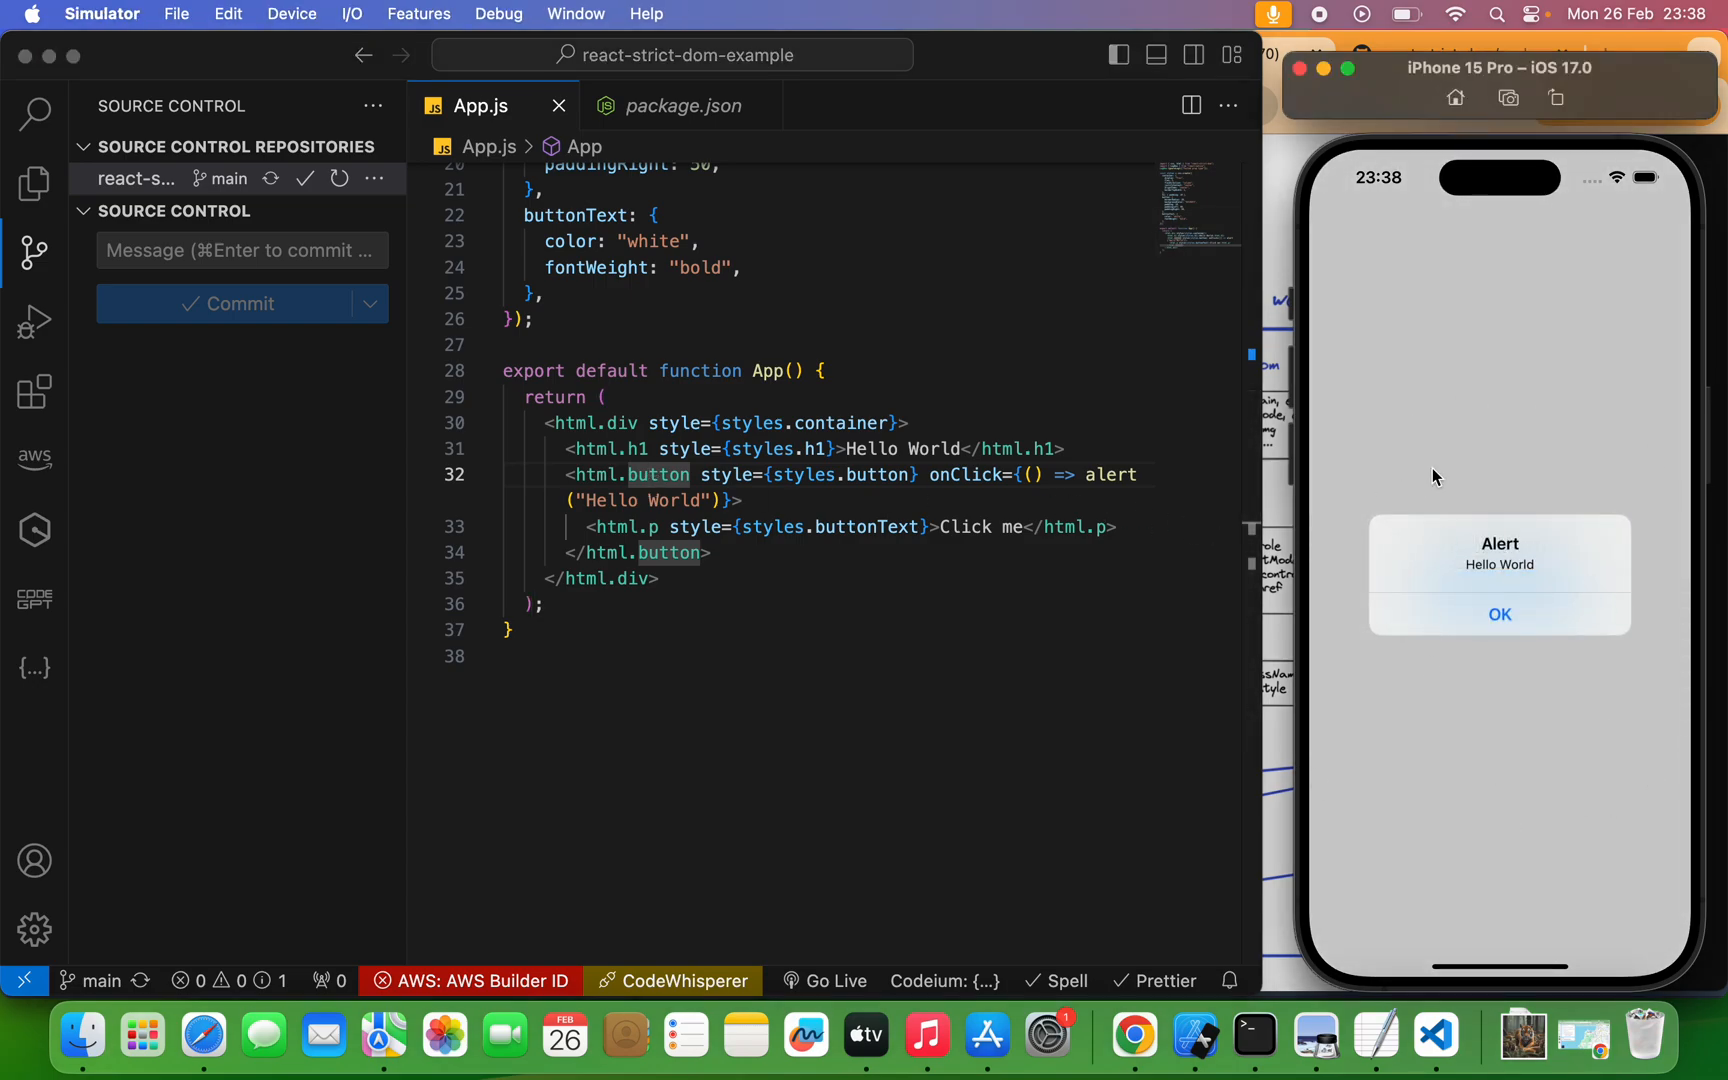
pyautogui.moveTo(1389, 590)
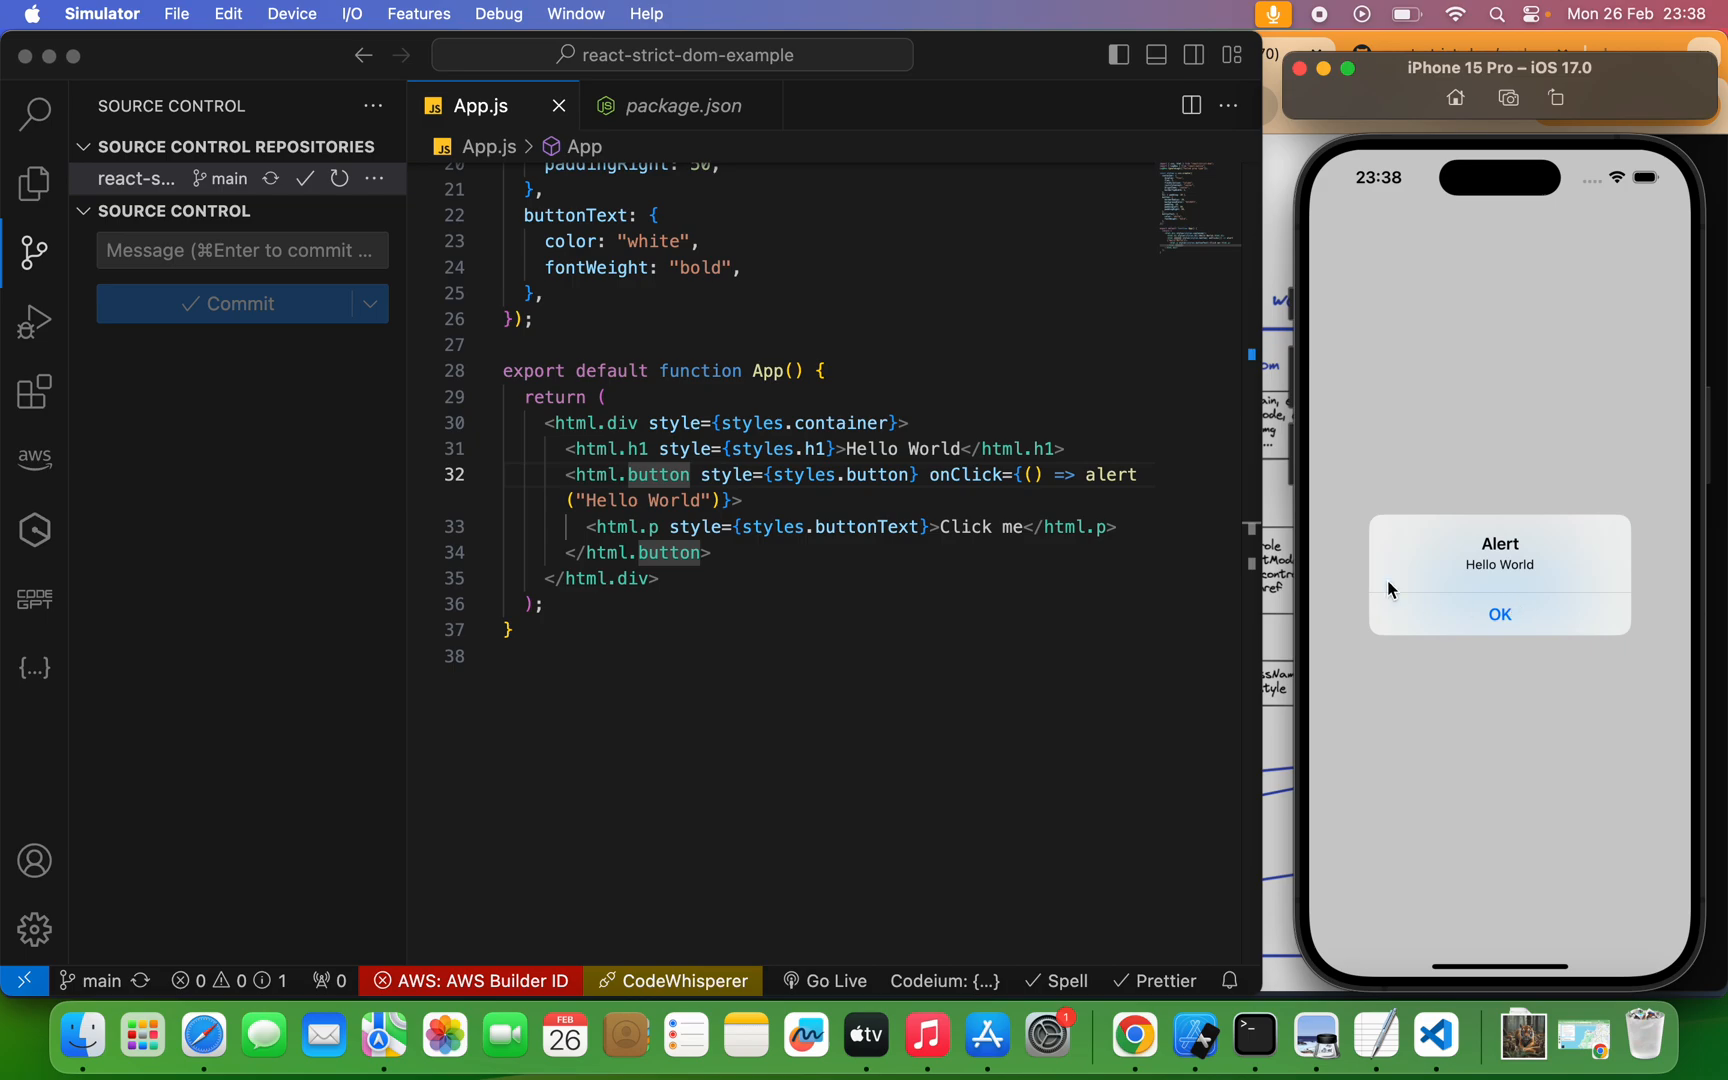
pyautogui.click(1498, 614)
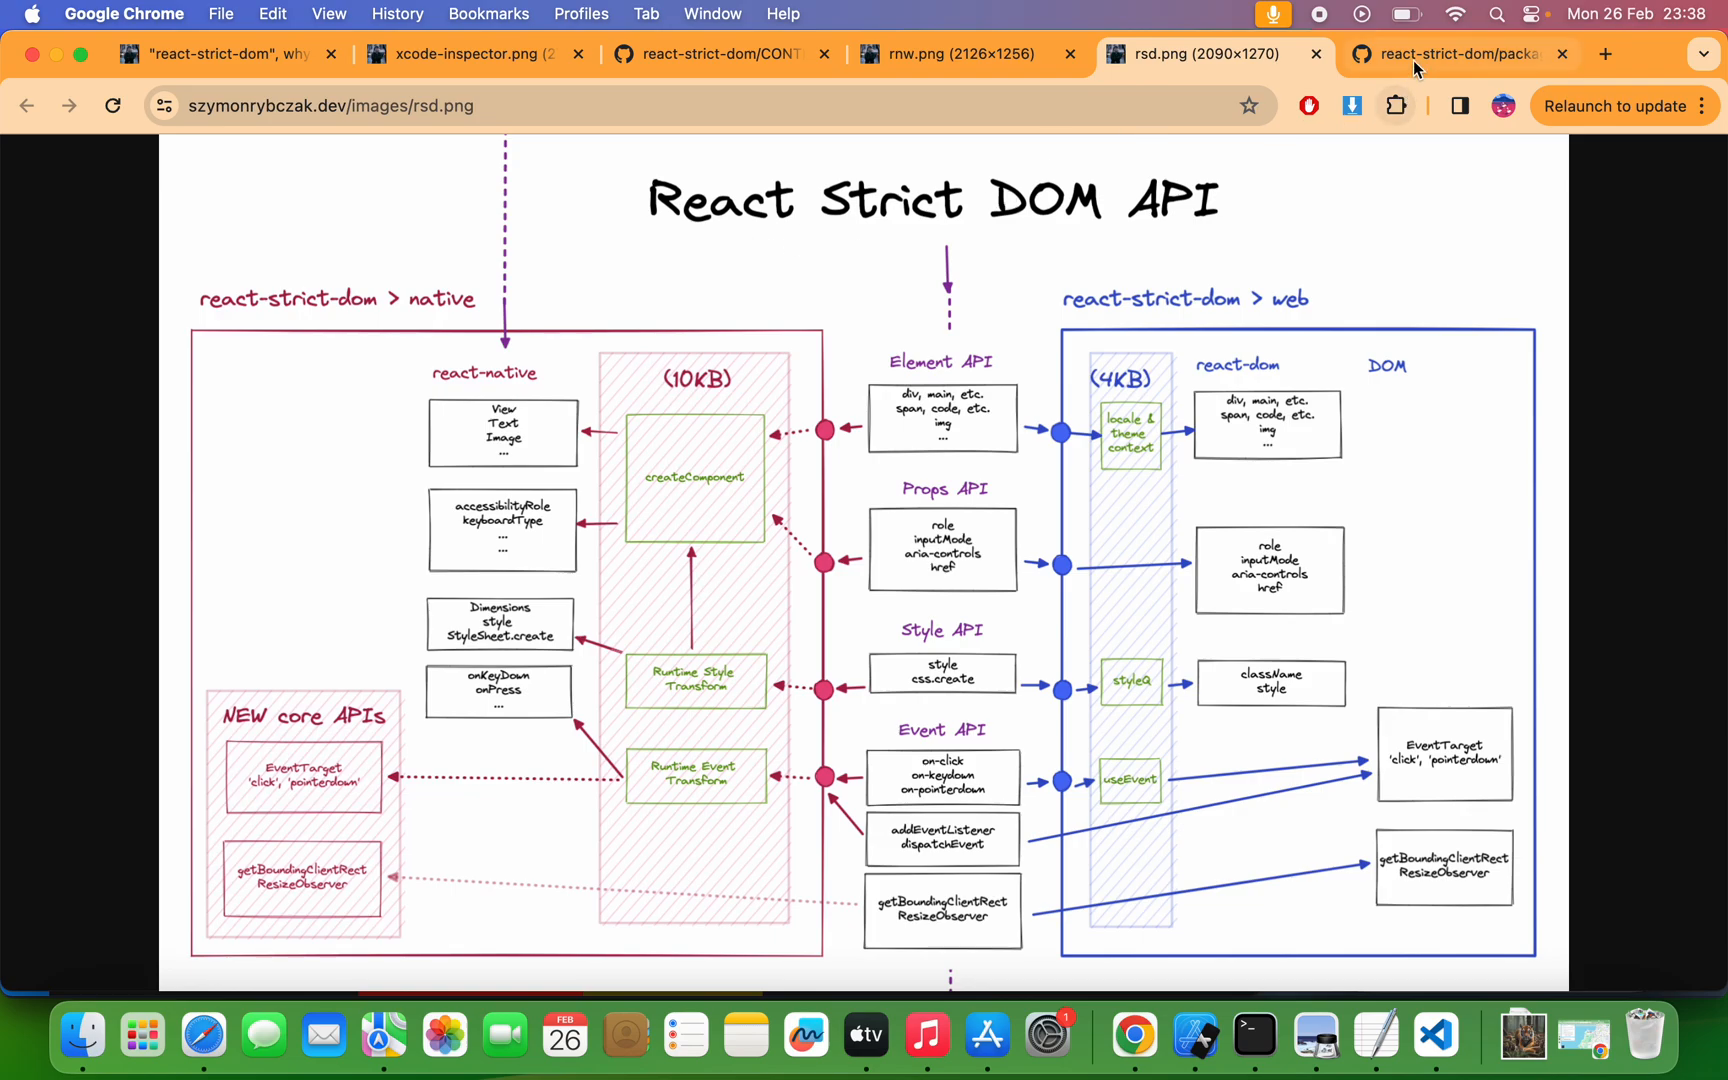
# - Scroll through COMPATIBILITY.md's Android and iOS support tables for components and events
pyautogui.click(1457, 53)
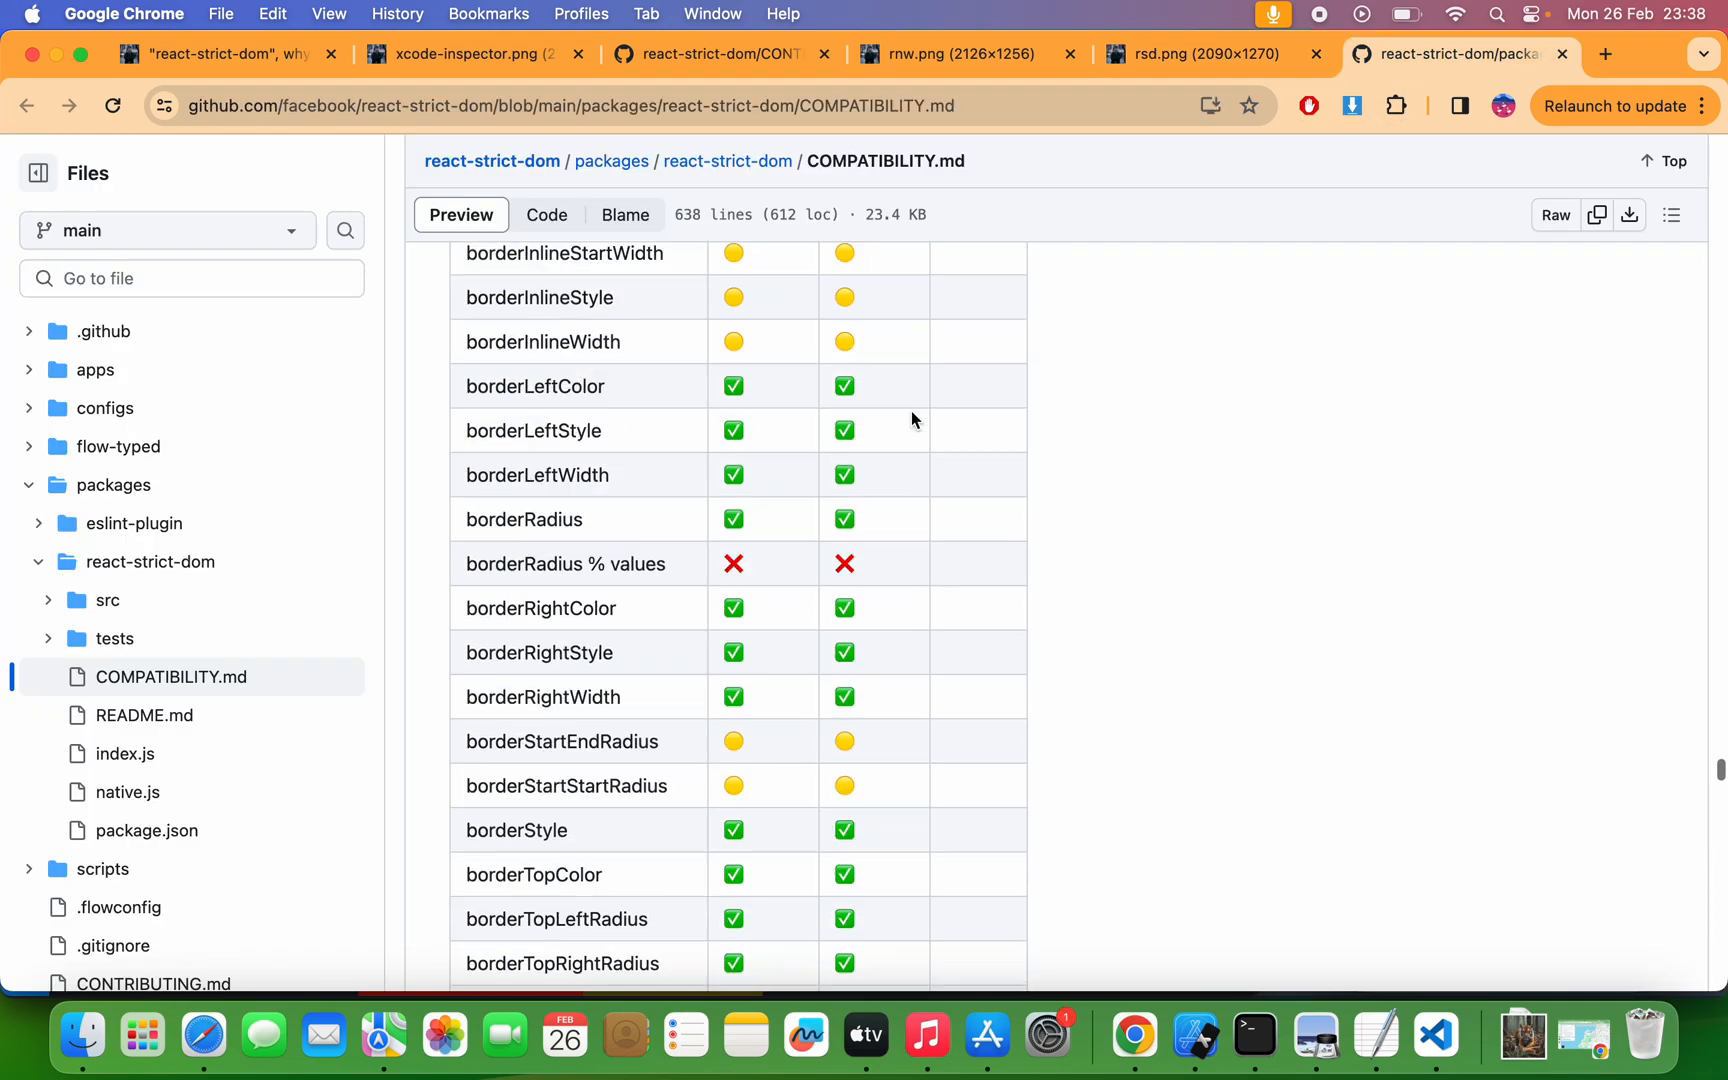
pyautogui.scroll(-3)
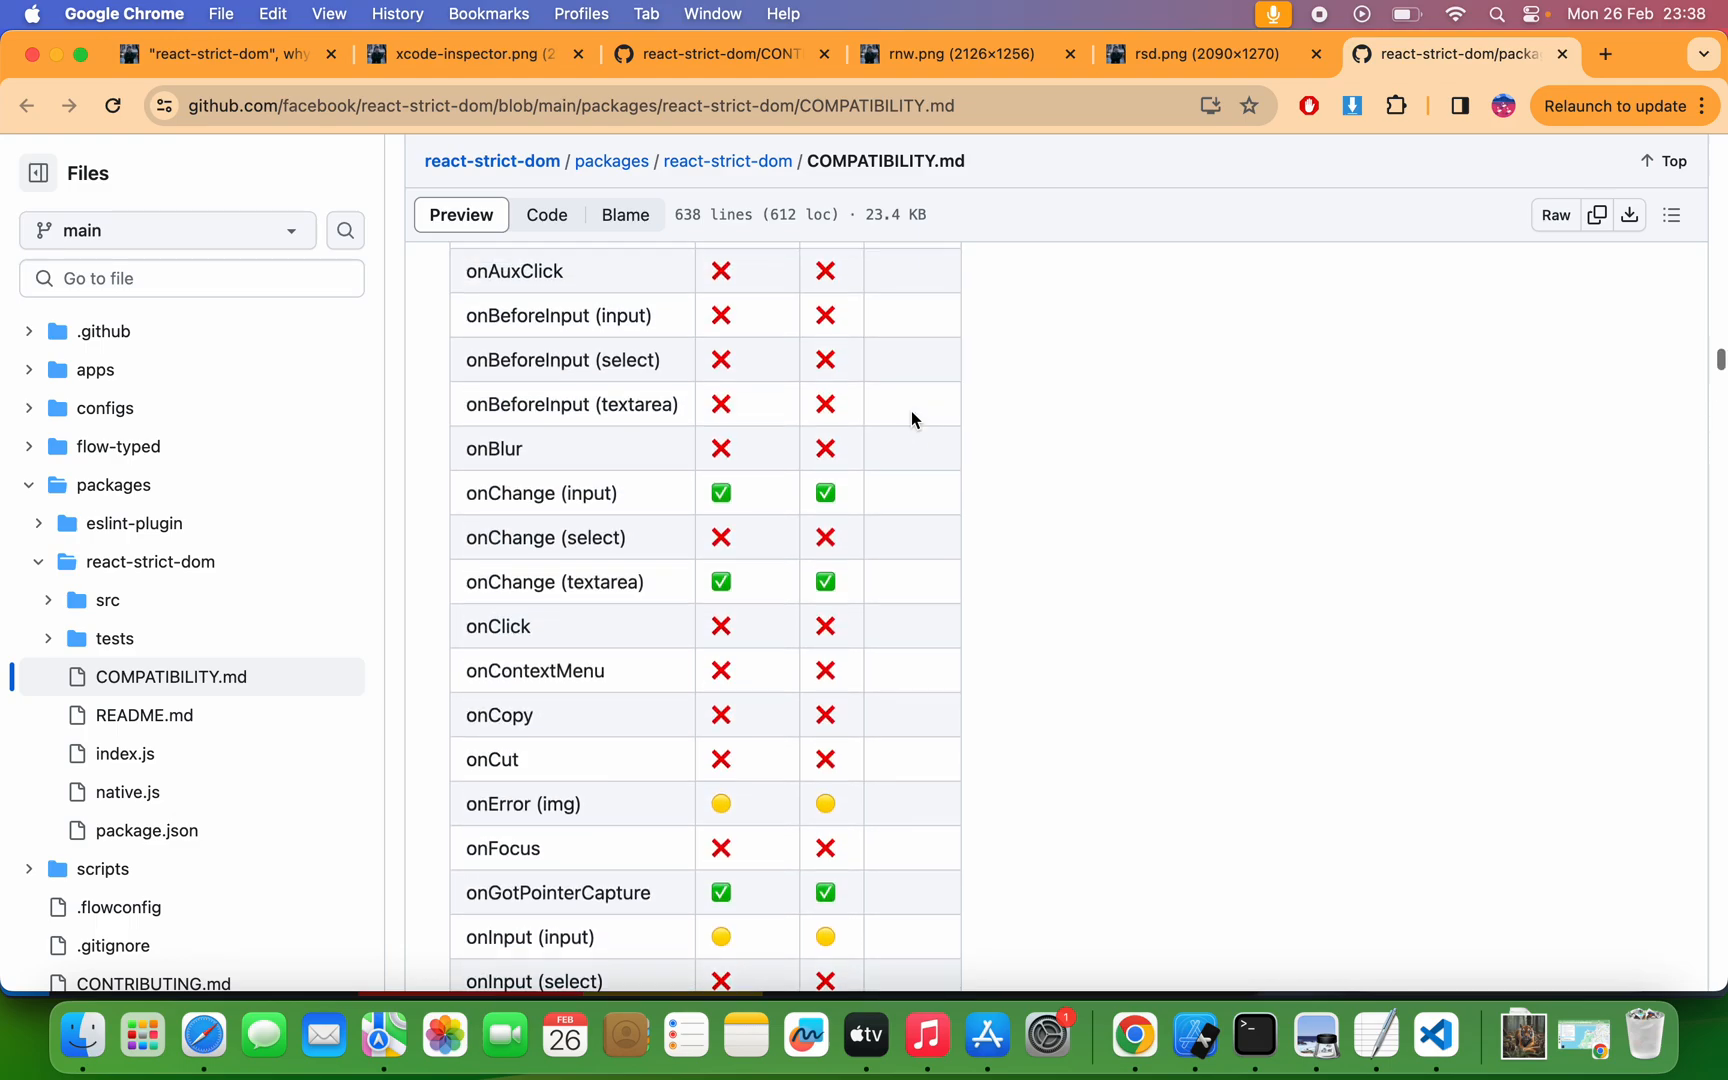
pyautogui.scroll(3)
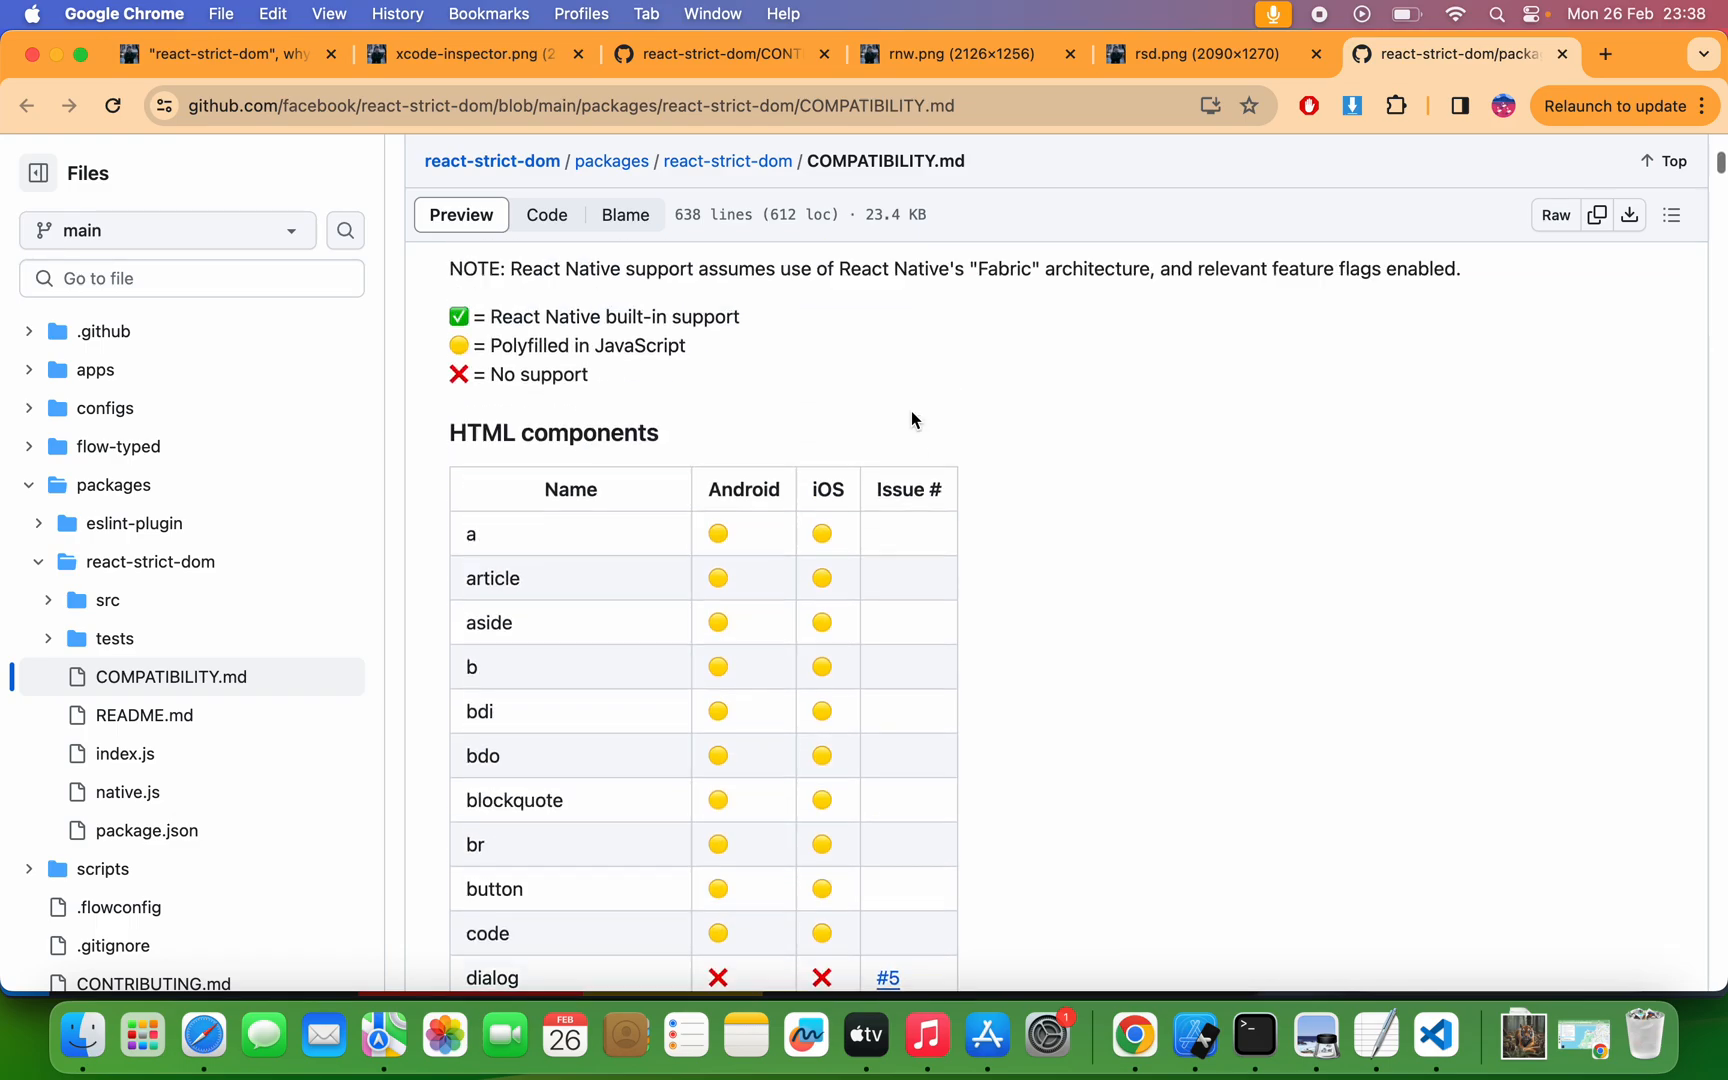
pyautogui.scroll(3)
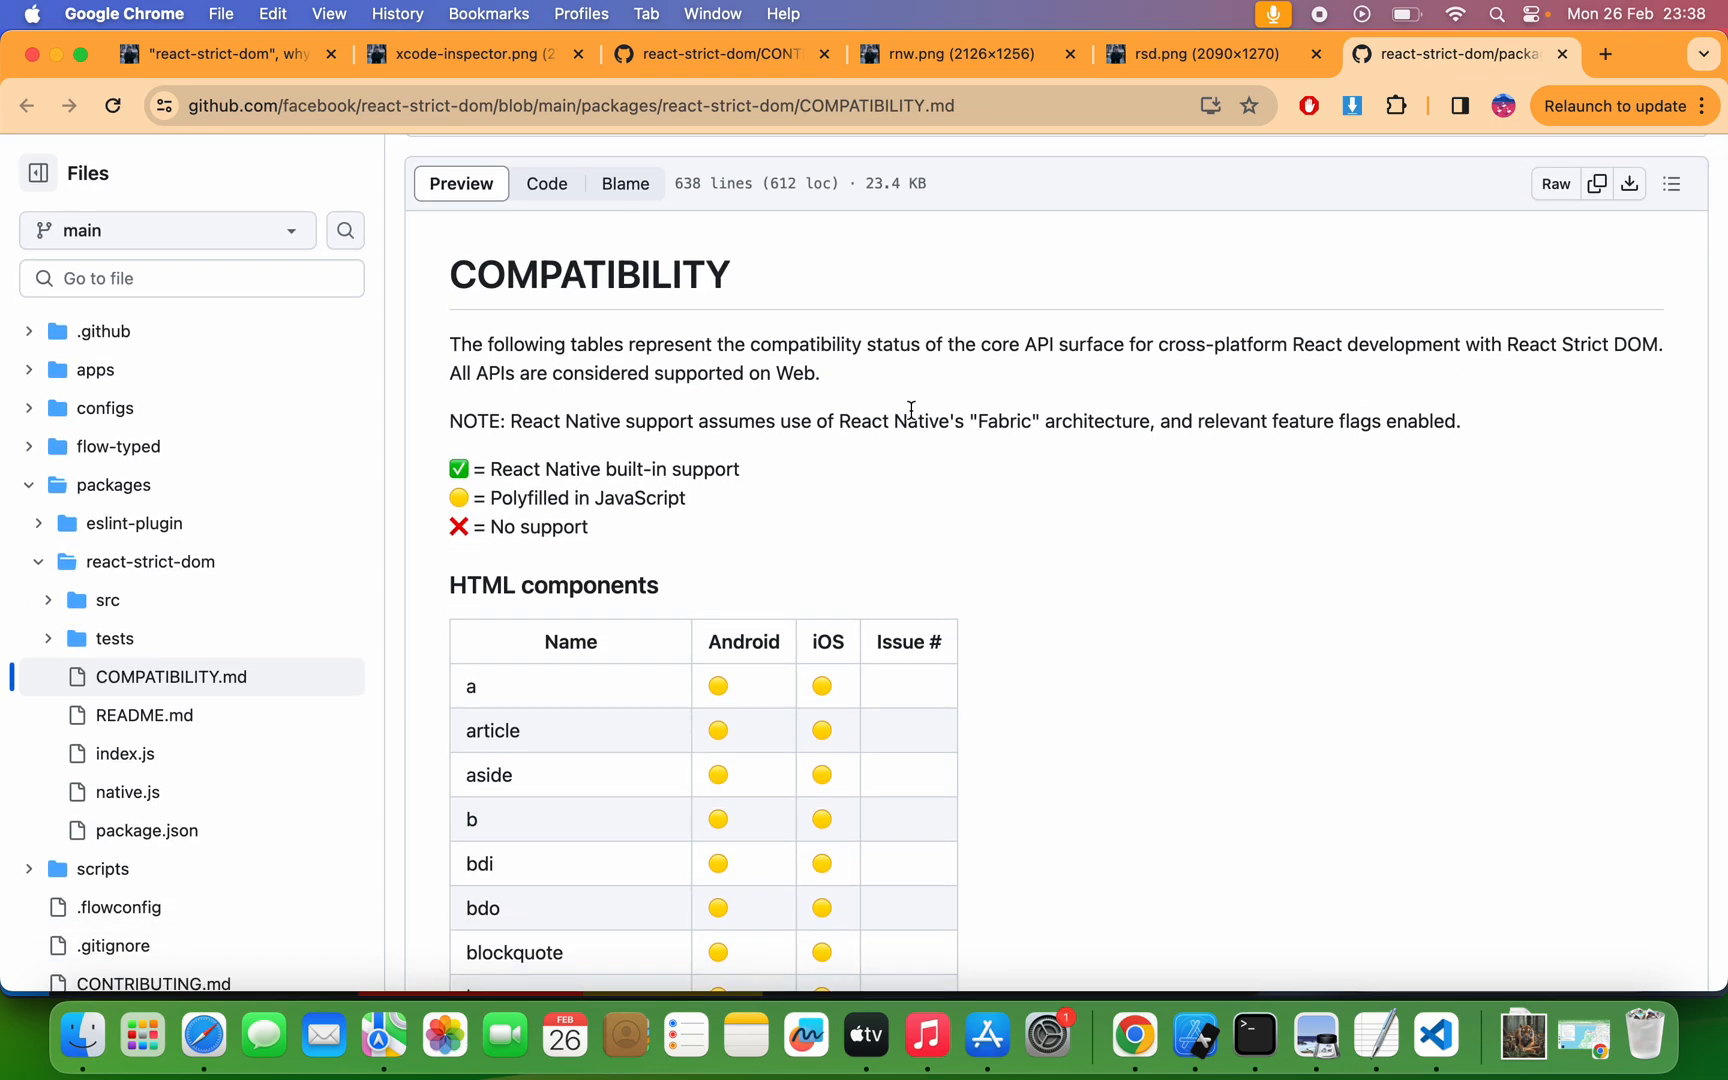
pyautogui.scroll(-3)
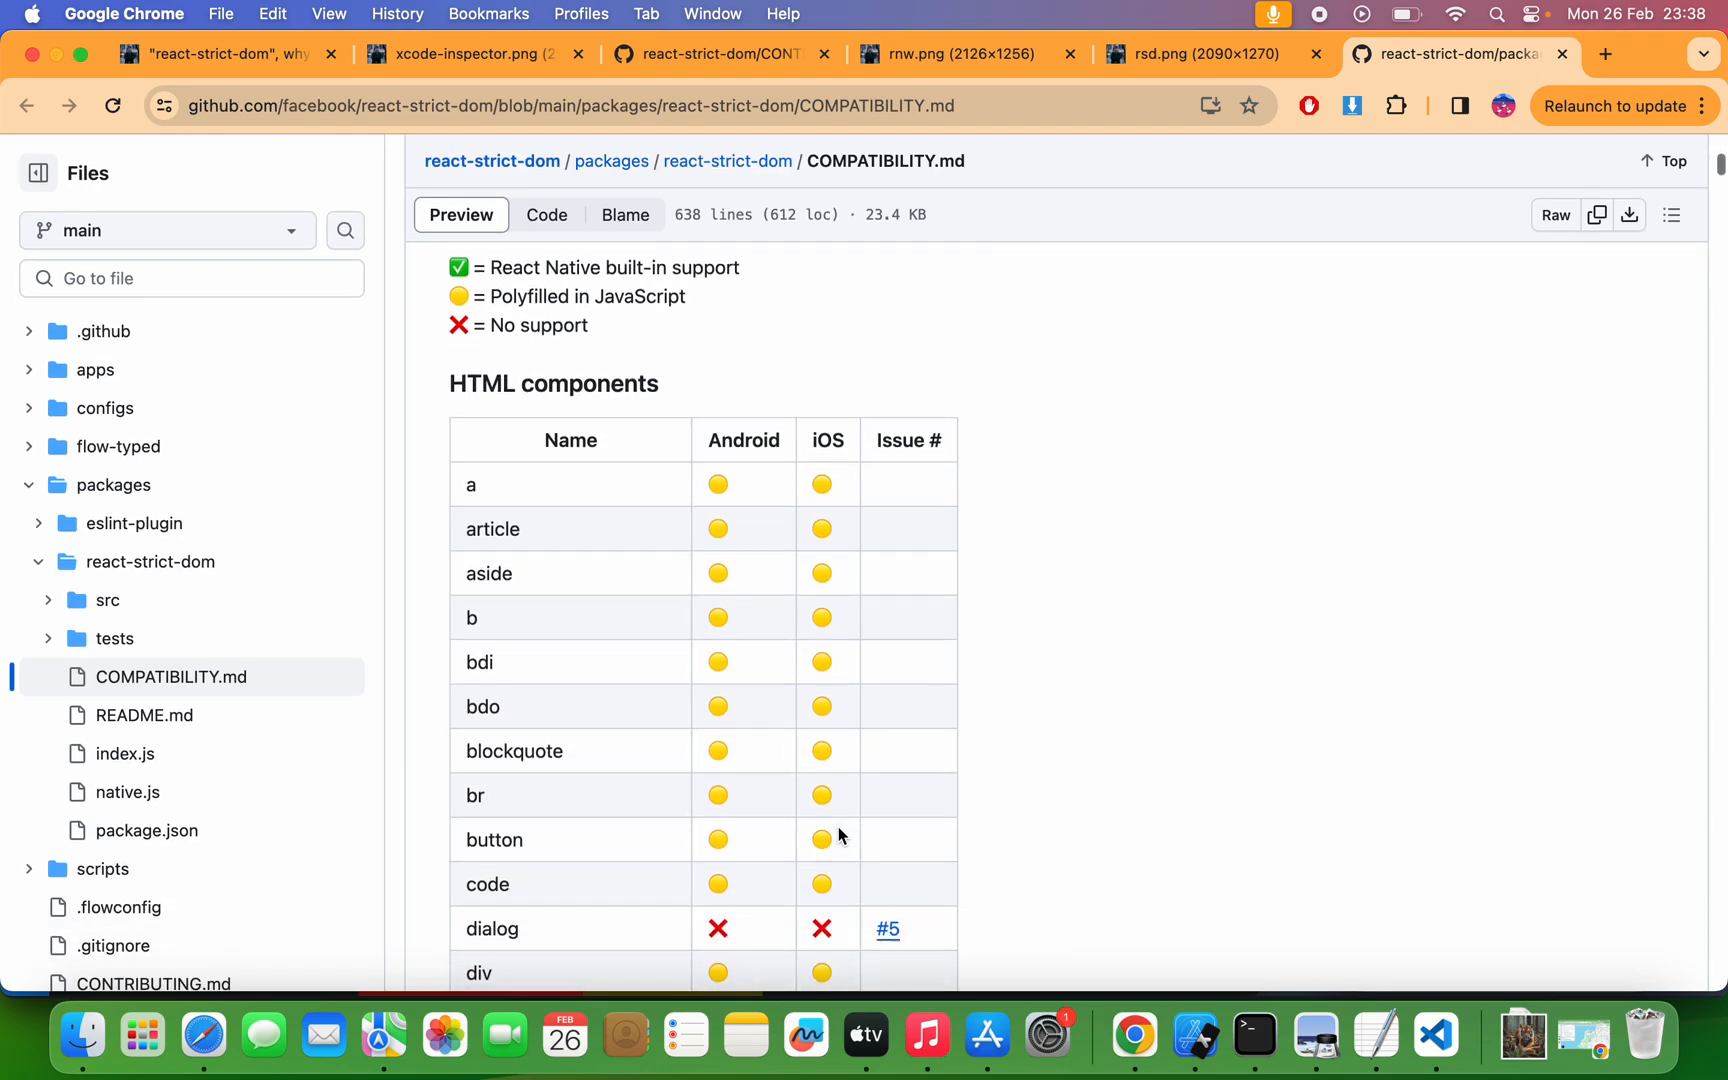
pyautogui.scroll(3)
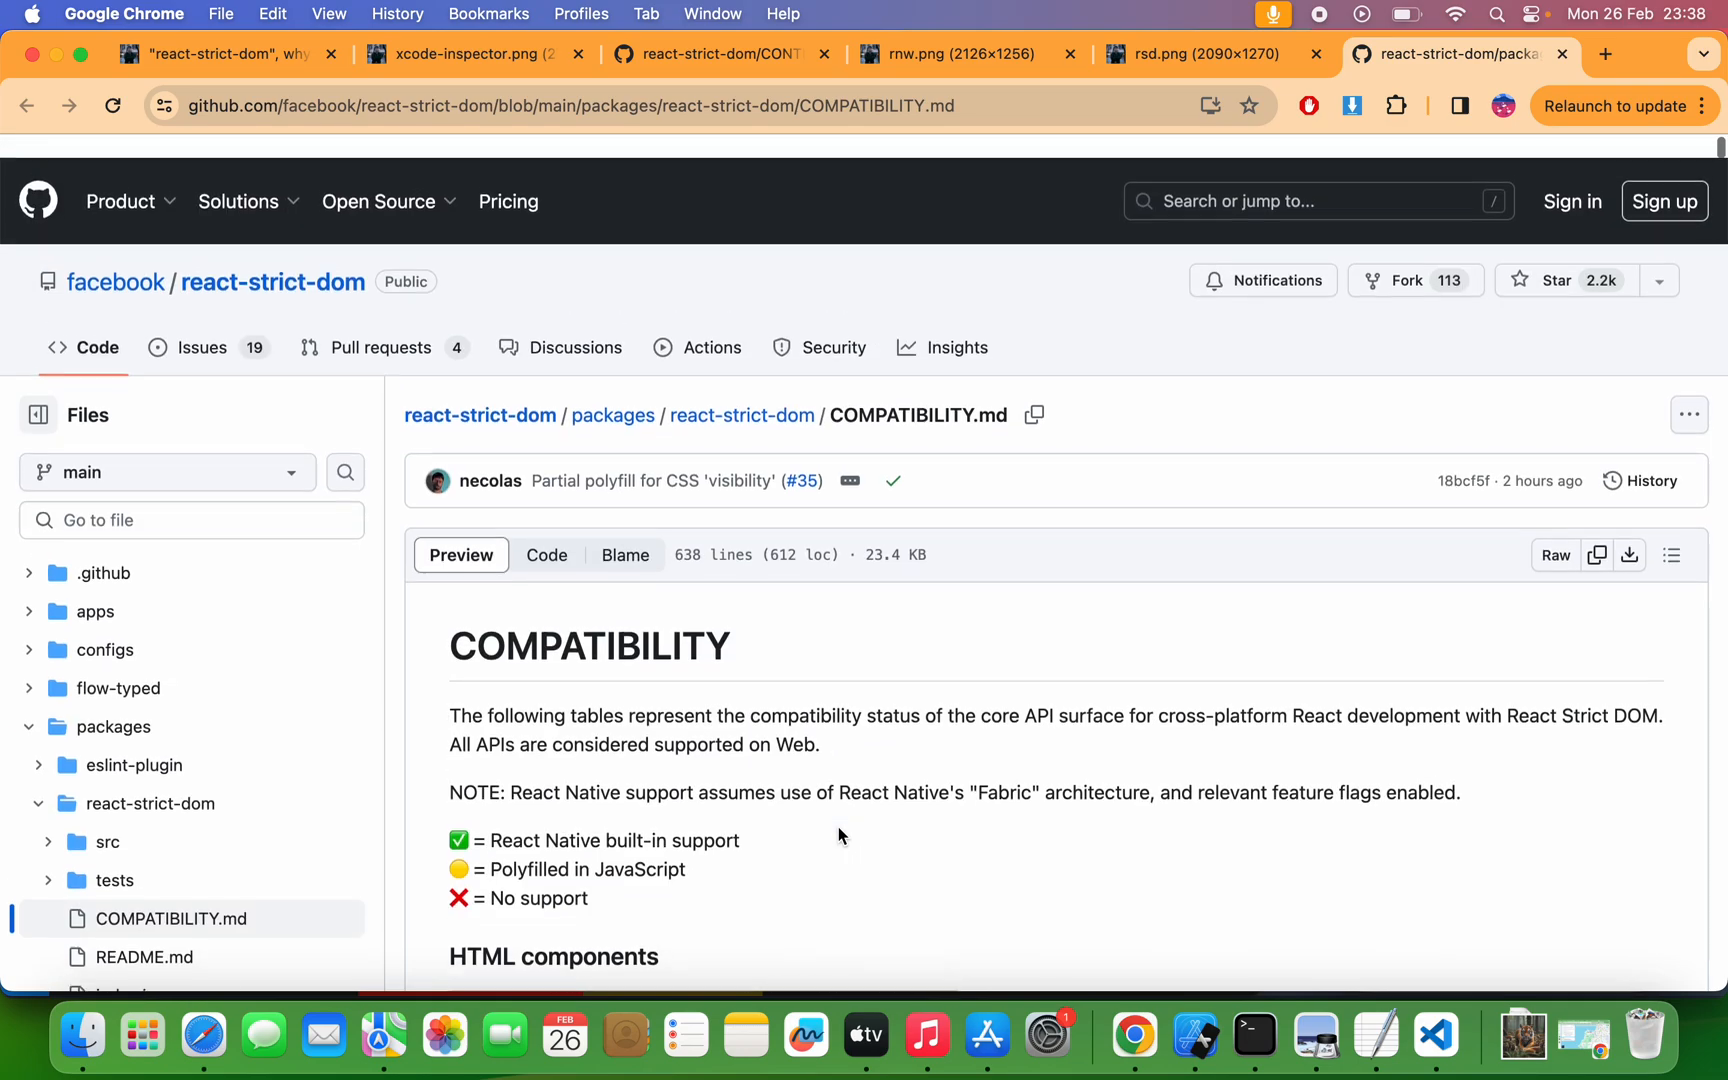
pyautogui.scroll(-3)
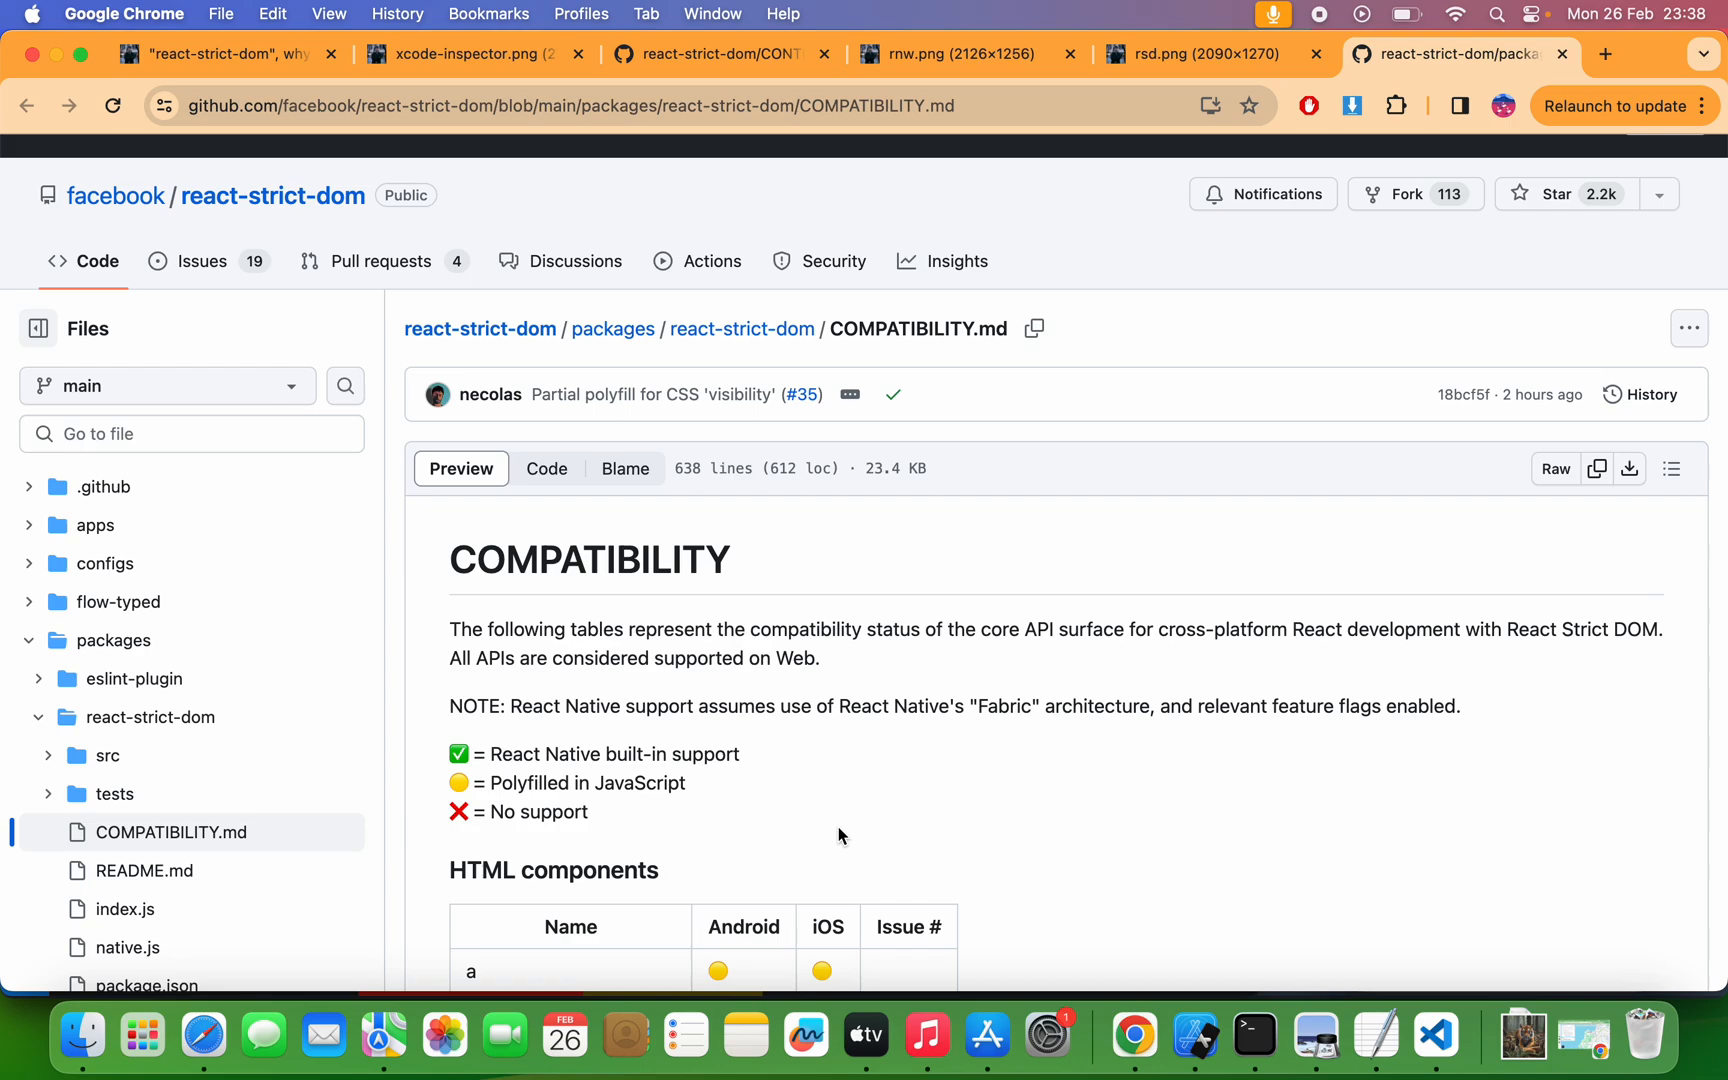
pyautogui.scroll(-3)
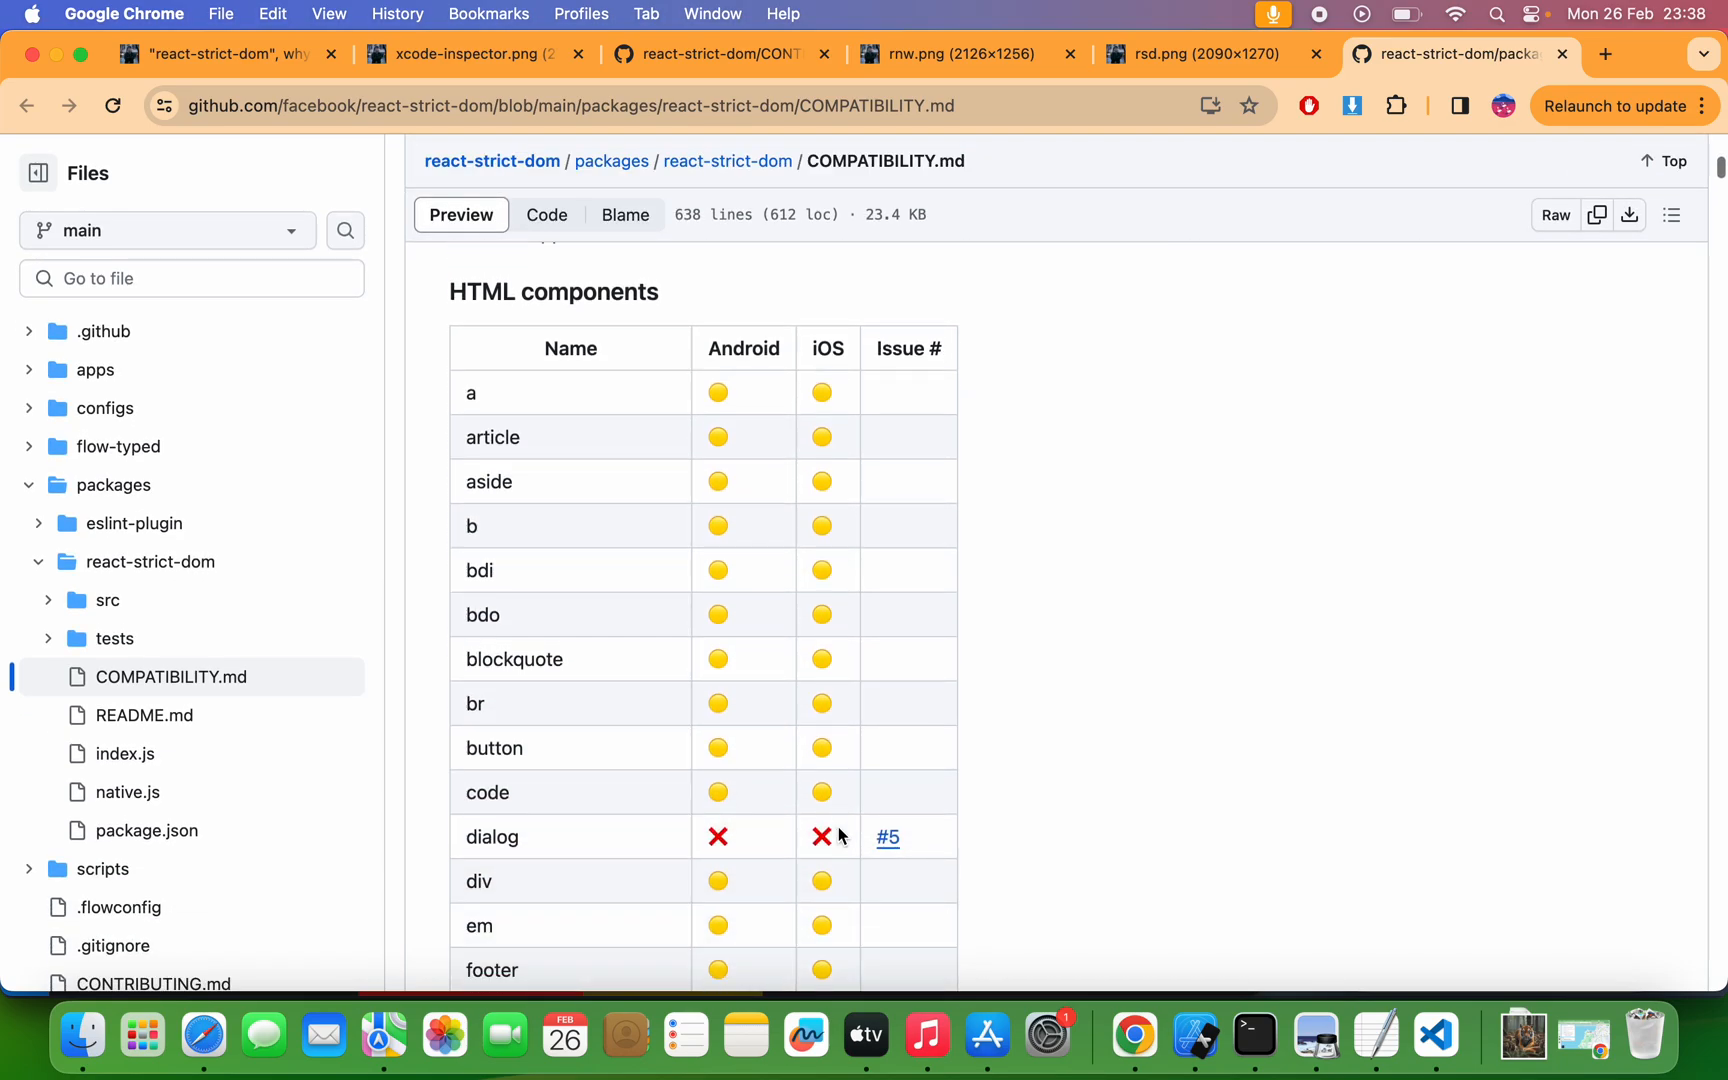
pyautogui.scroll(-3)
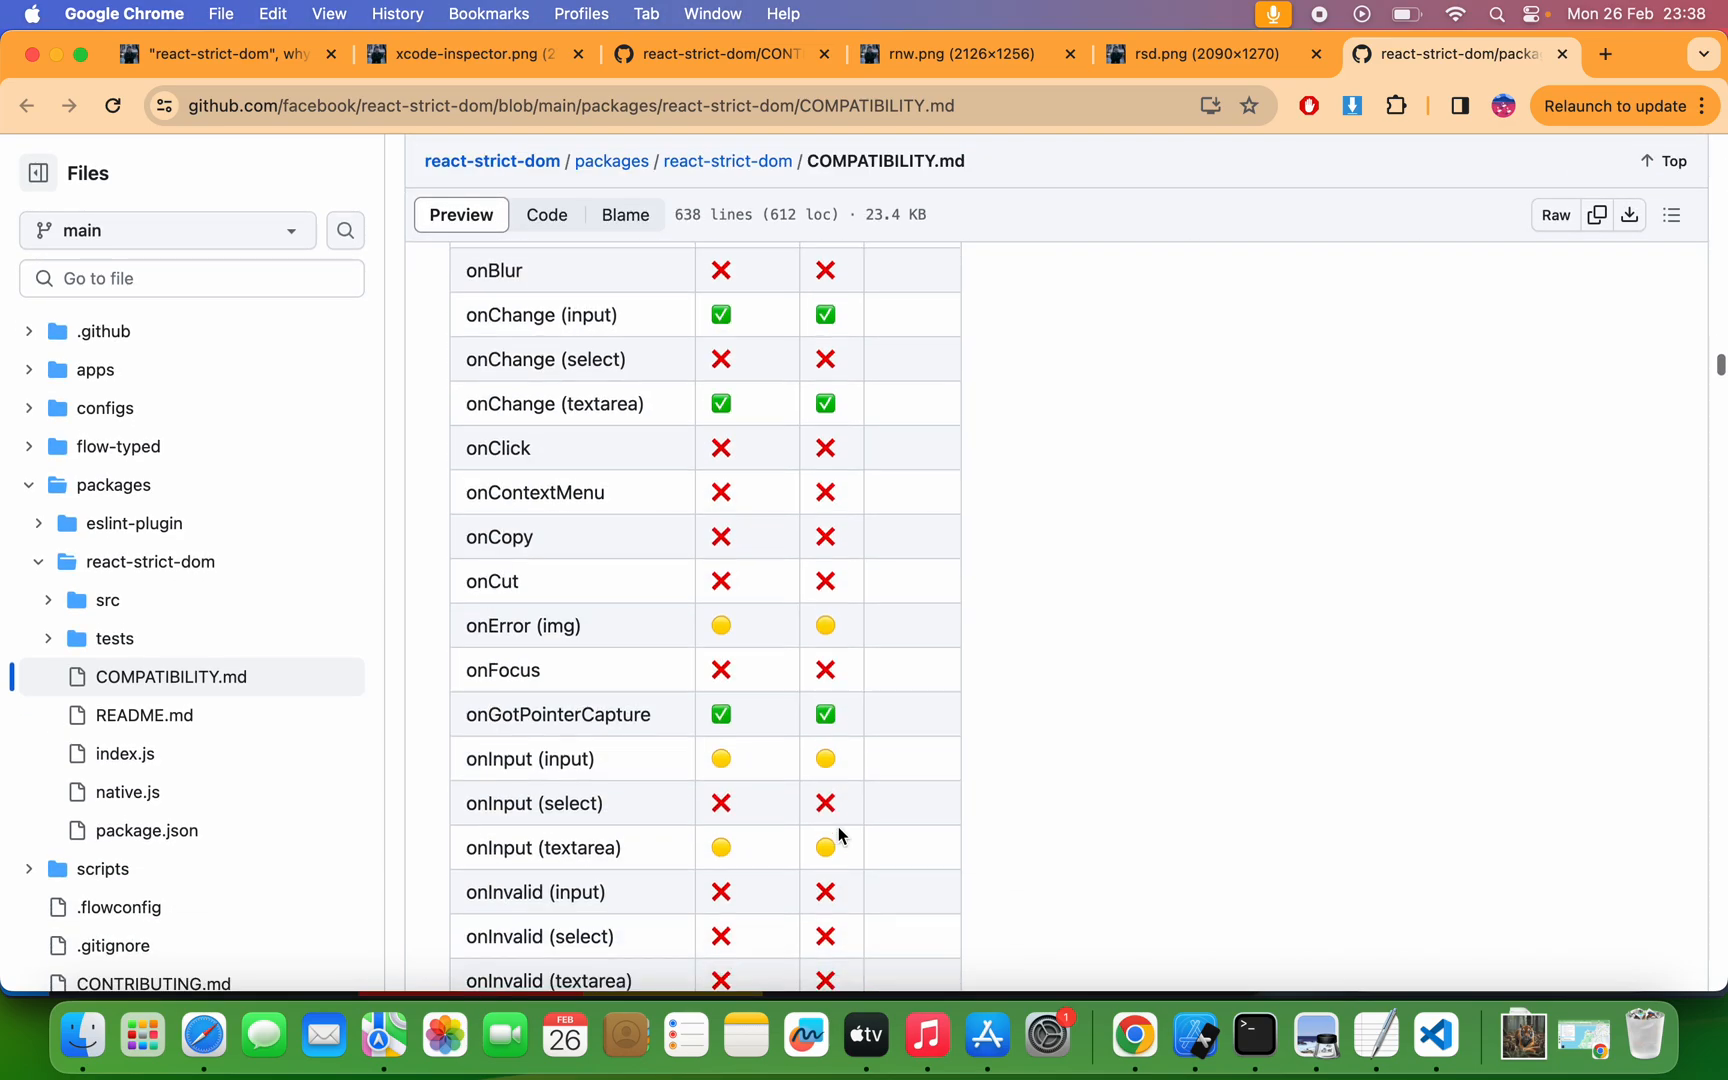
pyautogui.scroll(3)
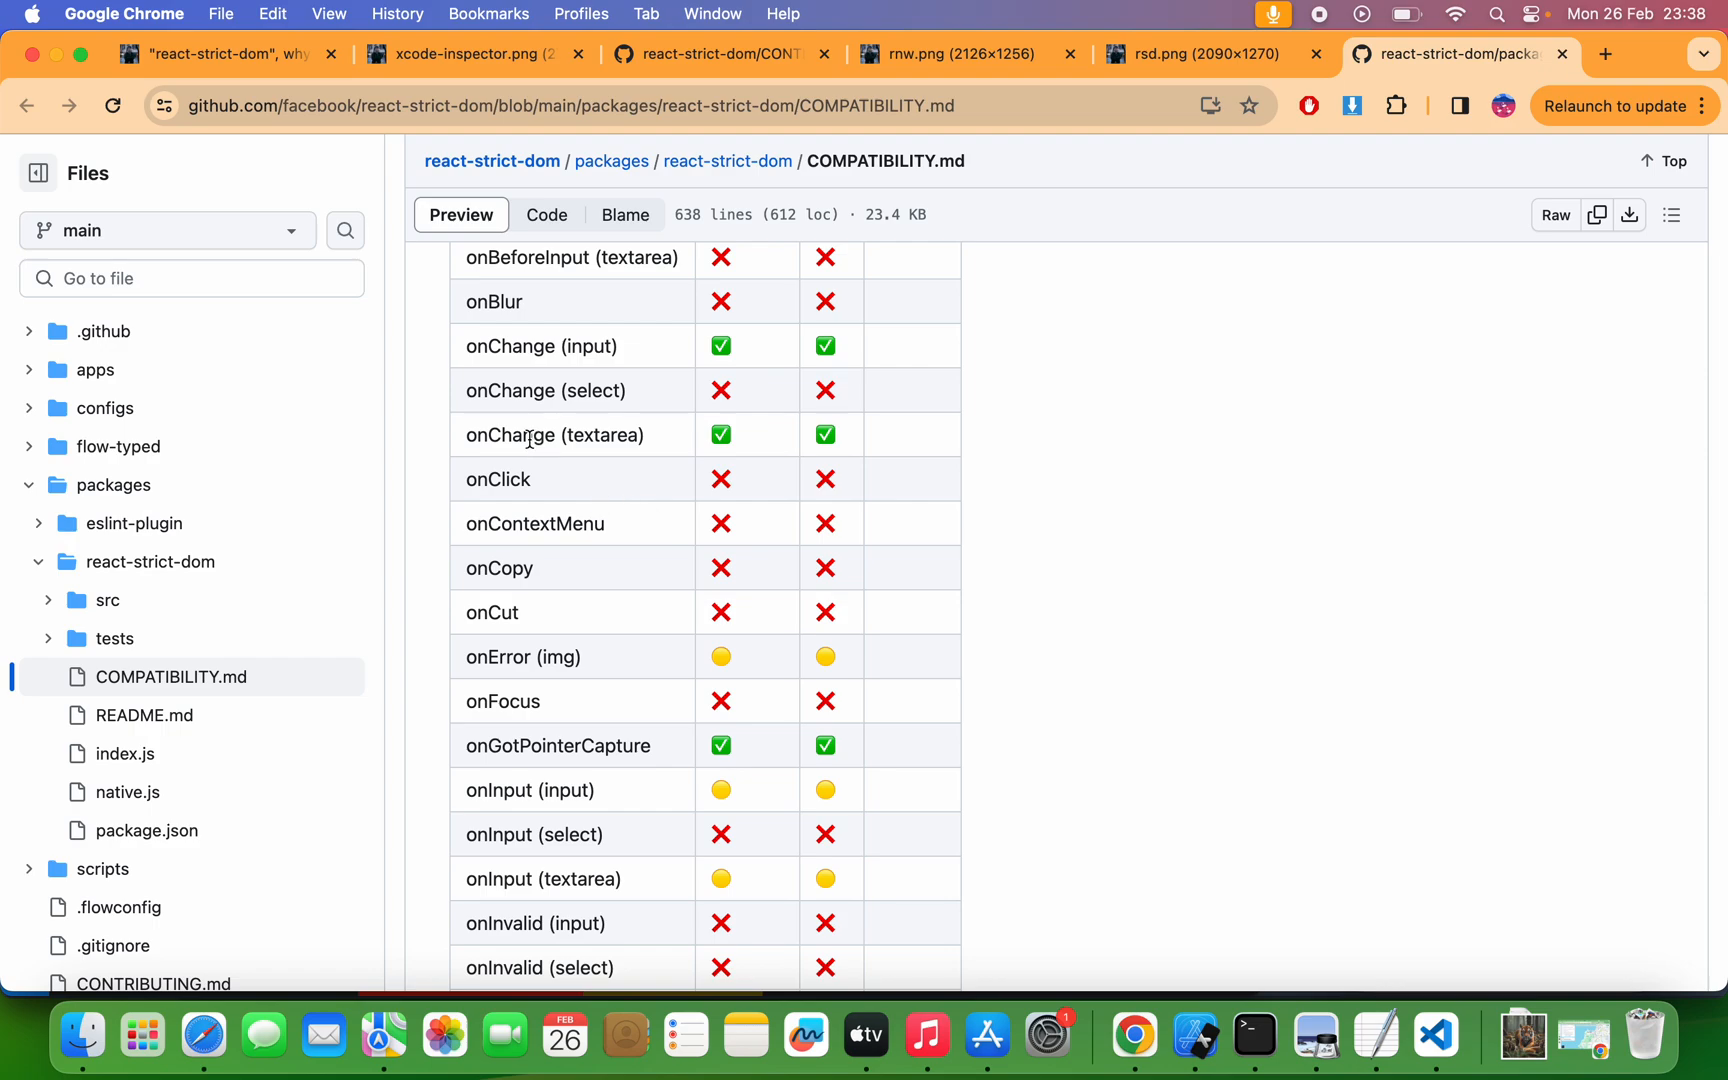
pyautogui.scroll(-3)
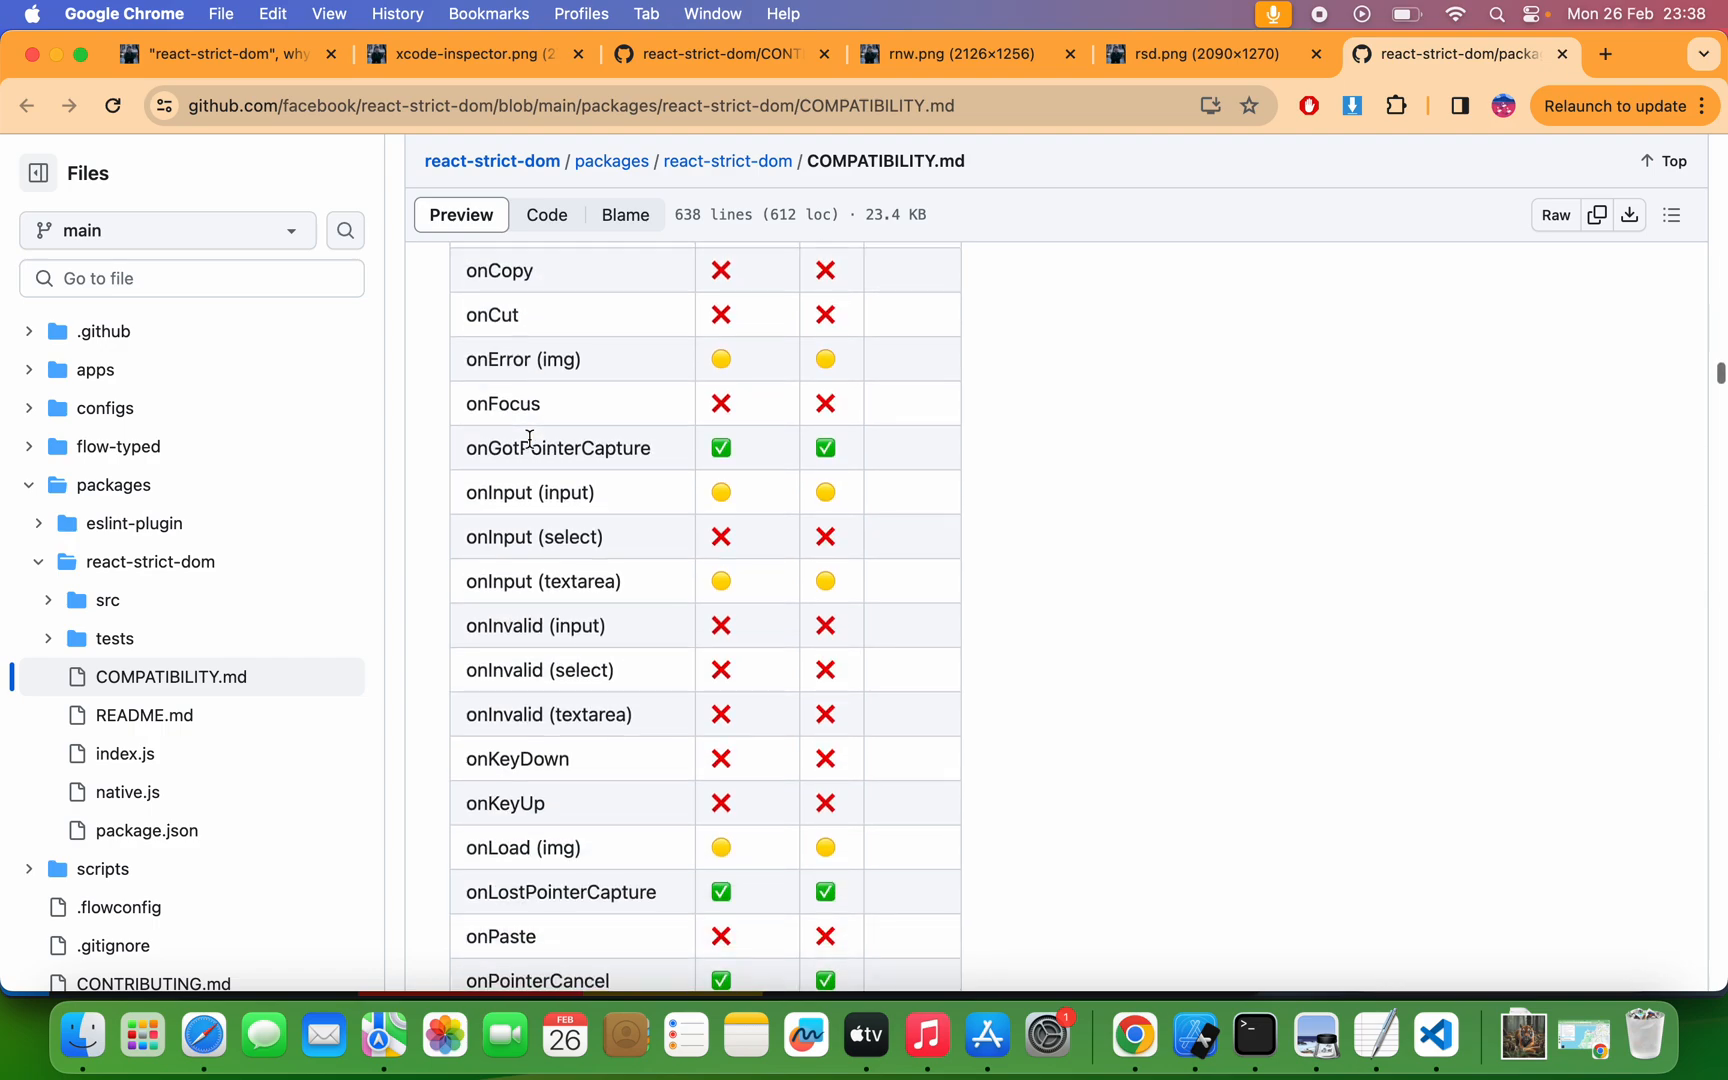
# - Select the onFocus event name in the events table and scroll on to Node APIs
pyautogui.doubleClick(557, 447)
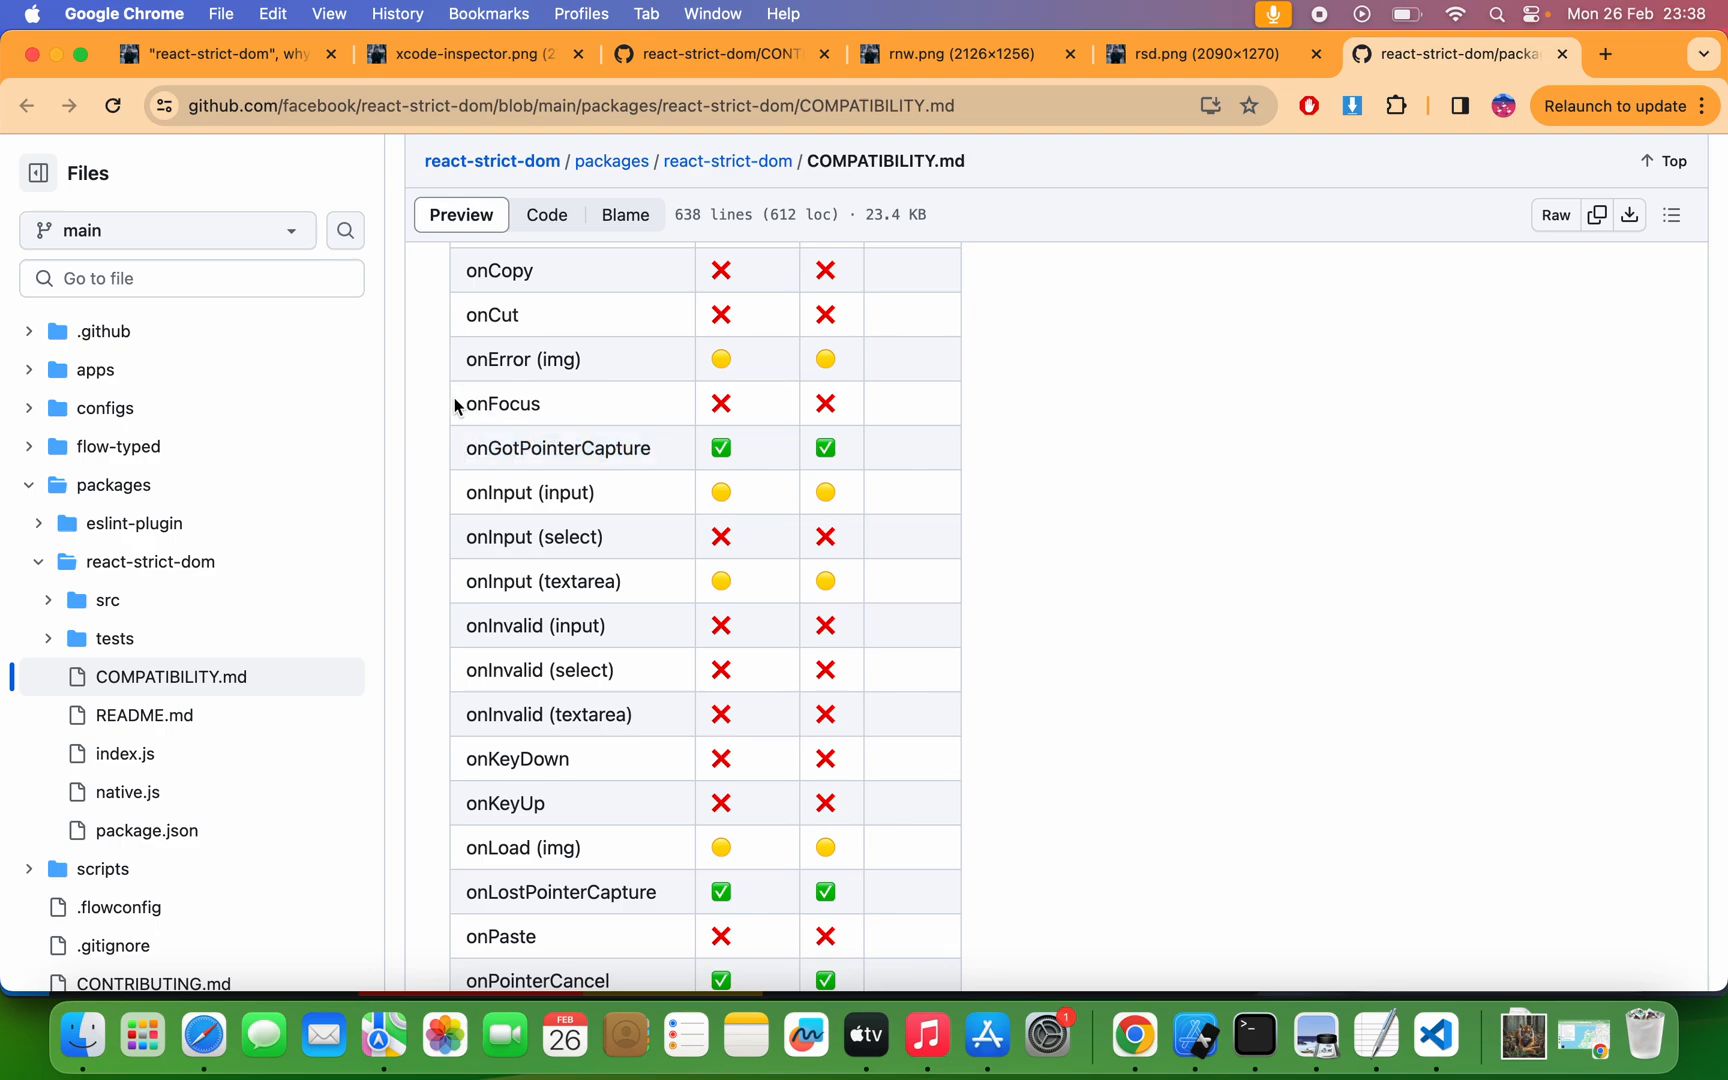
pyautogui.doubleClick(500, 403)
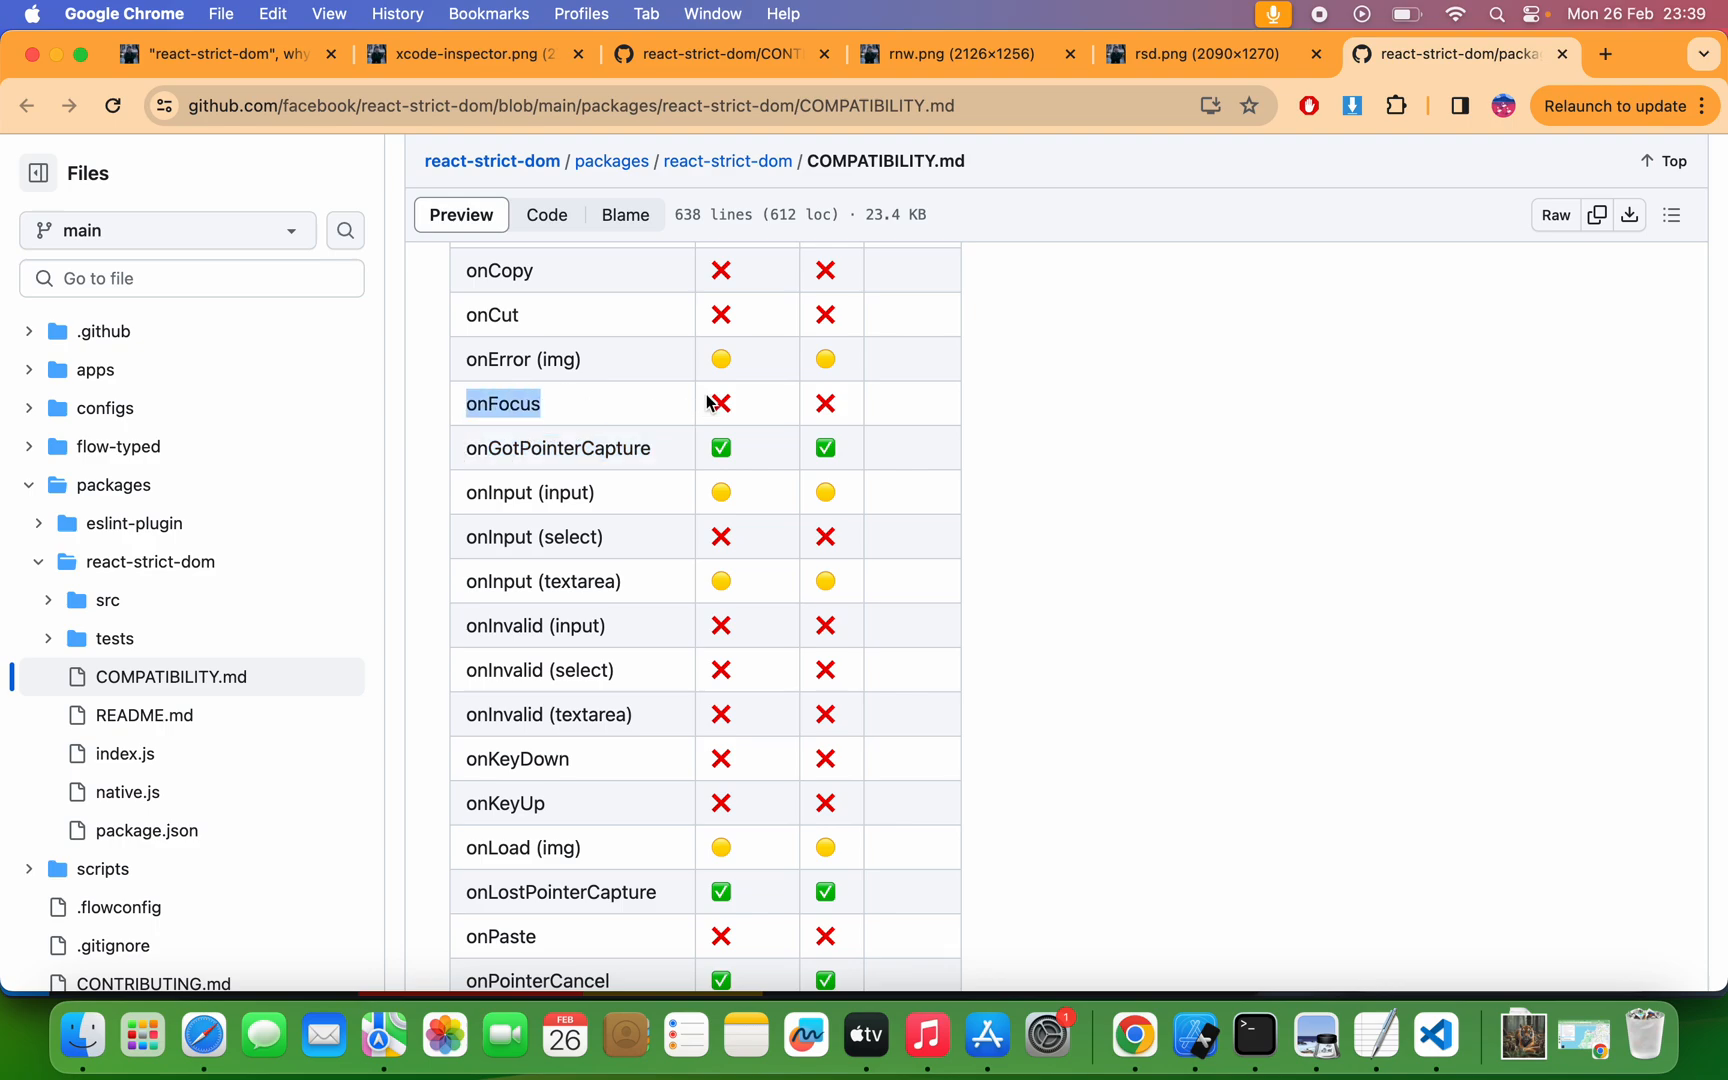
pyautogui.scroll(-3)
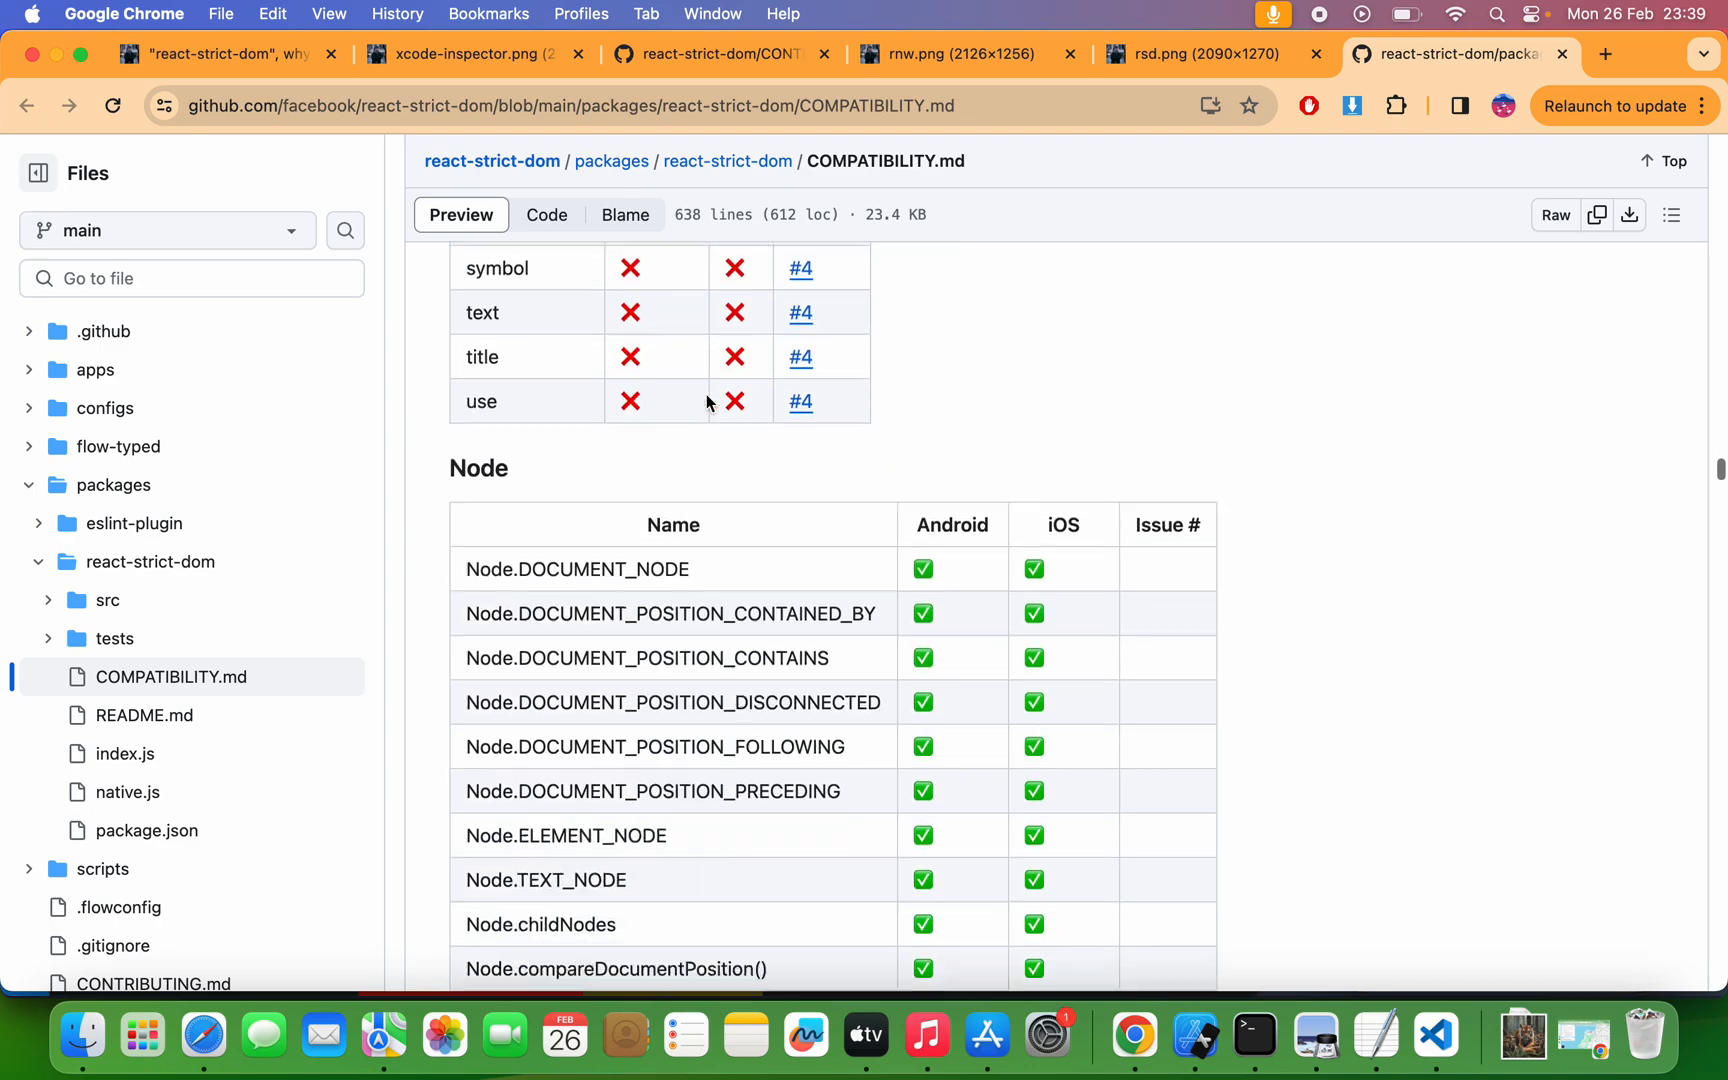
pyautogui.scroll(-3)
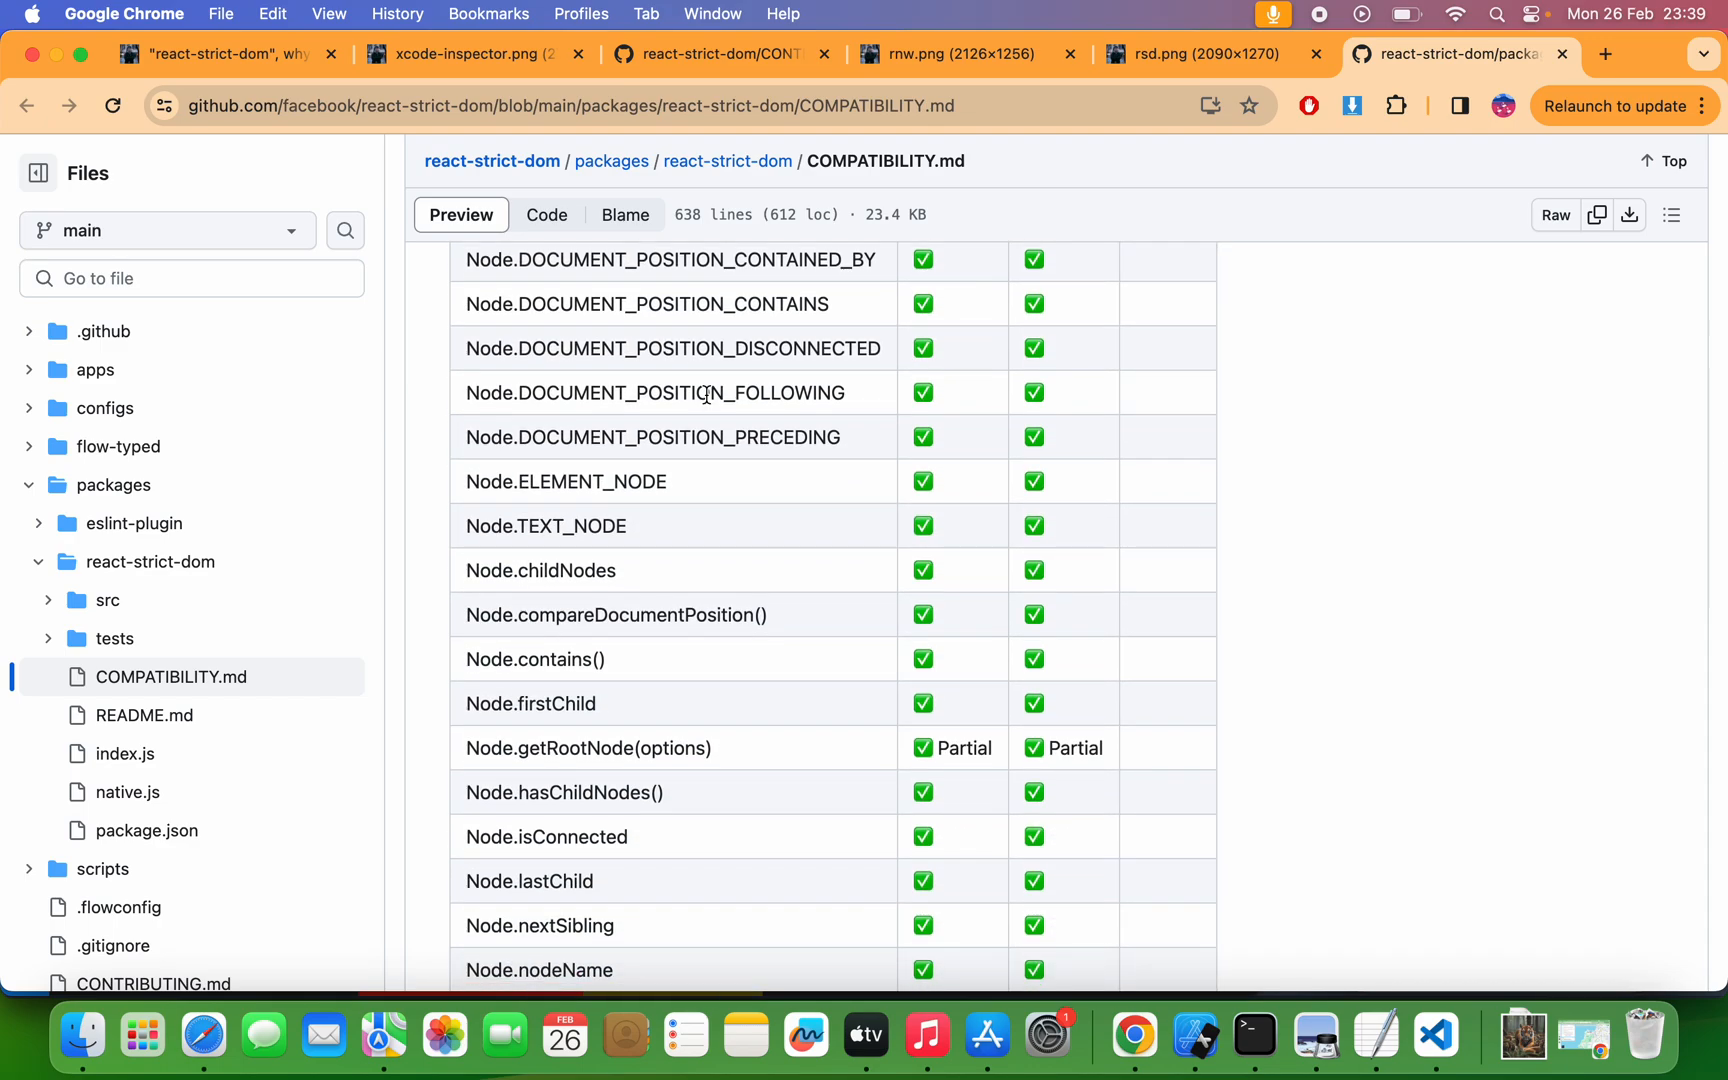
pyautogui.moveTo(547, 215)
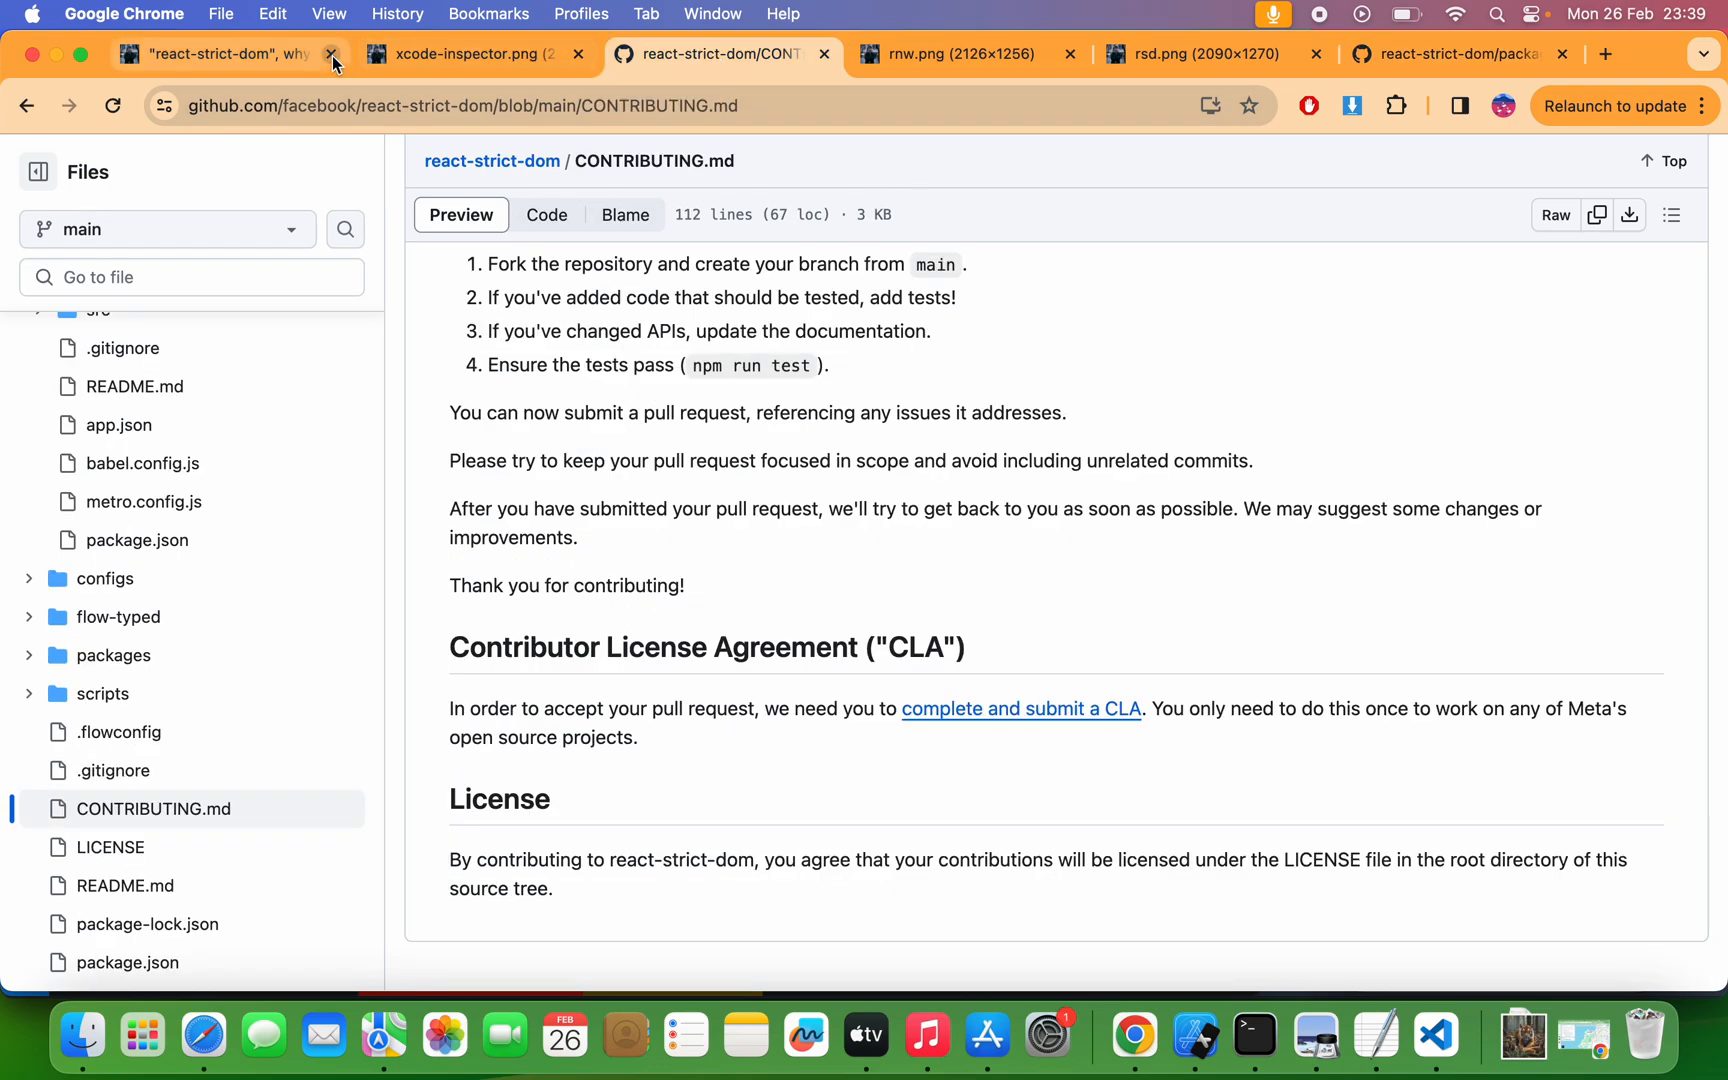
# - From the react-strict-dom blog post, view the xcode-inspector.png view-hierarchy screenshot
pyautogui.click(215, 53)
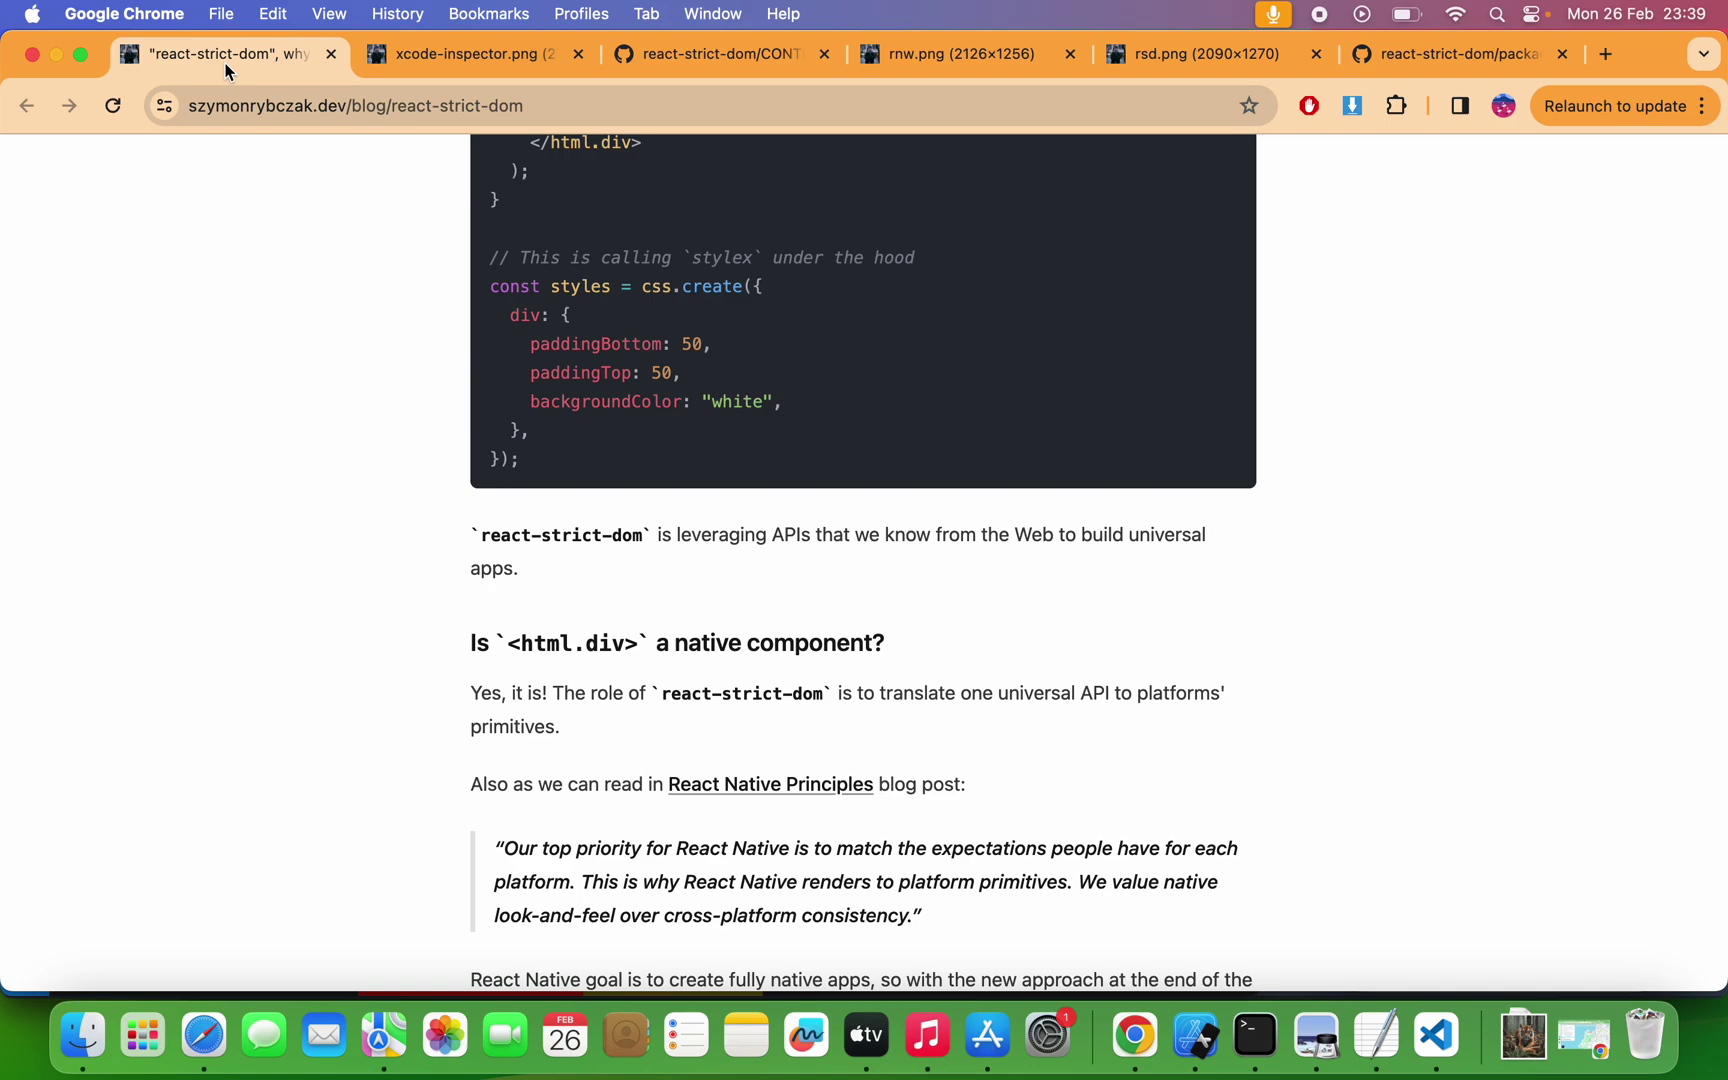
pyautogui.click(474, 54)
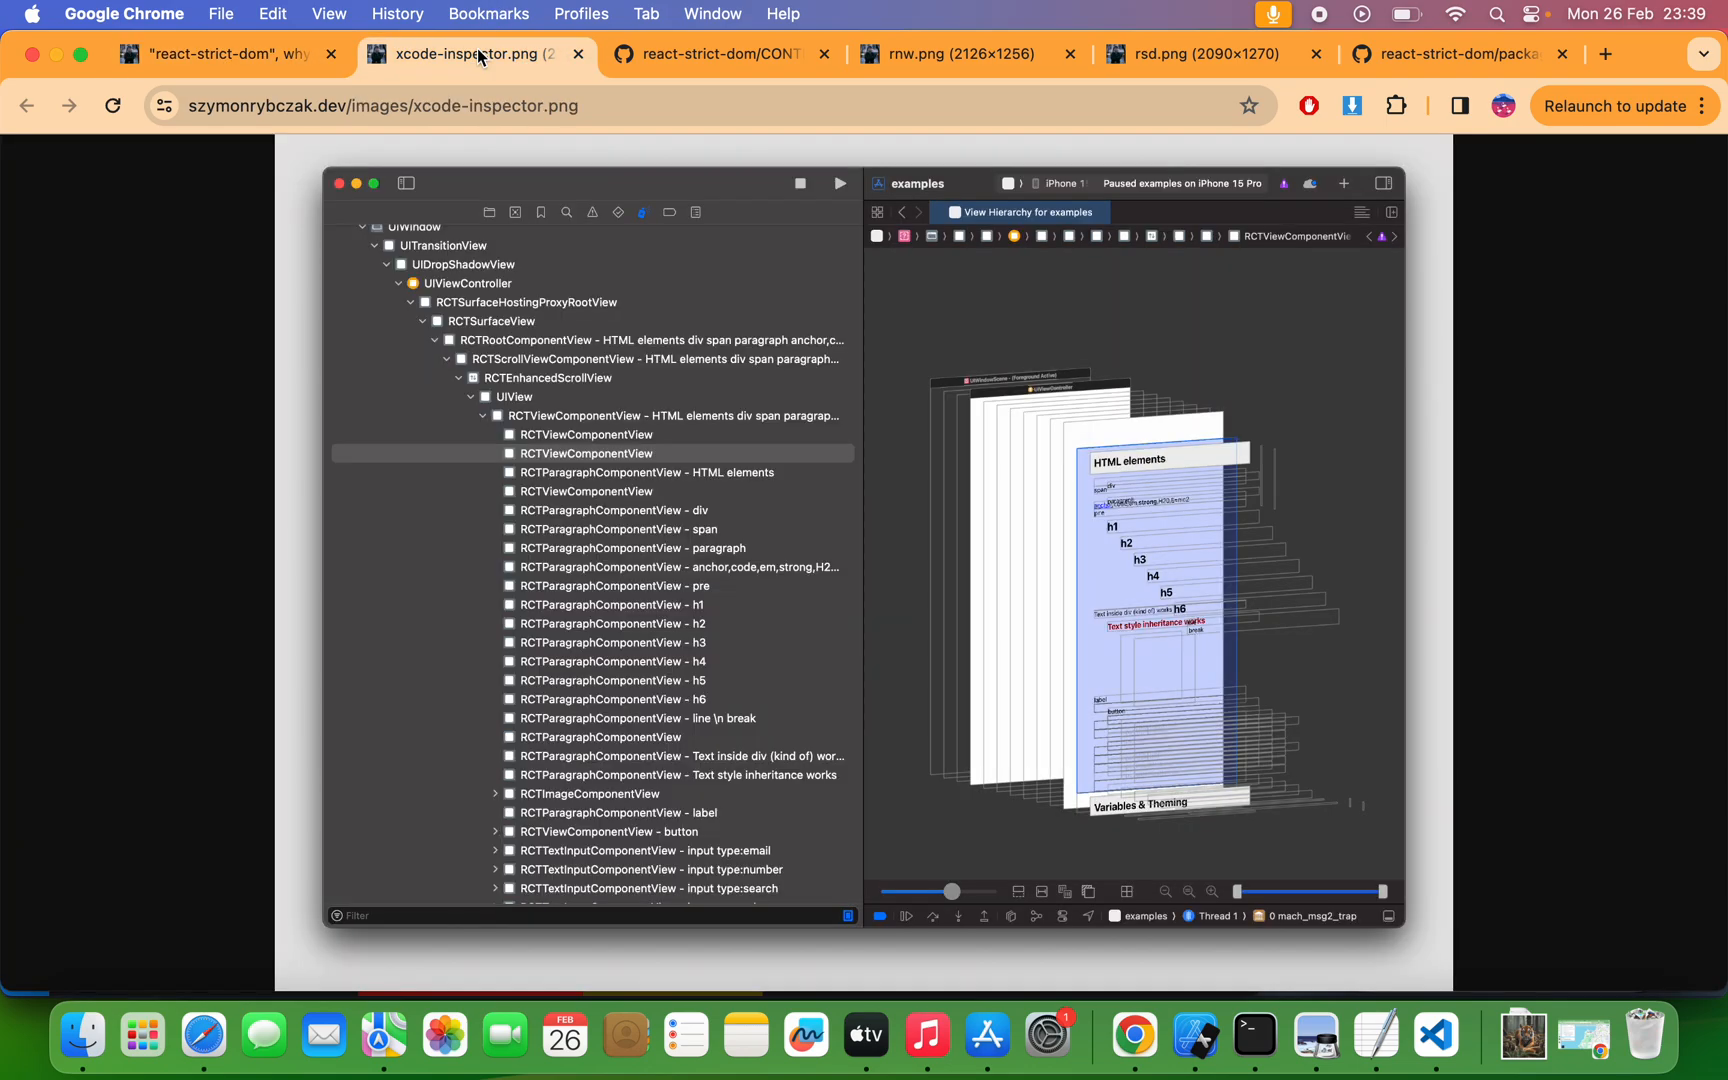
pyautogui.moveTo(1148, 420)
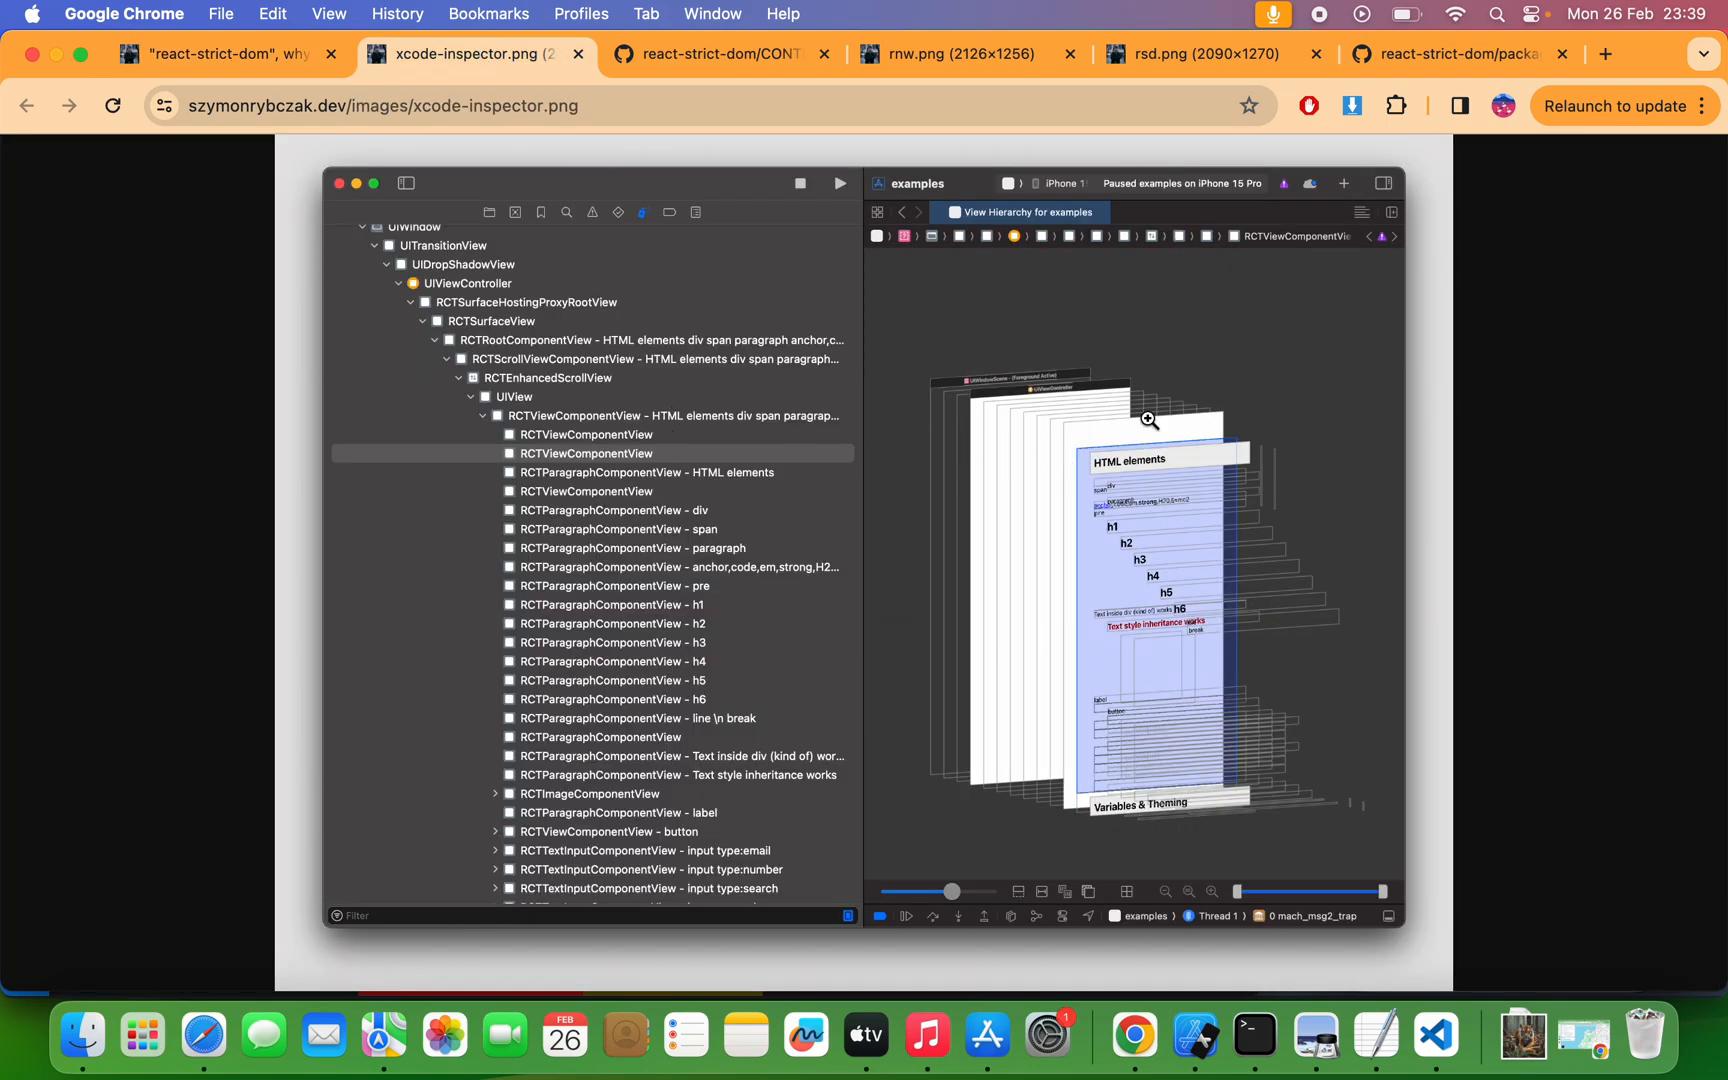
pyautogui.moveTo(877, 475)
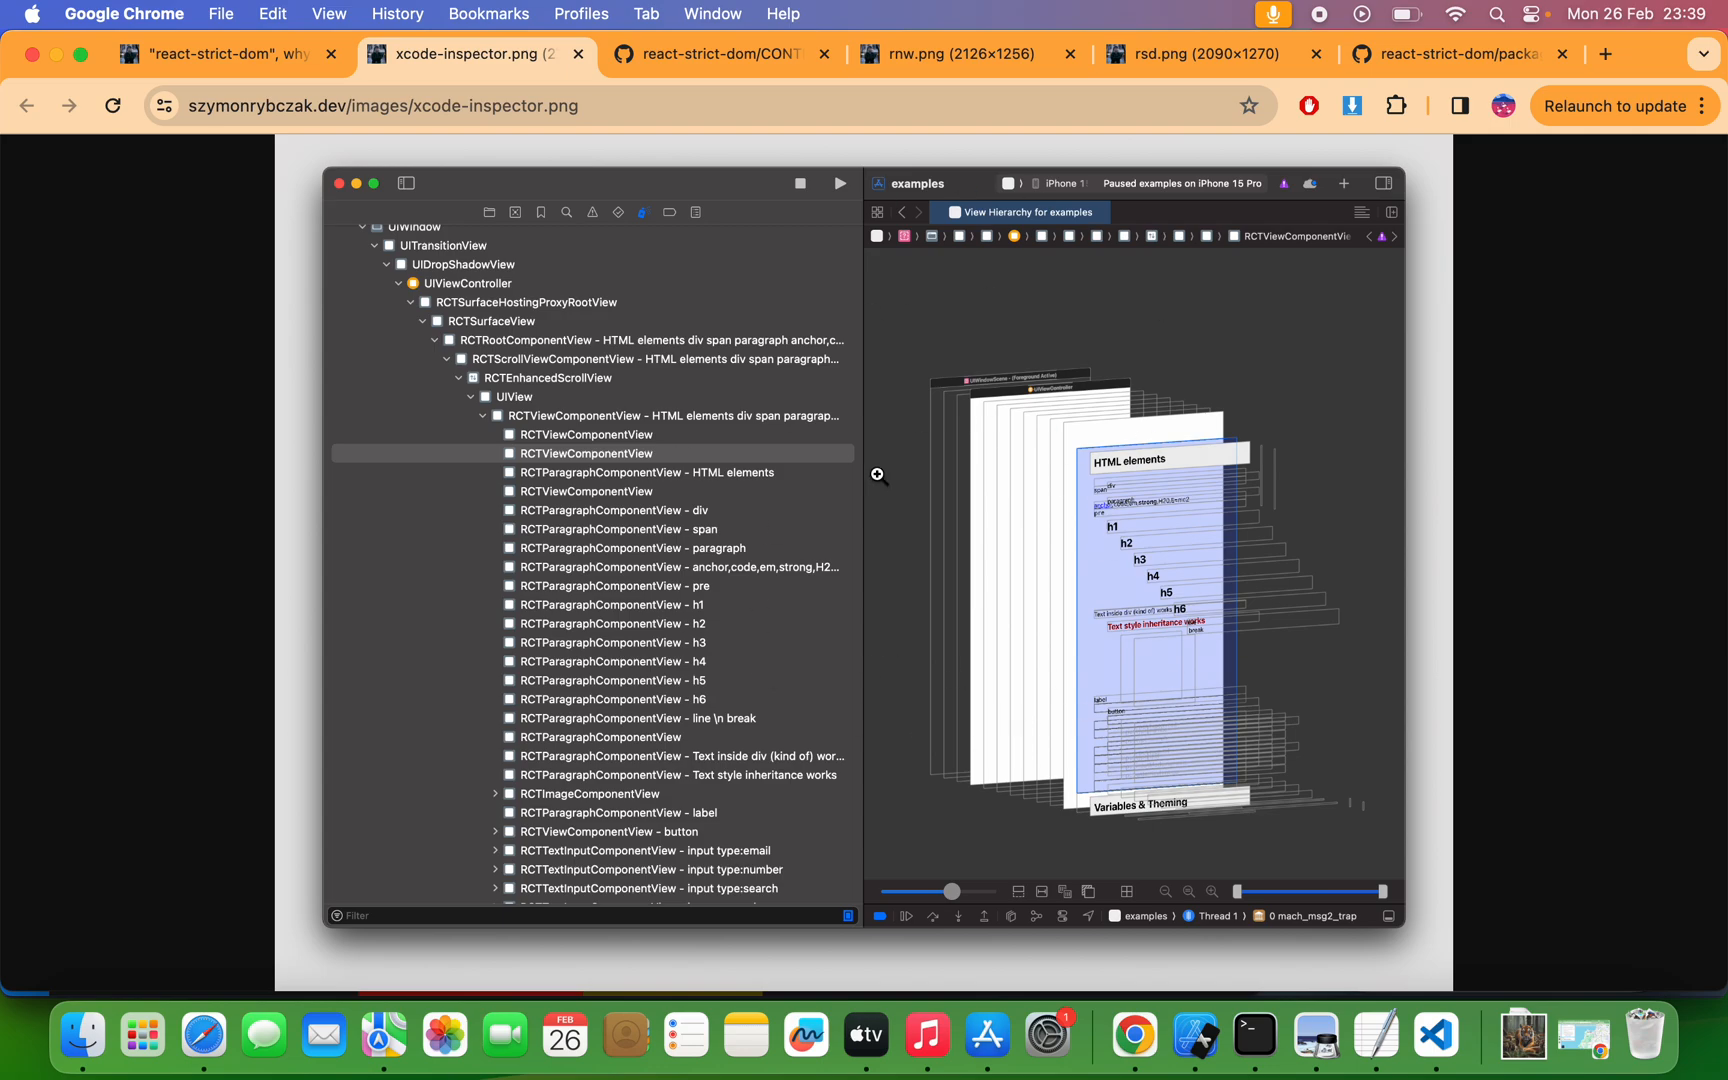
pyautogui.moveTo(1249, 628)
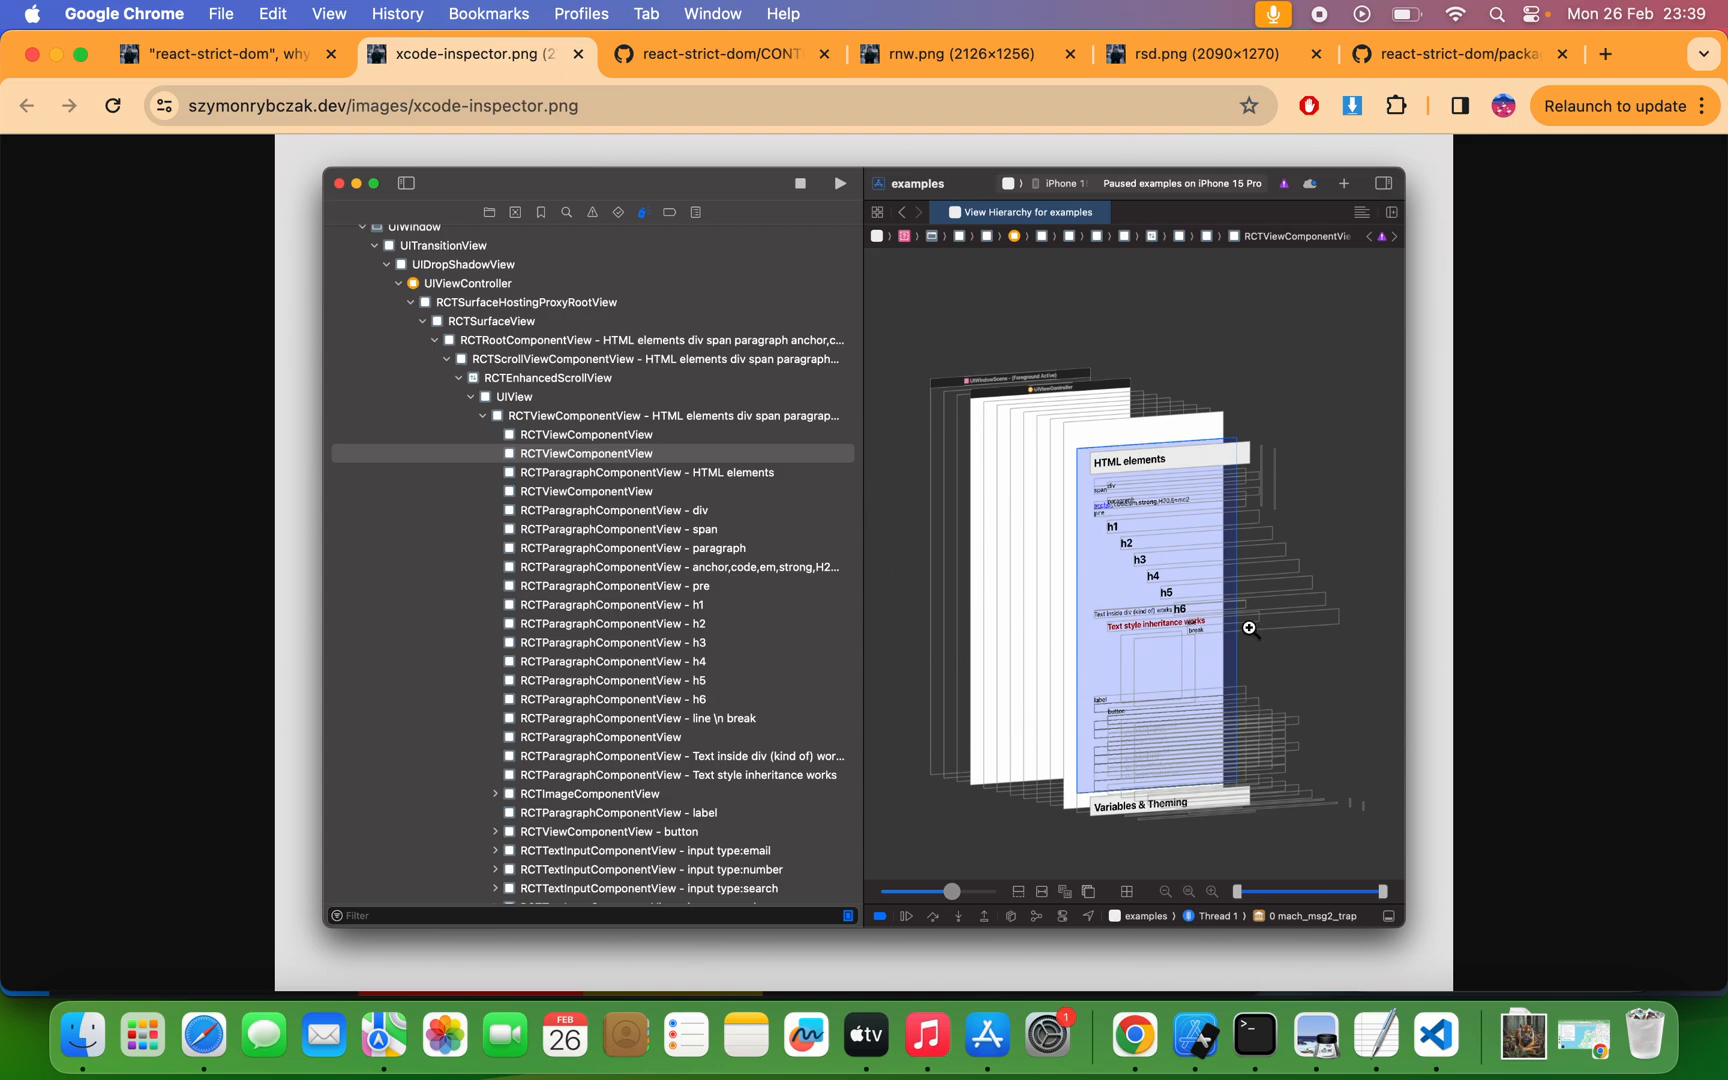
pyautogui.moveTo(1137, 547)
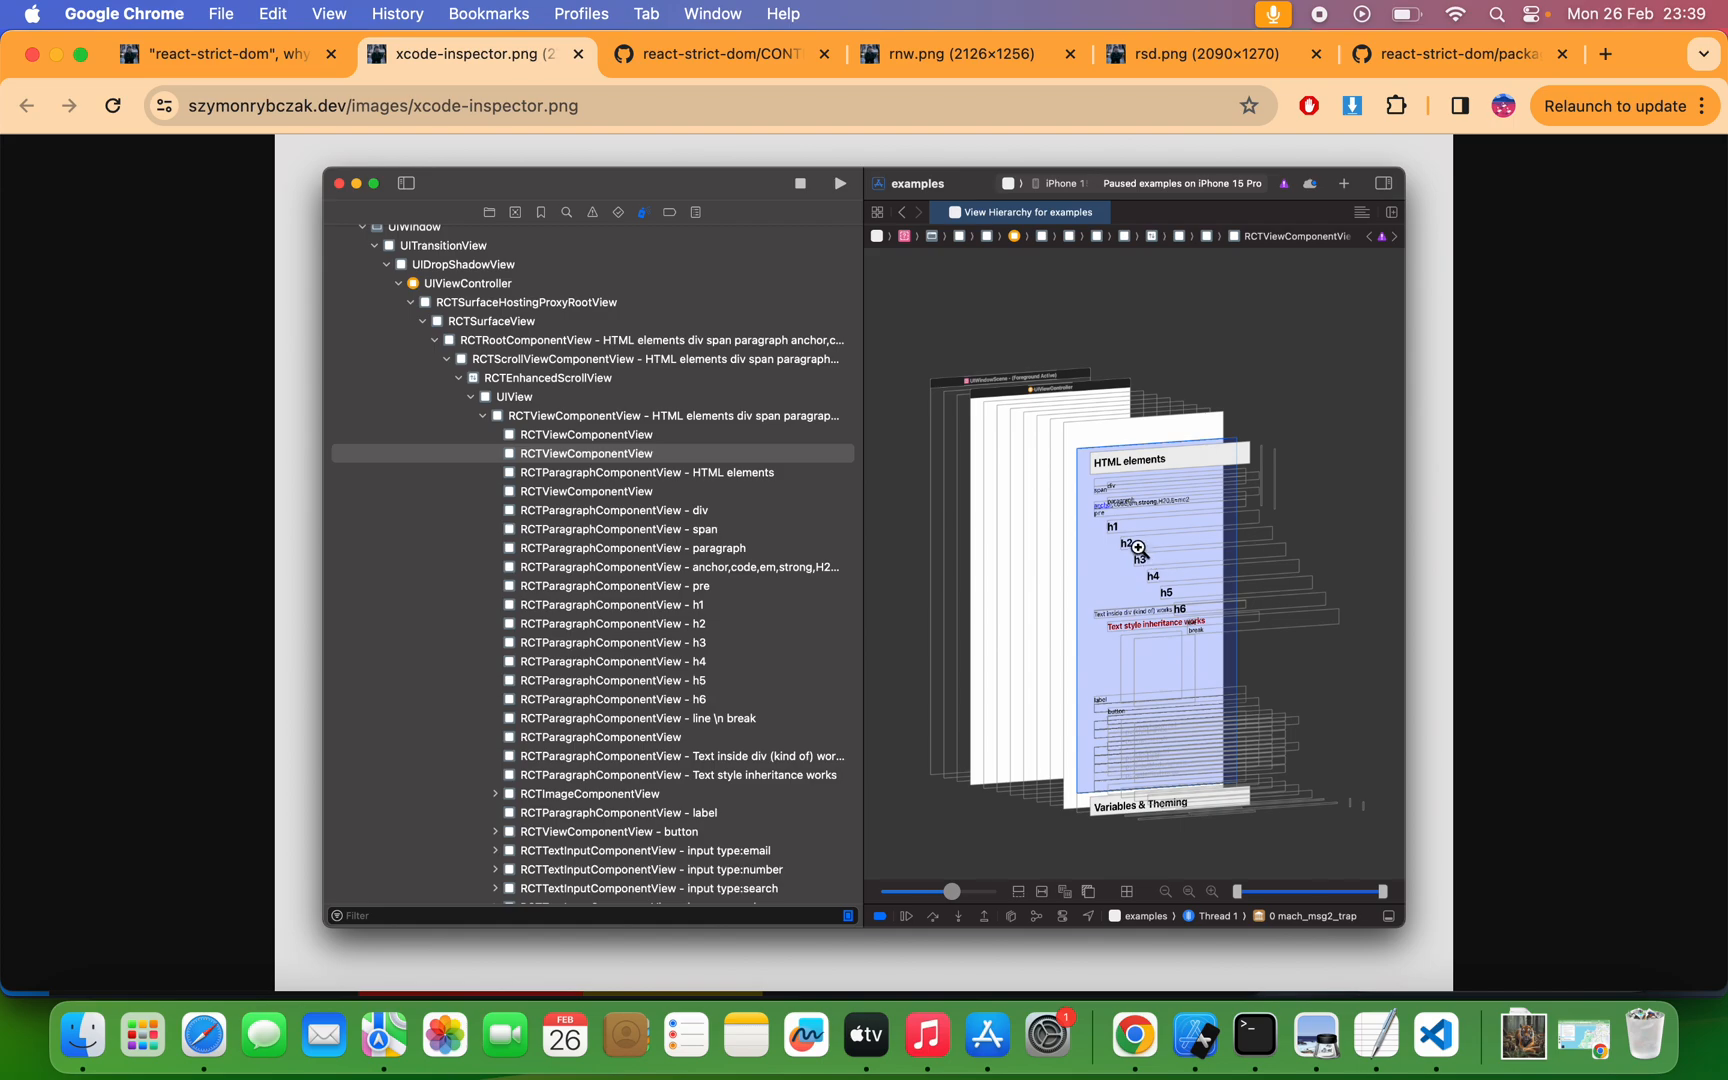
pyautogui.moveTo(1223, 651)
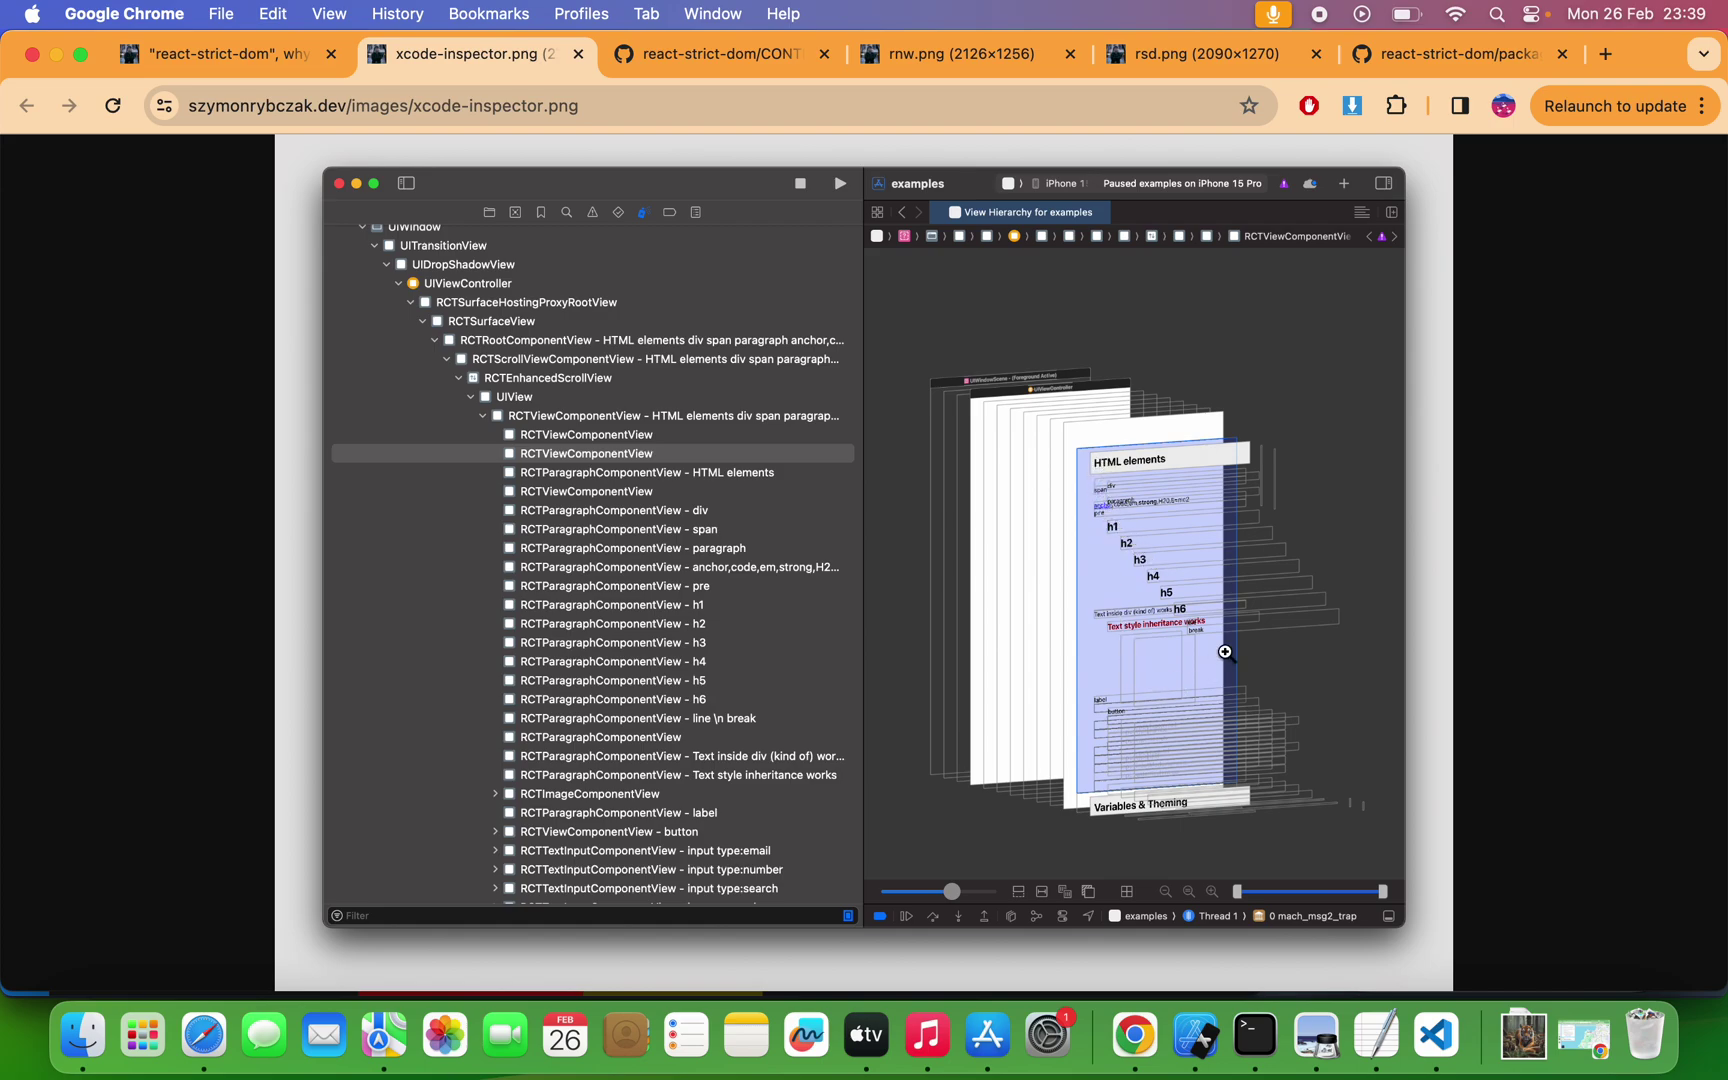
pyautogui.moveTo(1176, 628)
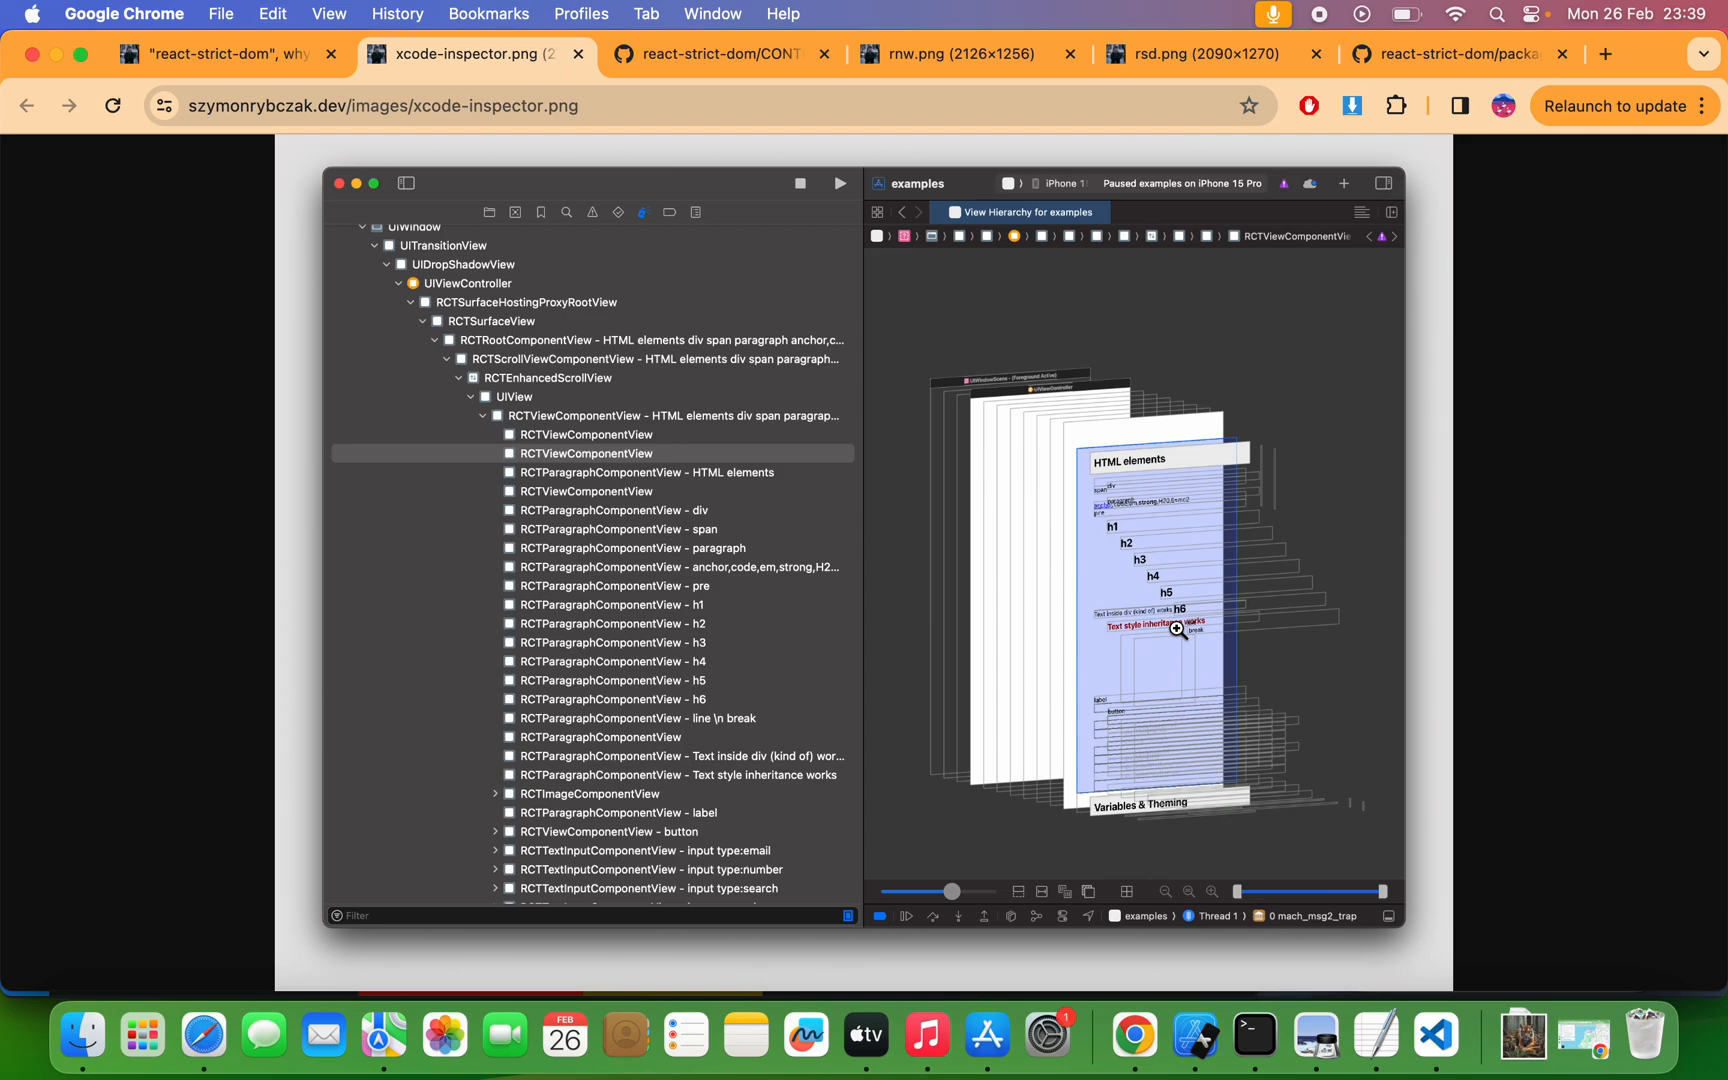
pyautogui.moveTo(854, 581)
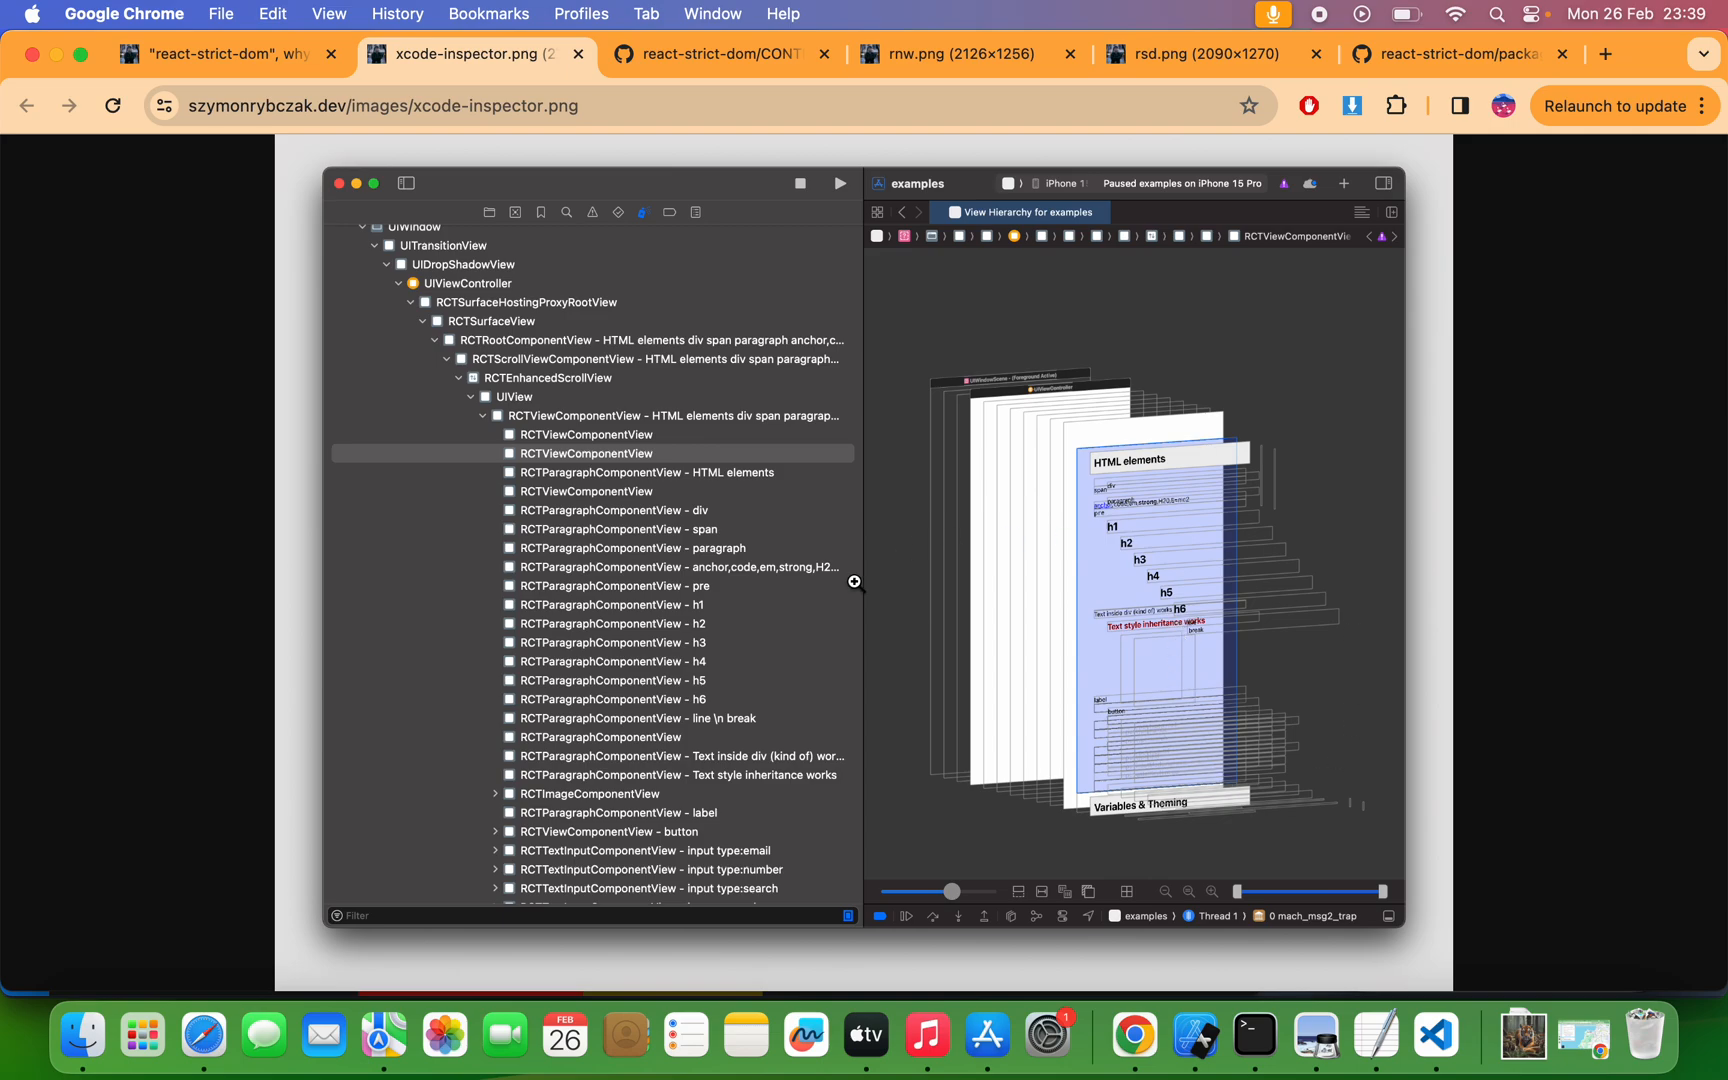